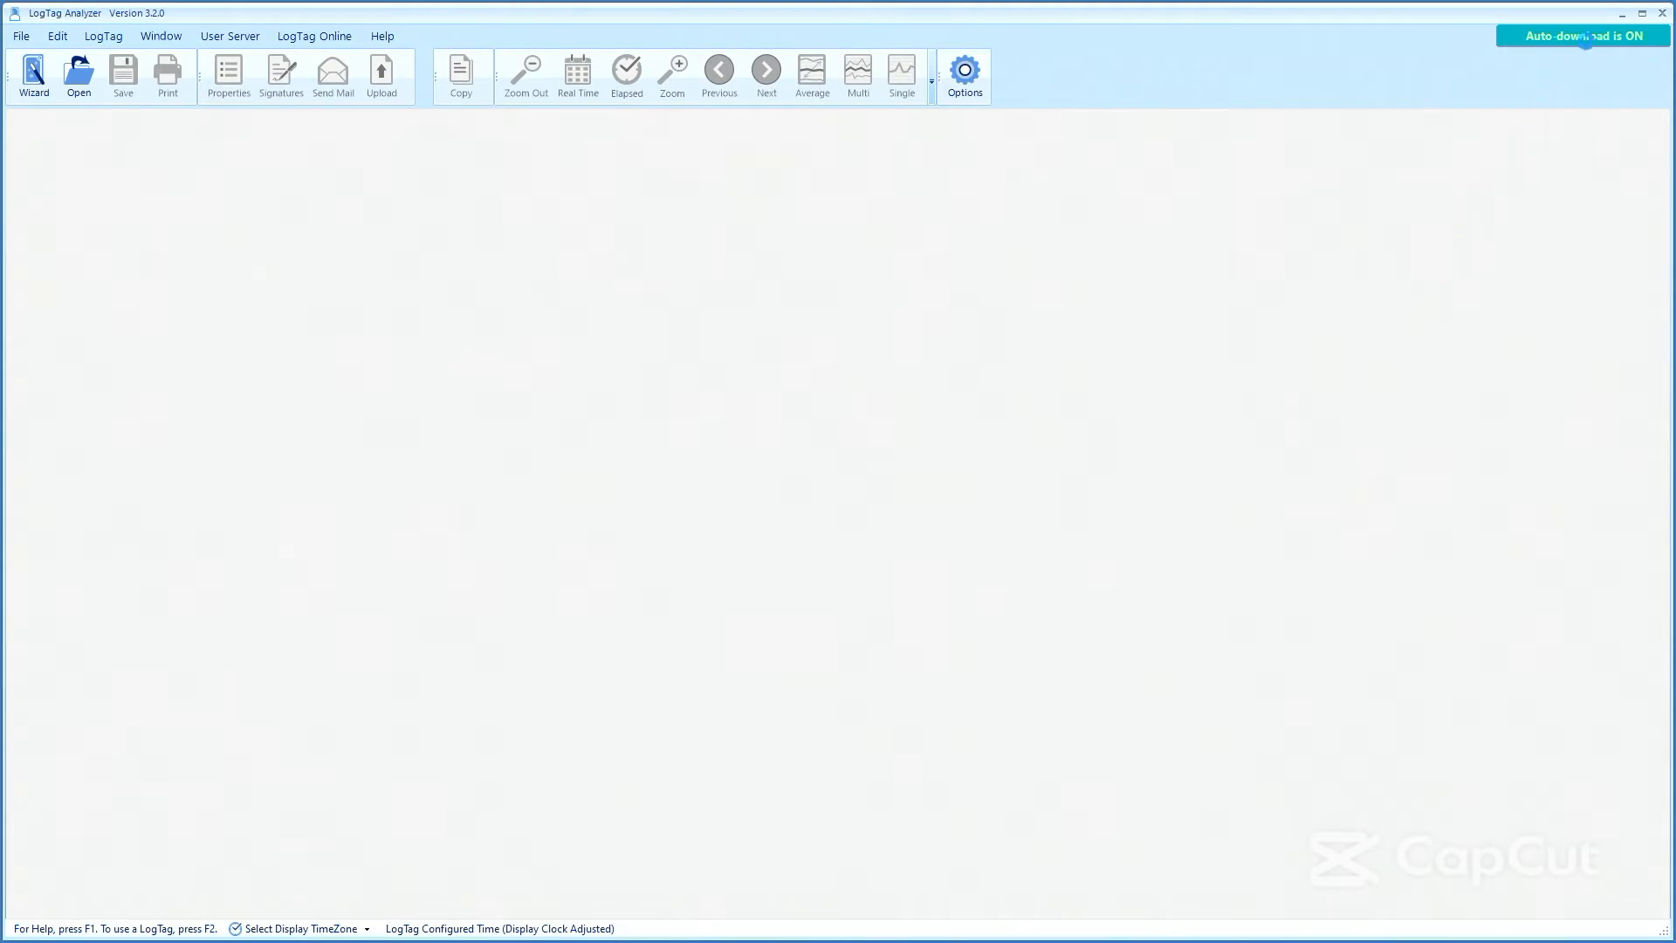
# Open the downloaded fridge temperature log so its 26–29 August 2022 chart appears.
pyautogui.click(76, 74)
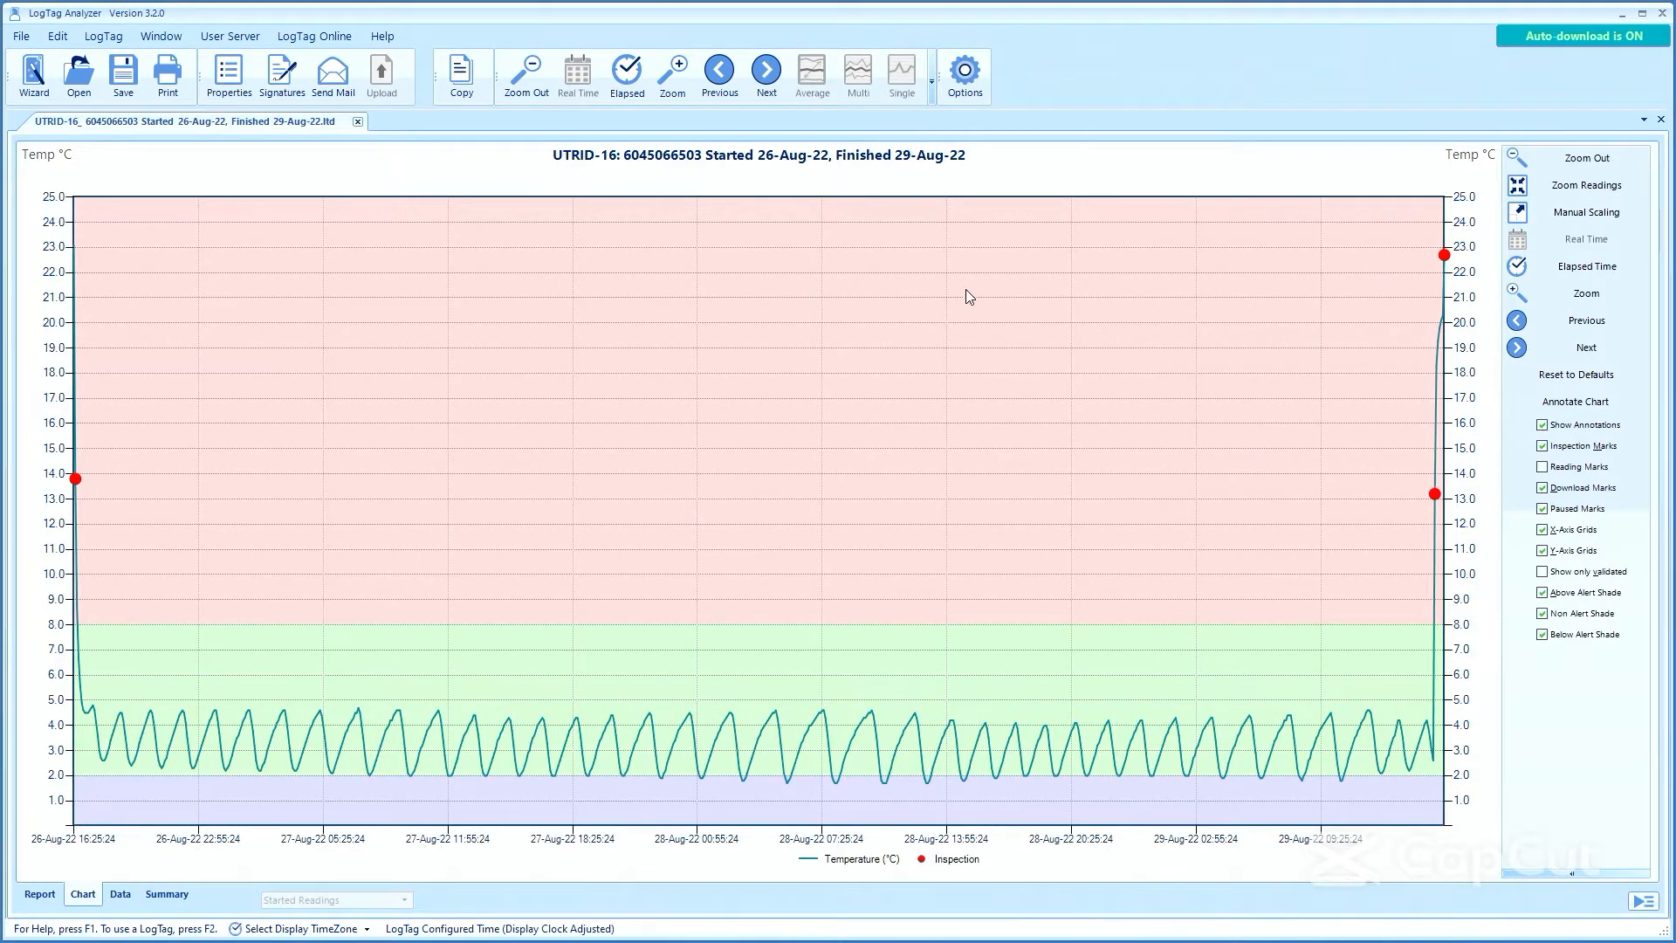
pyautogui.moveTo(77, 506)
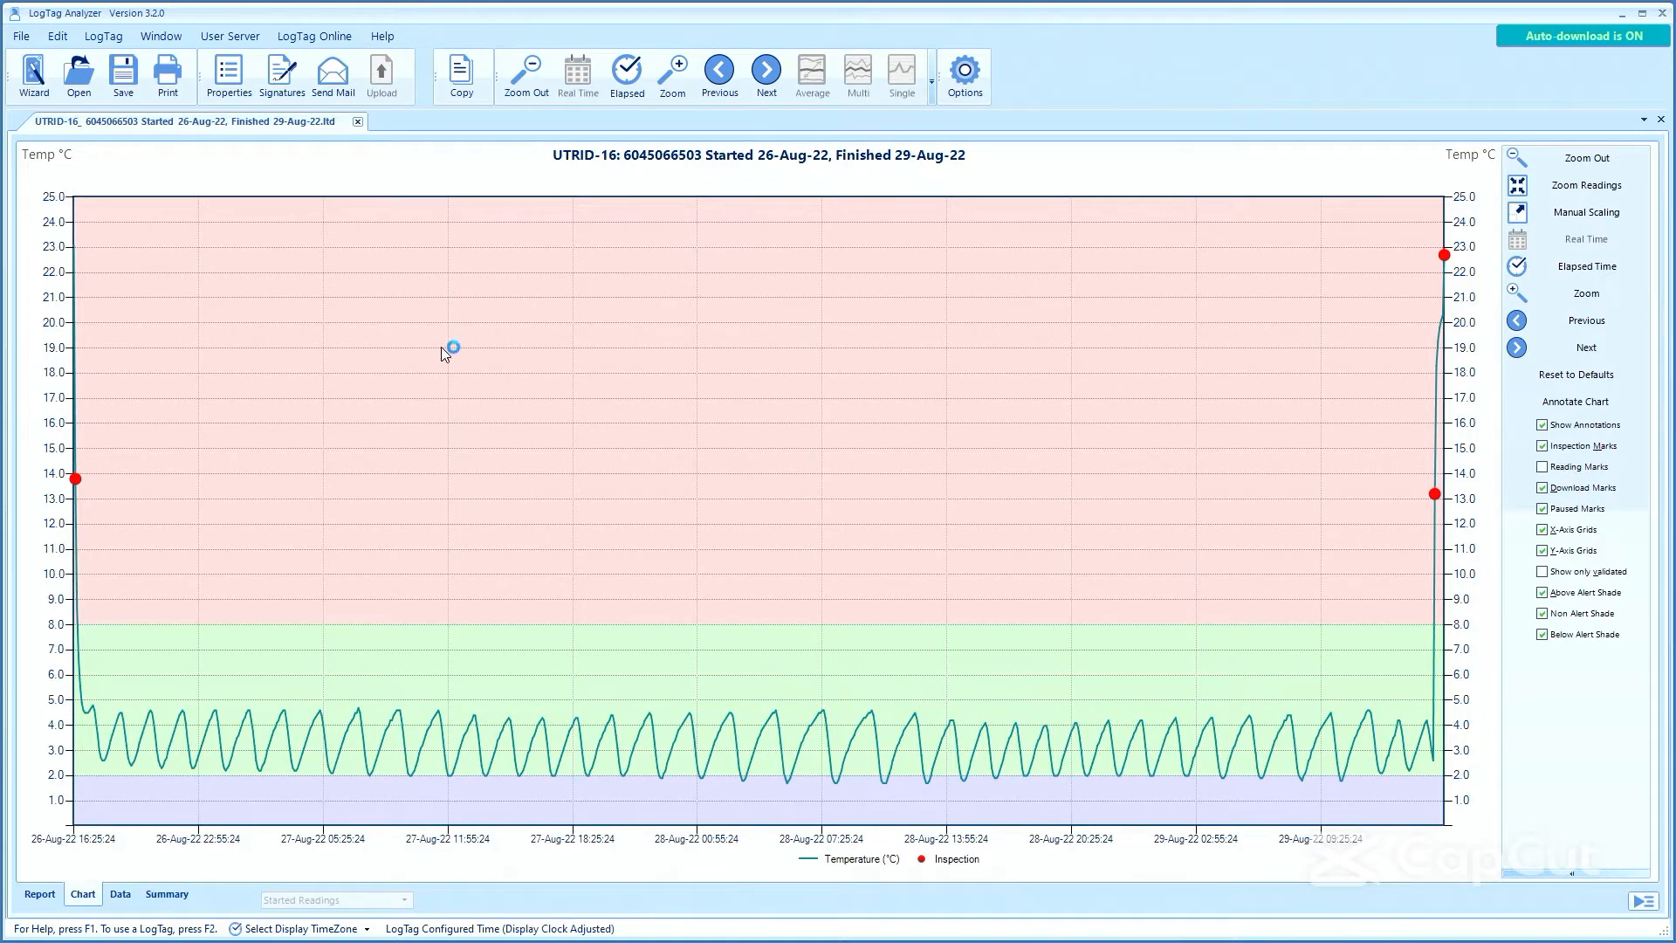
pyautogui.moveTo(381, 616)
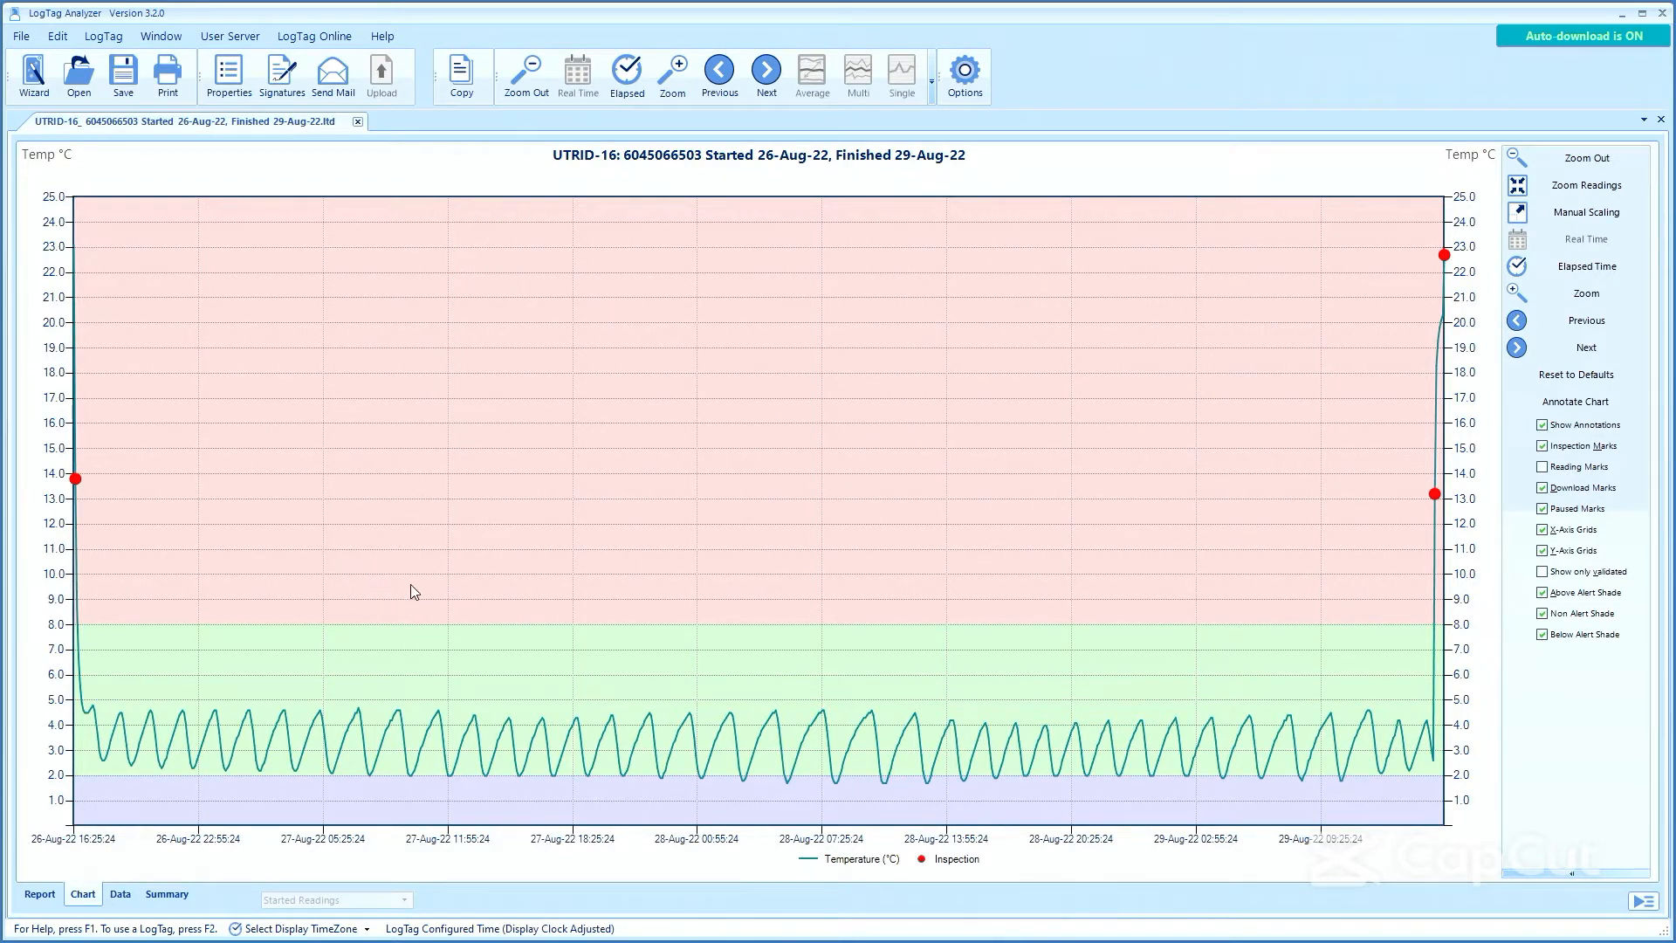
pyautogui.moveTo(526, 779)
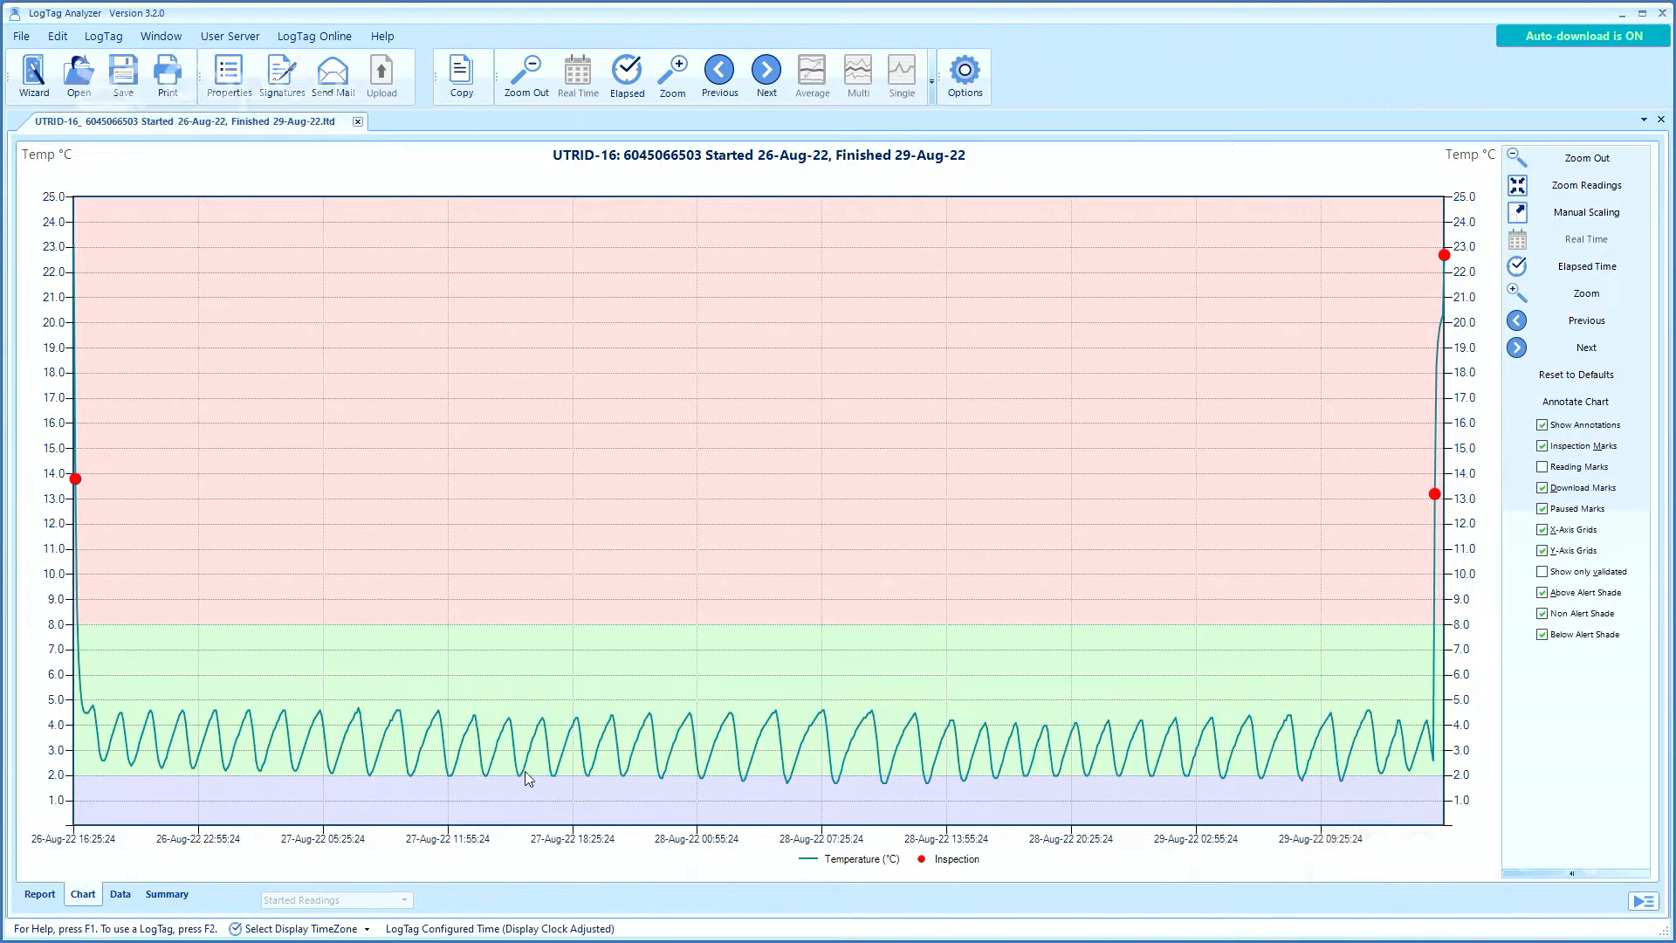
pyautogui.moveTo(7, 731)
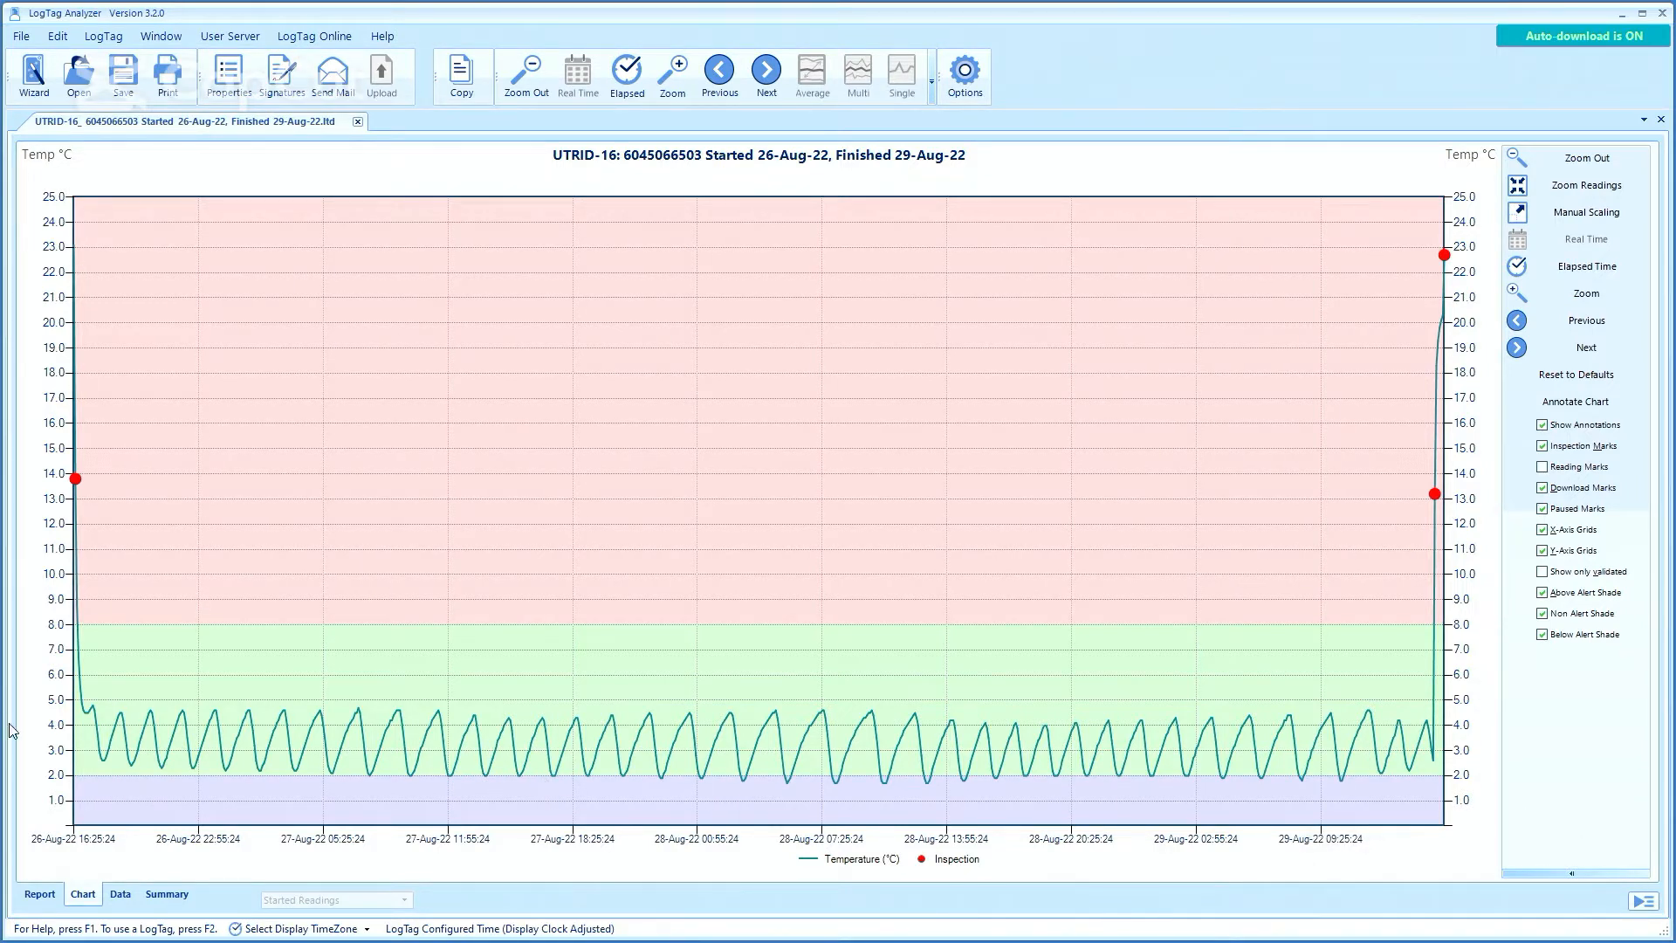
pyautogui.moveTo(143, 728)
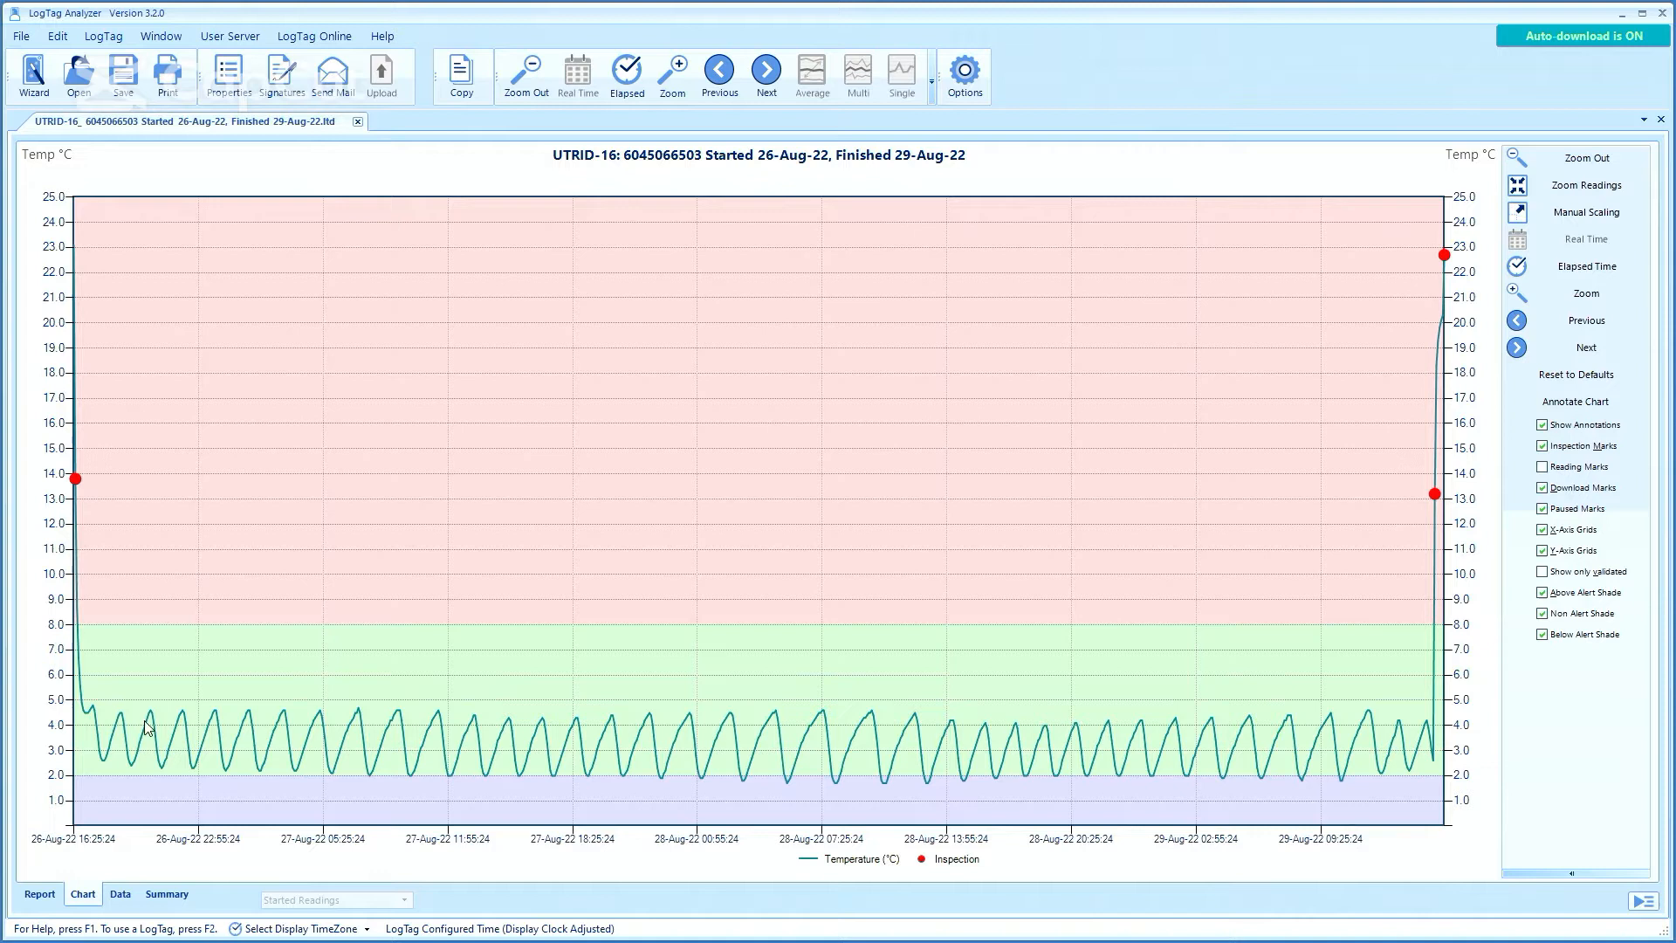
pyautogui.moveTo(405, 756)
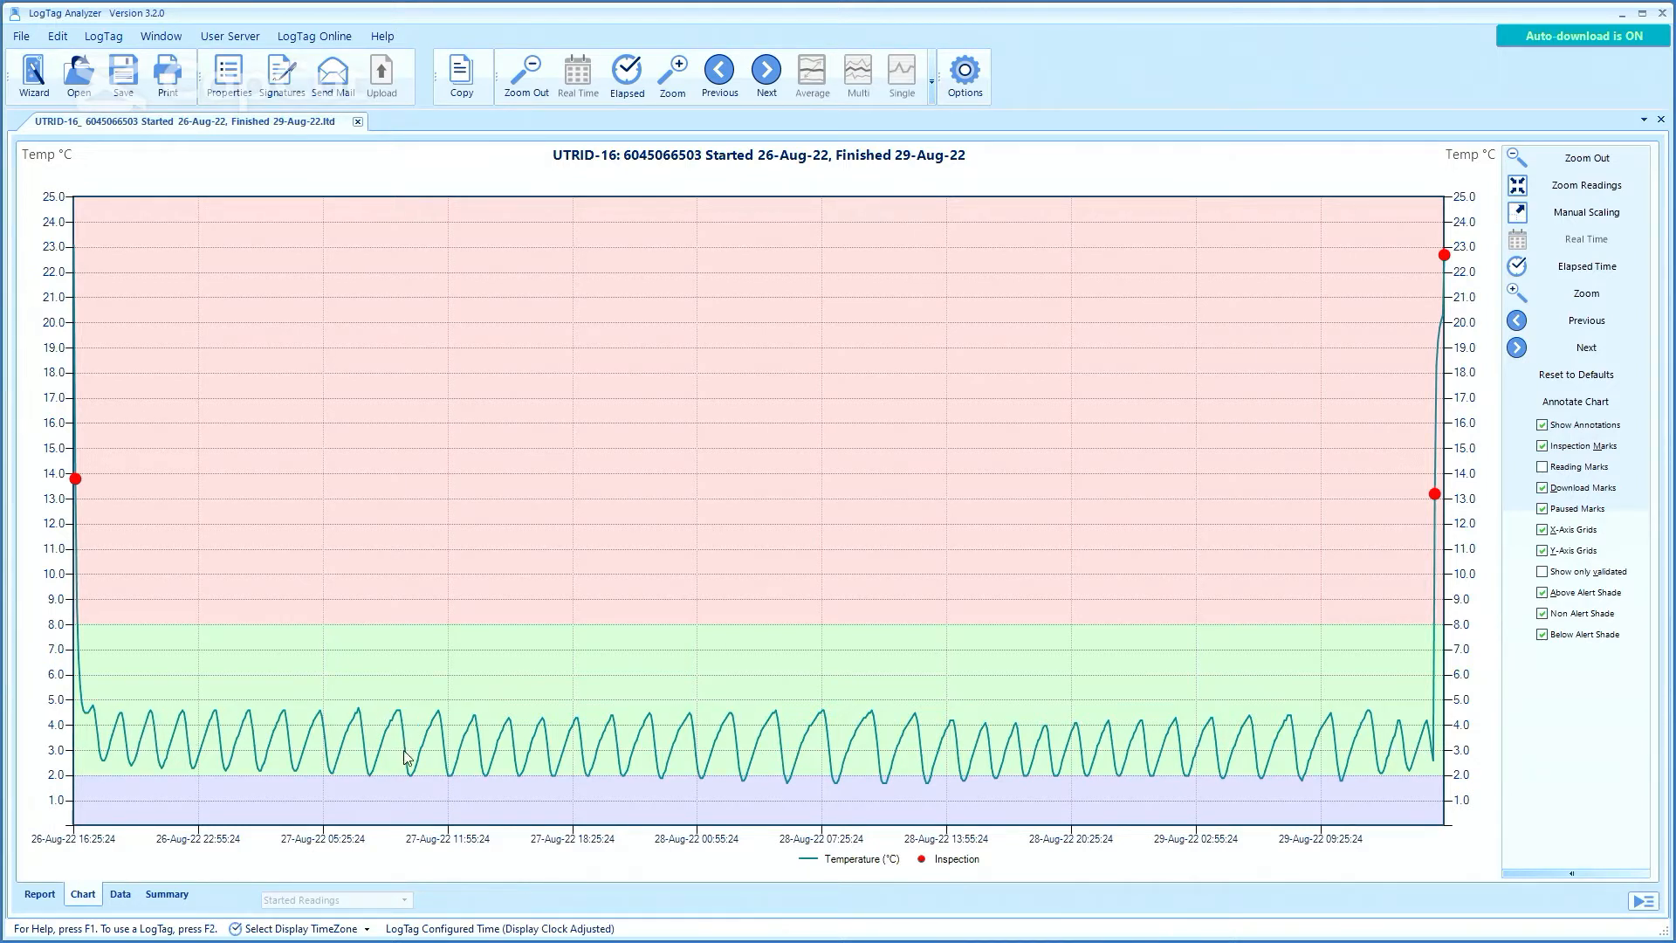
pyautogui.moveTo(720, 698)
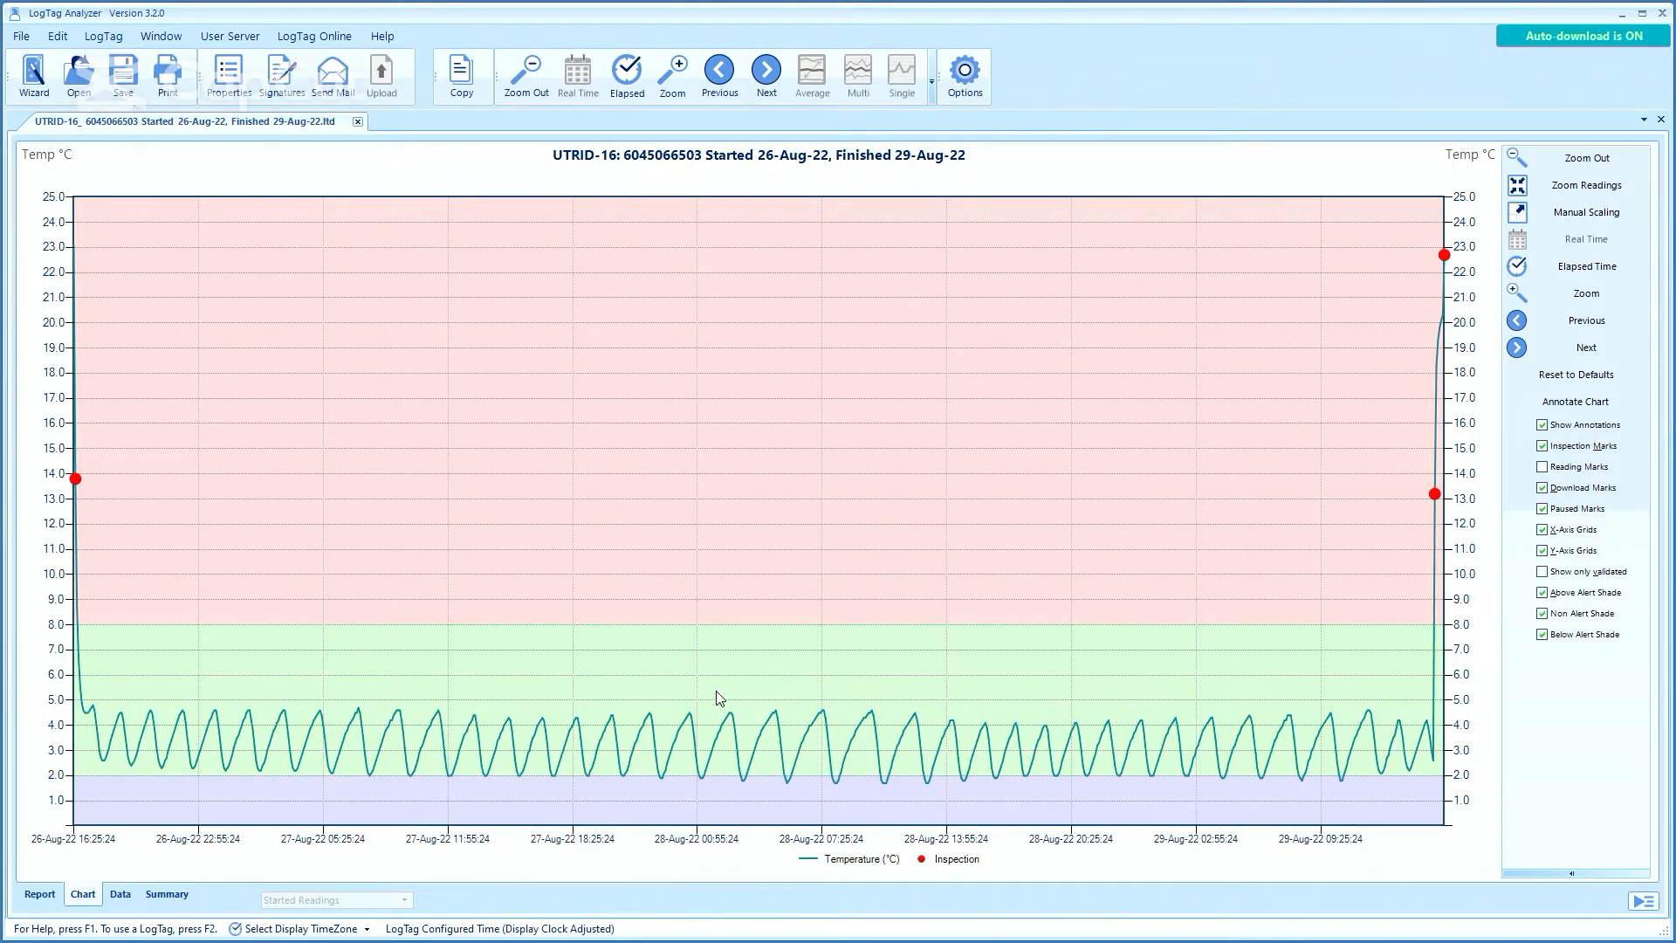
pyautogui.moveTo(29, 621)
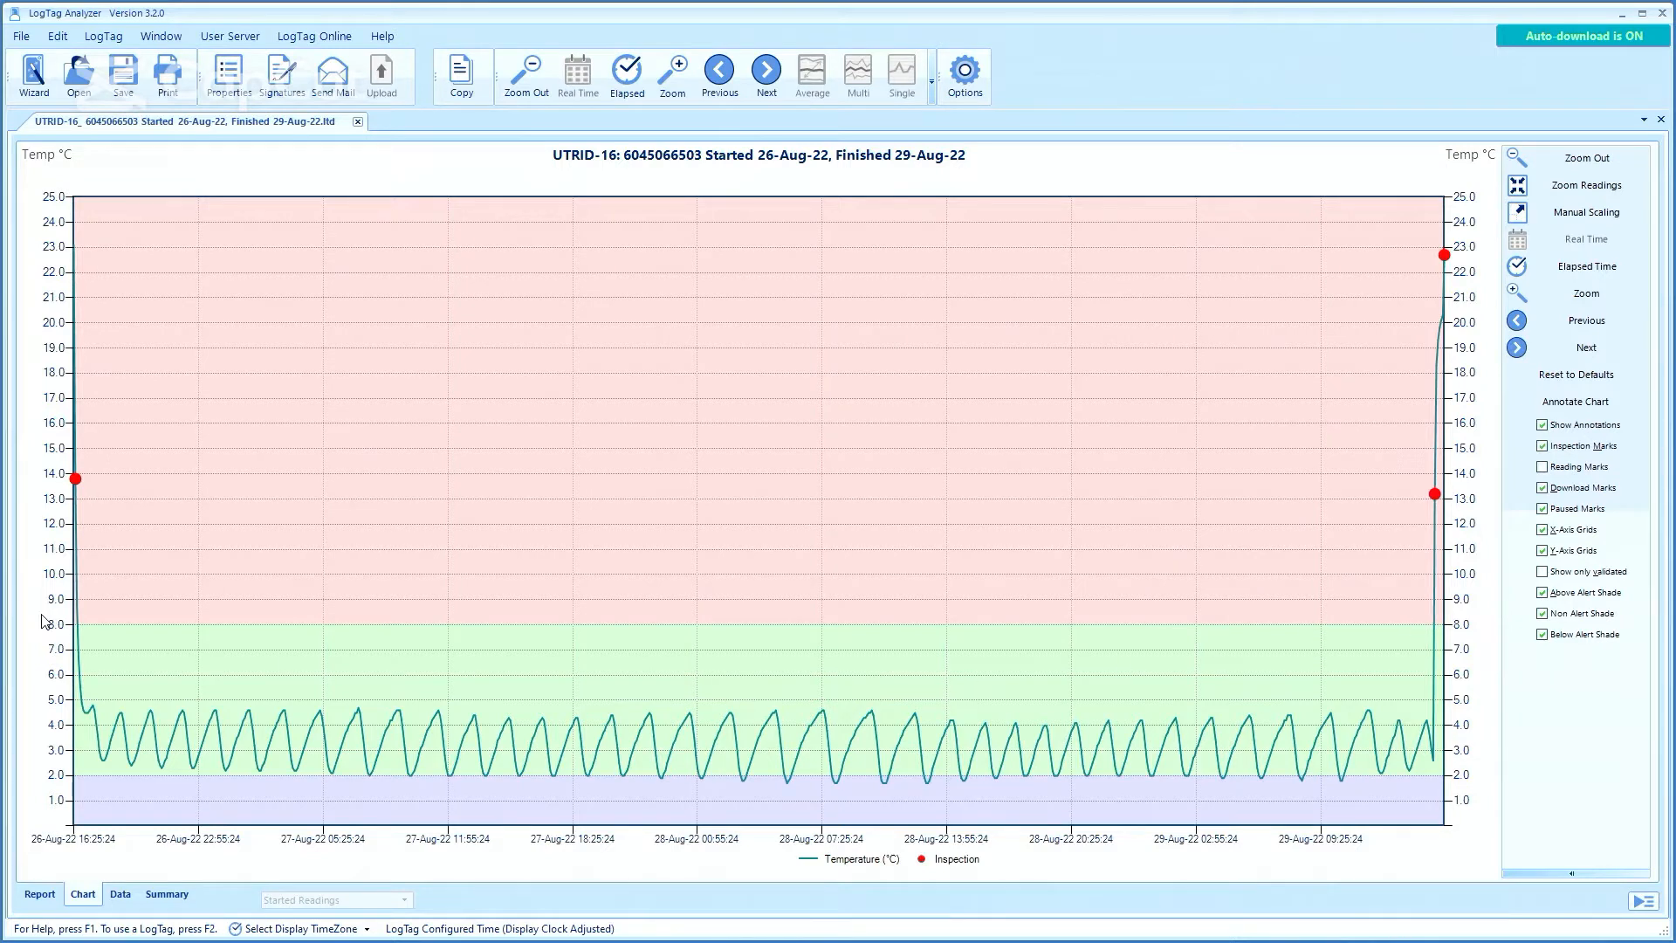
pyautogui.moveTo(1431, 492)
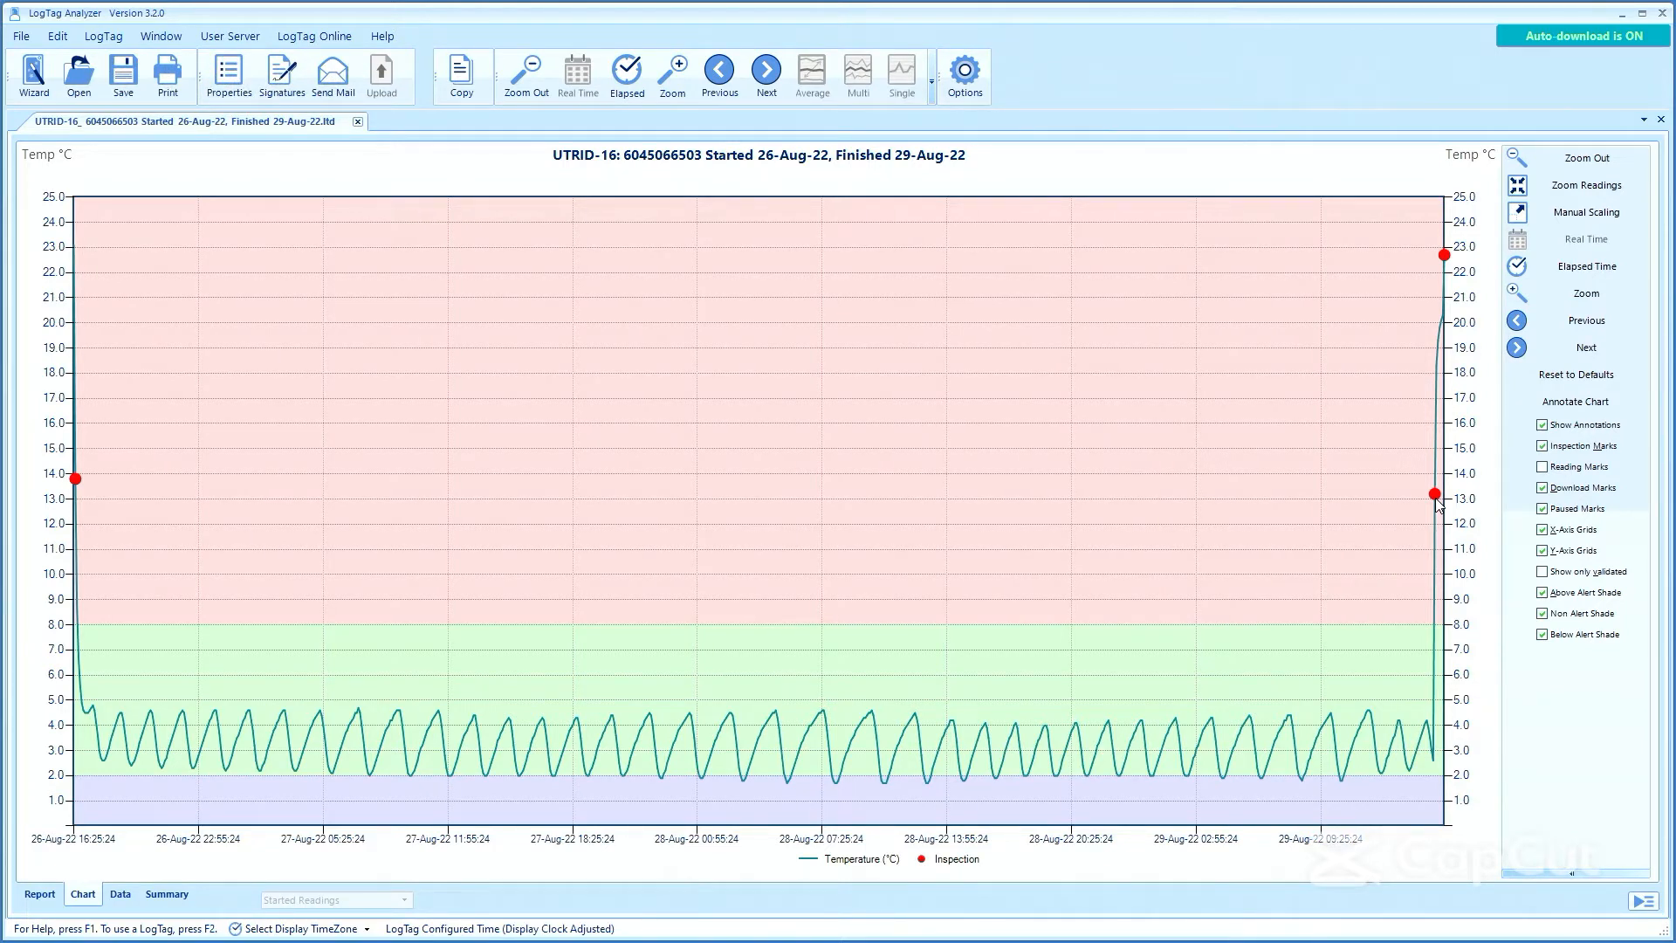
pyautogui.click(1541, 466)
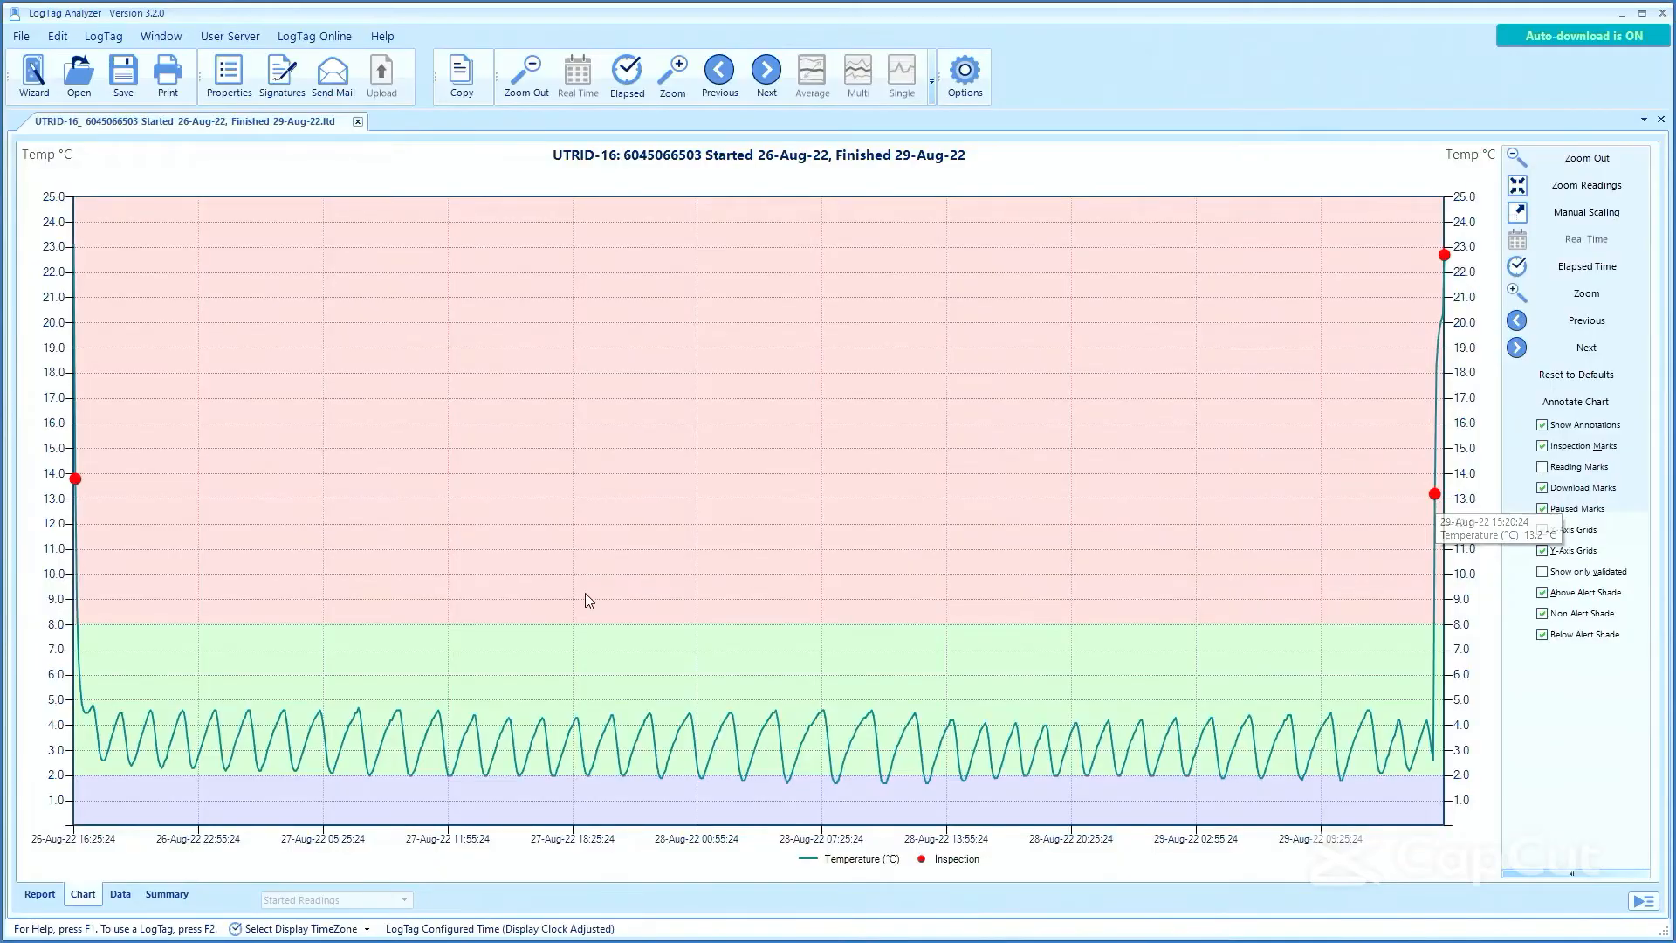
pyautogui.moveTo(1139, 652)
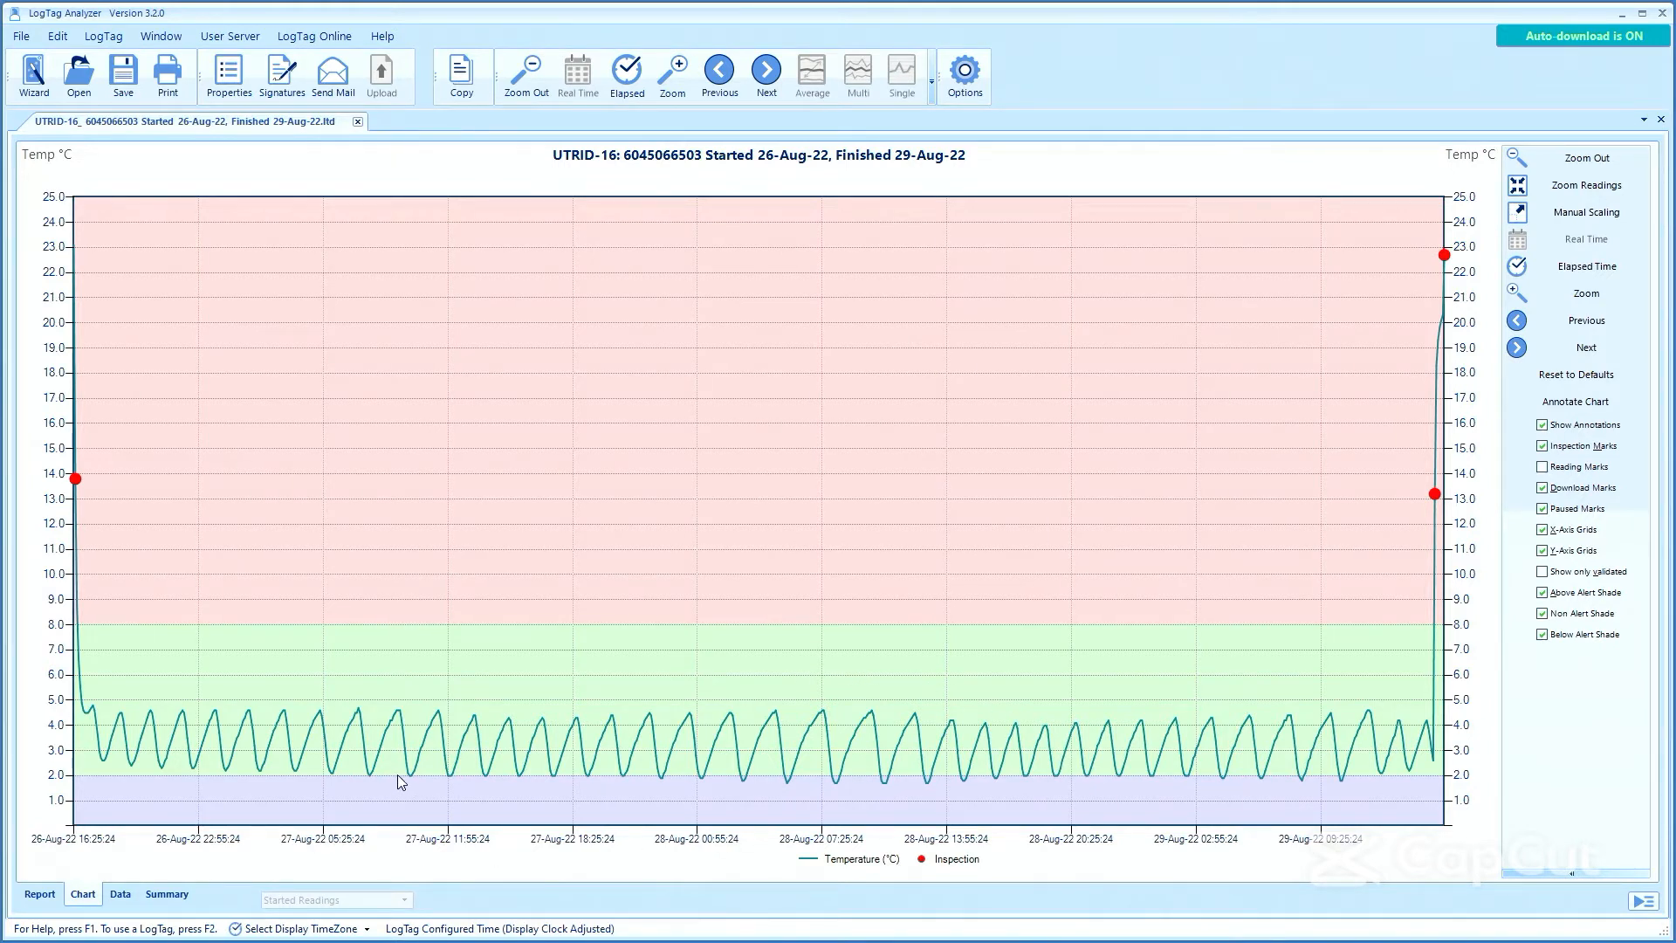
pyautogui.moveTo(280, 652)
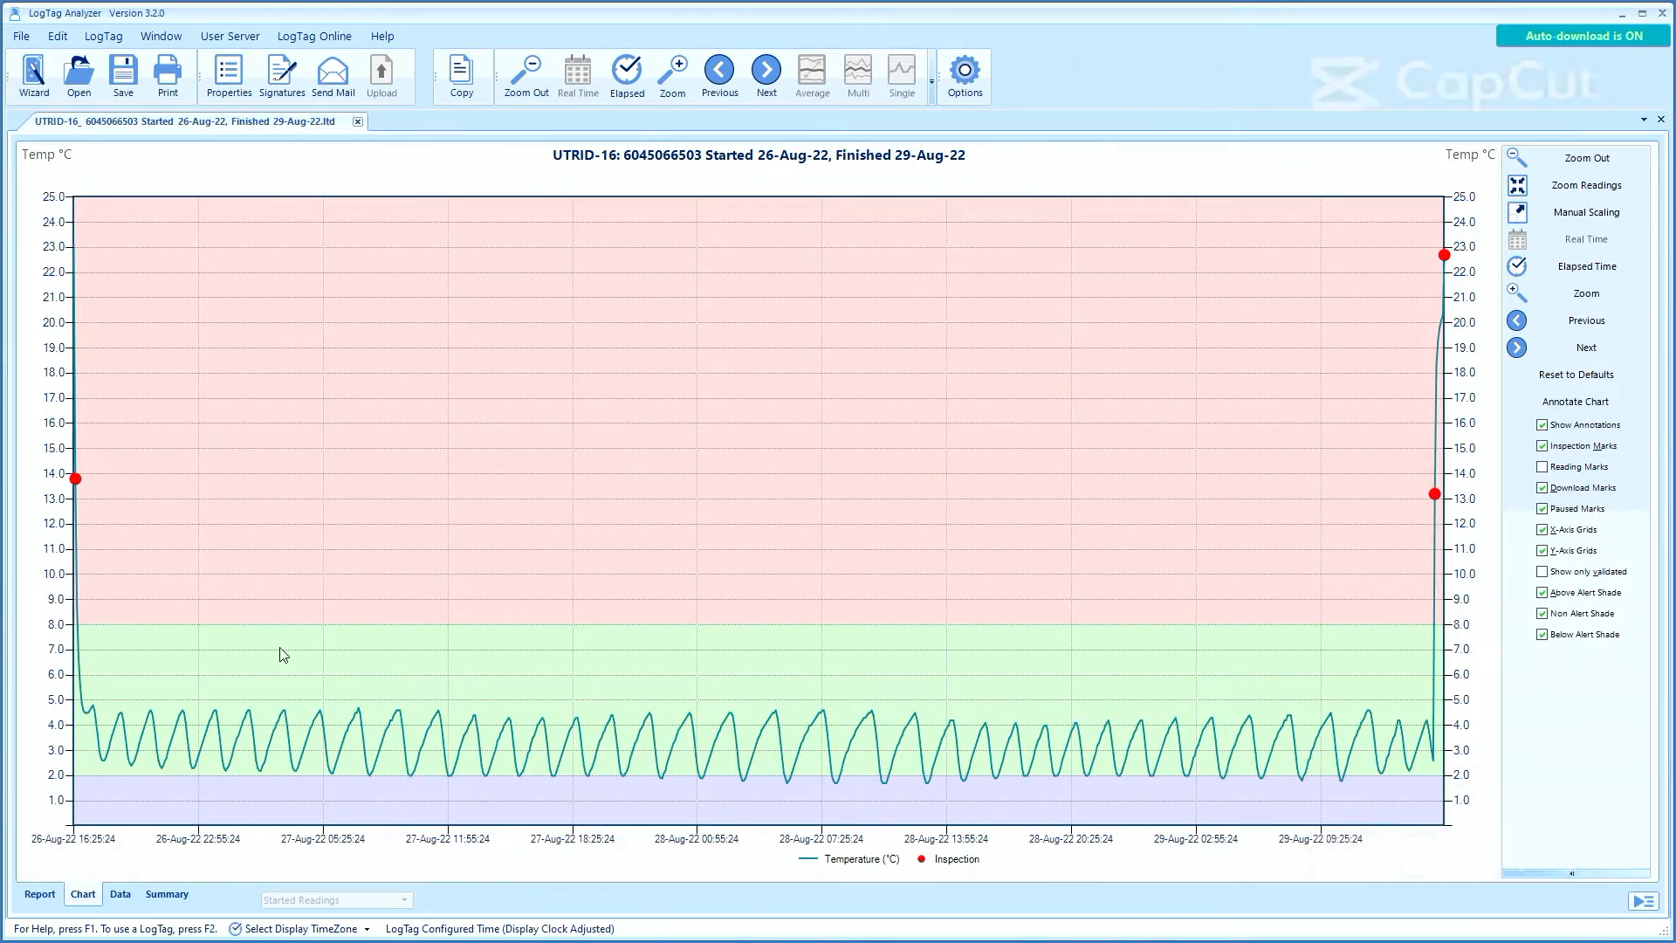
pyautogui.moveTo(718, 713)
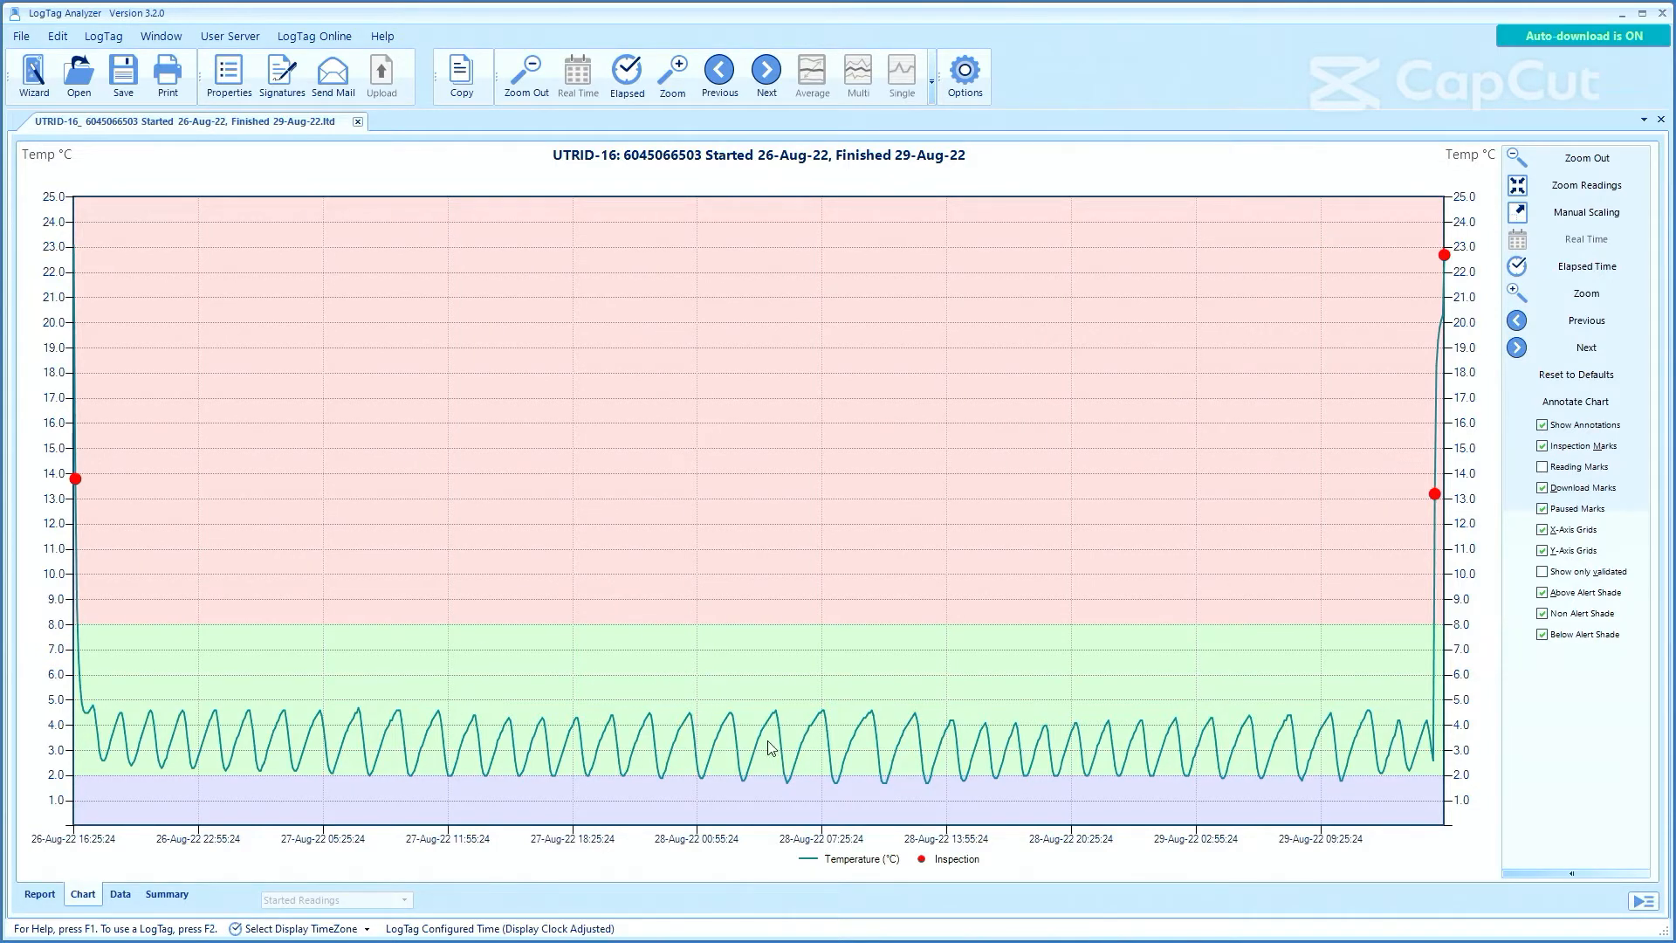
pyautogui.moveTo(843, 787)
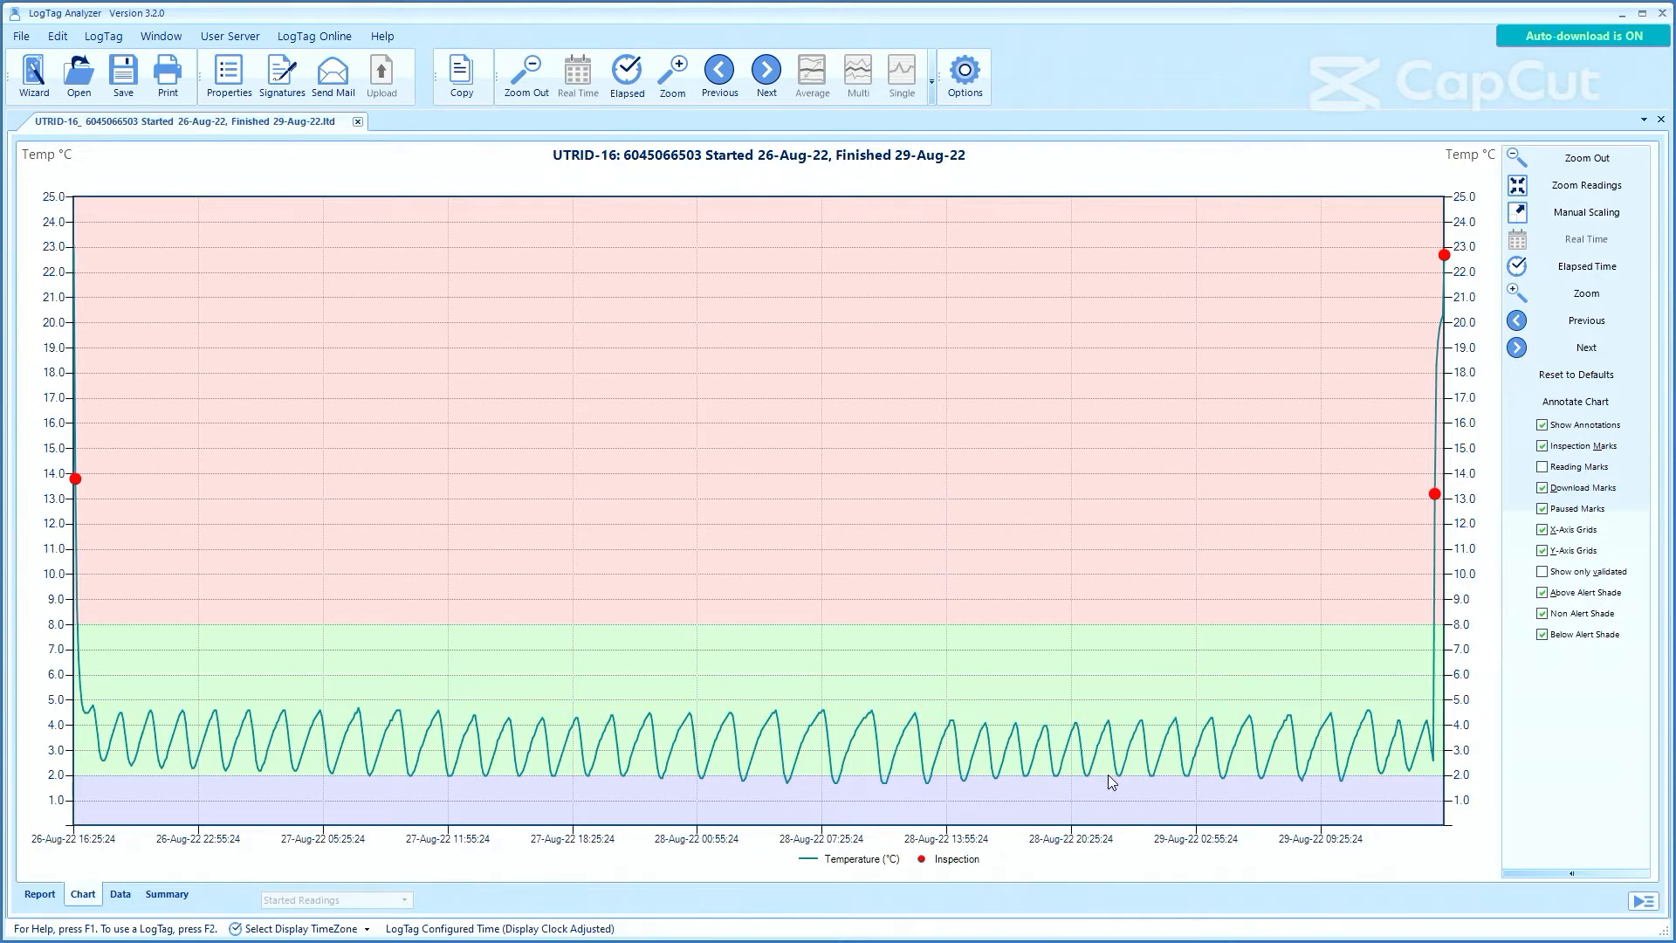
pyautogui.moveTo(1116, 782)
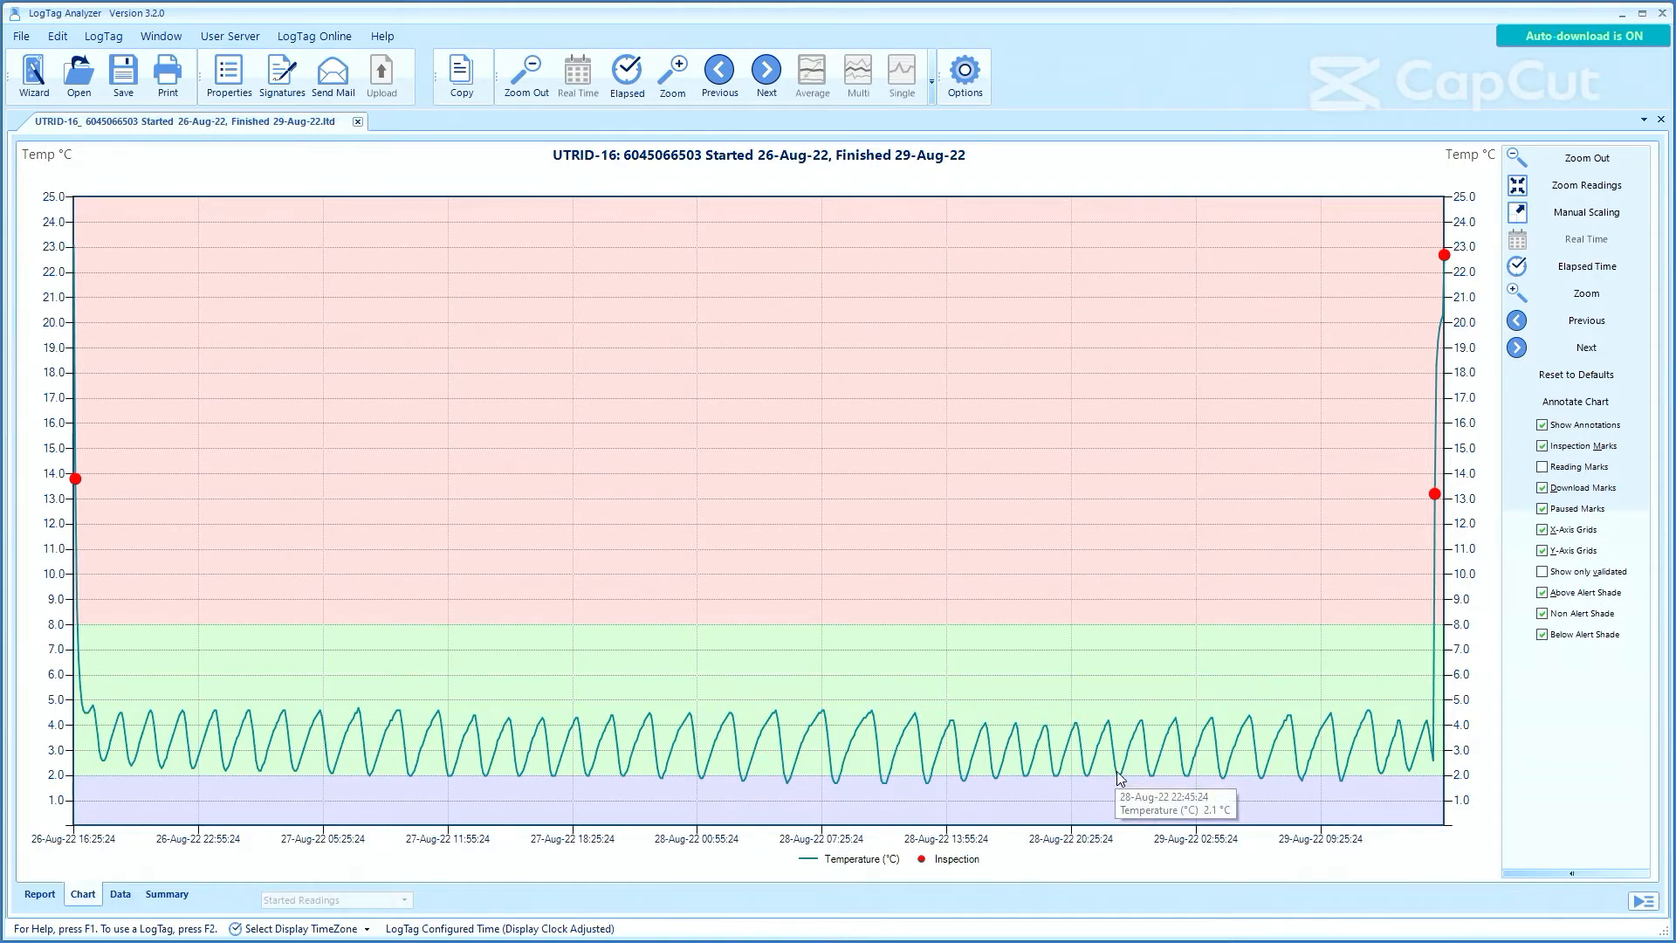
pyautogui.moveTo(544, 726)
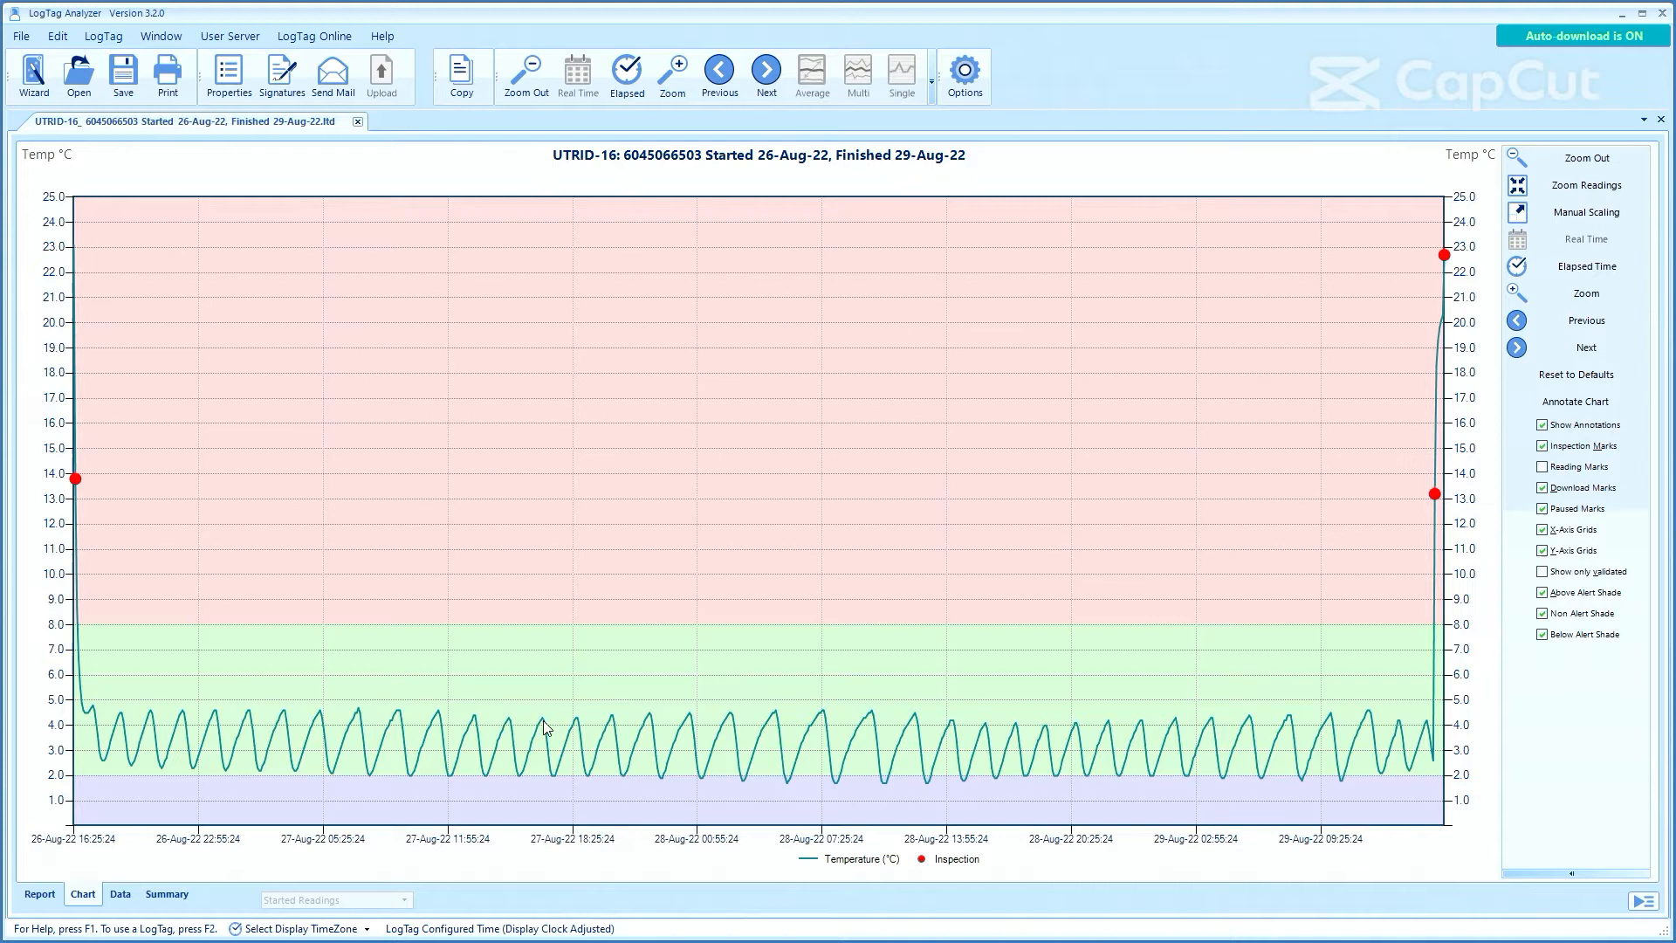
pyautogui.moveTo(545, 726)
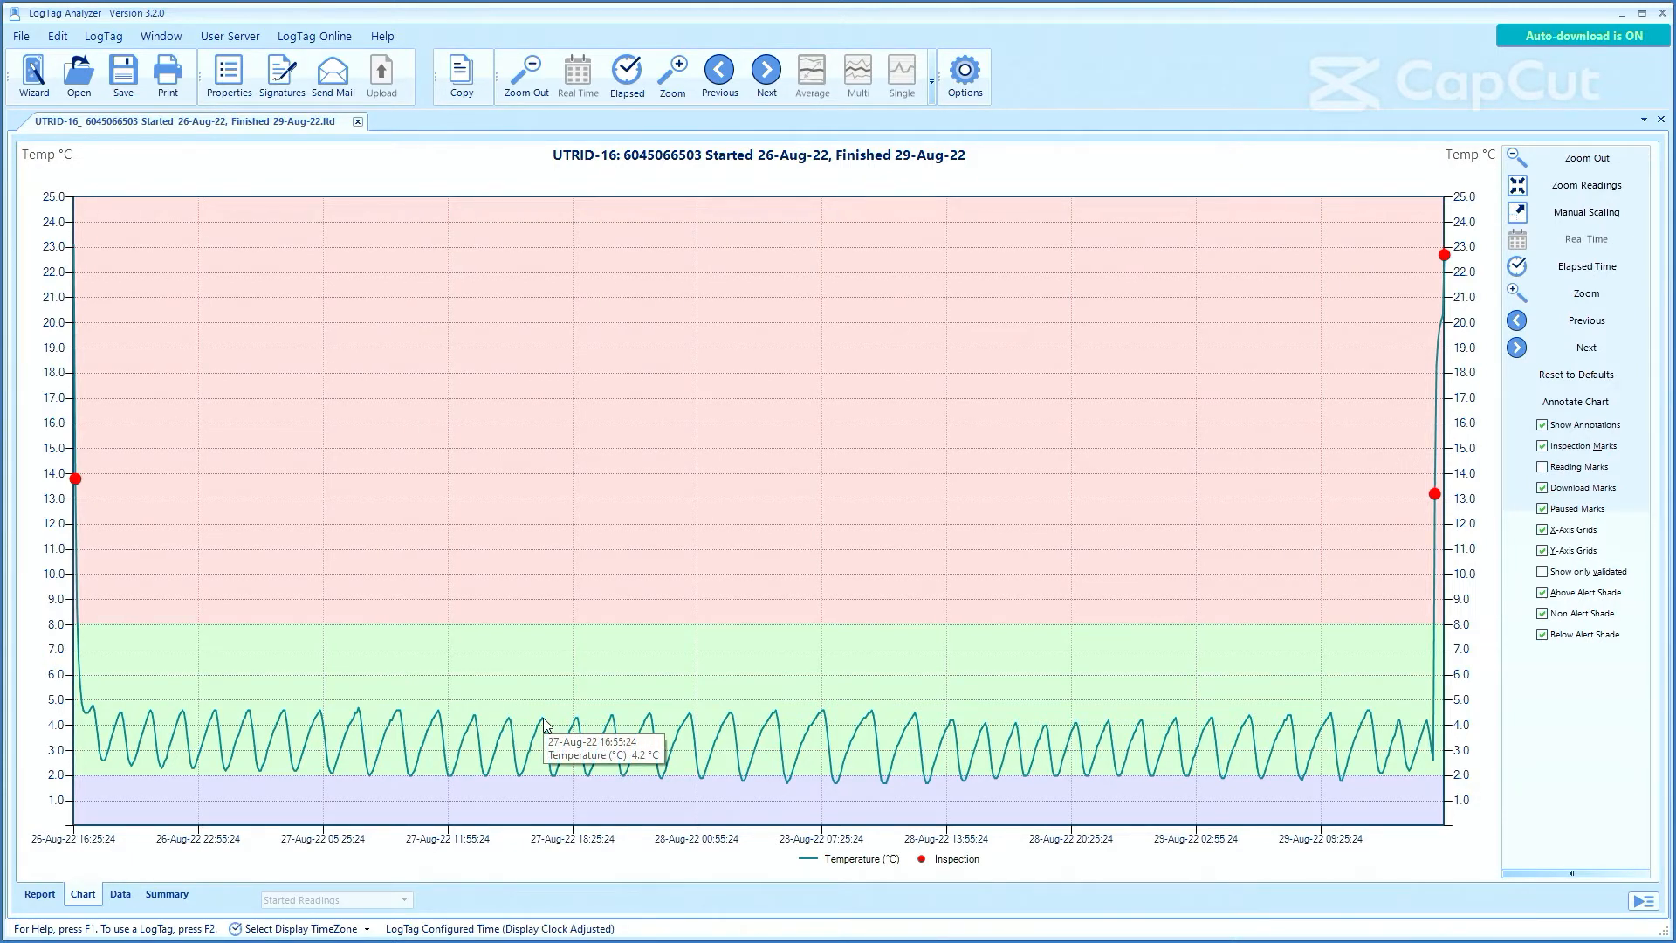
pyautogui.moveTo(335, 614)
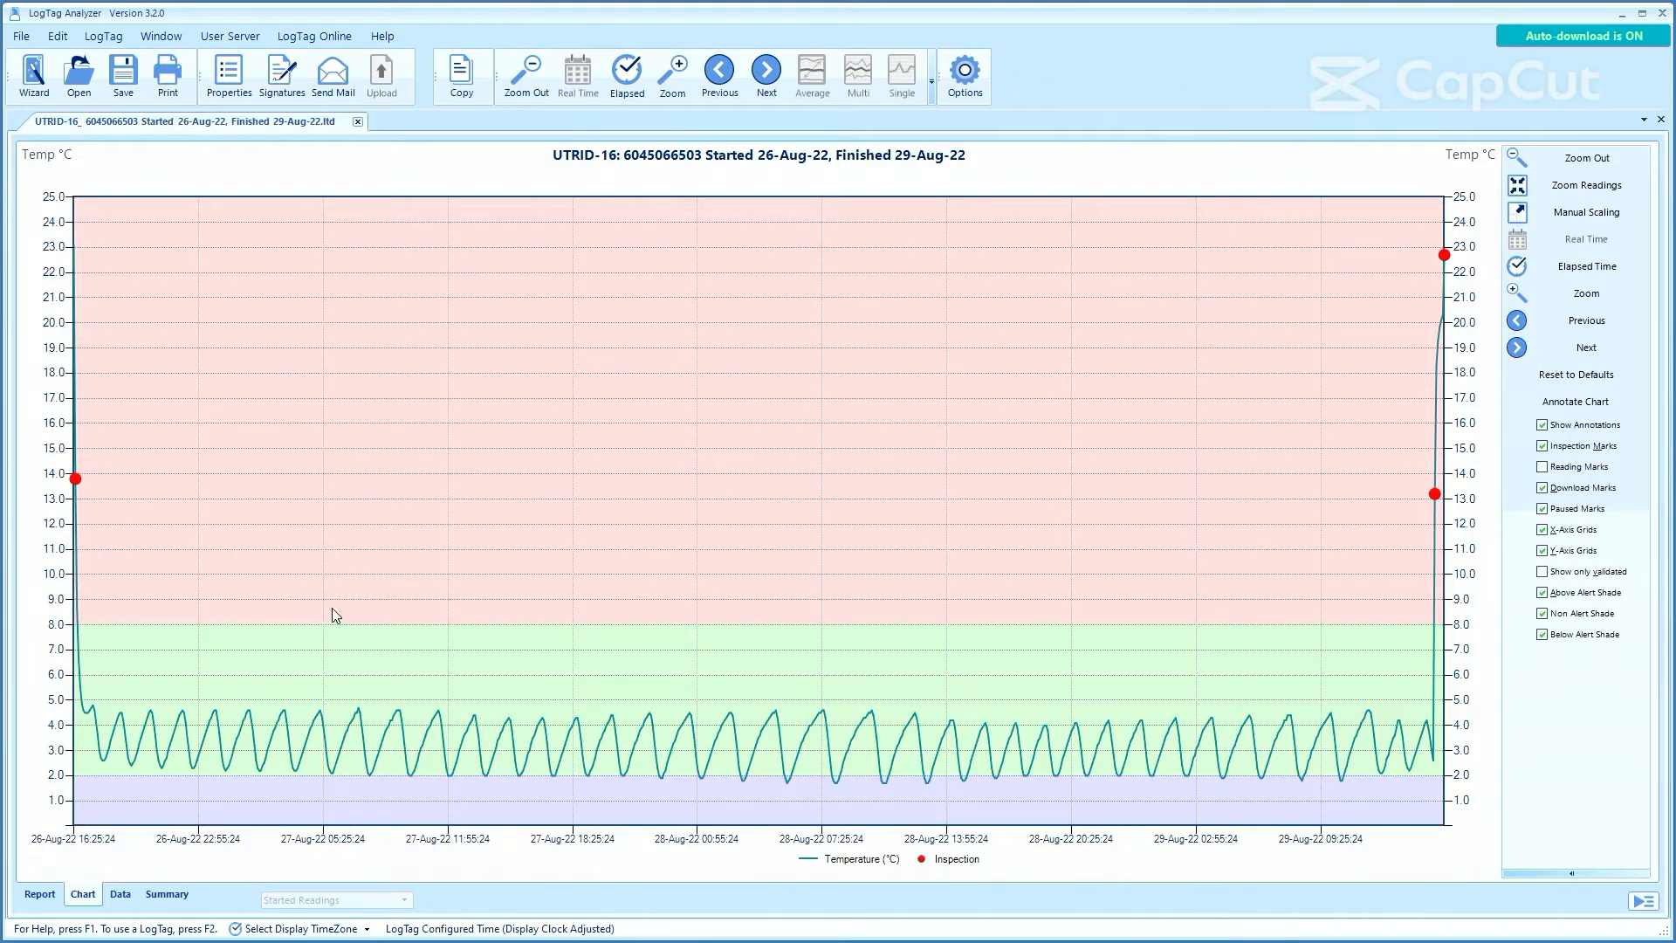
# Zoom the chart in on the 27 August readings cycling between about 2 and 4.6 °C.
pyautogui.moveTo(310, 599); pyautogui.dragTo(695, 801)
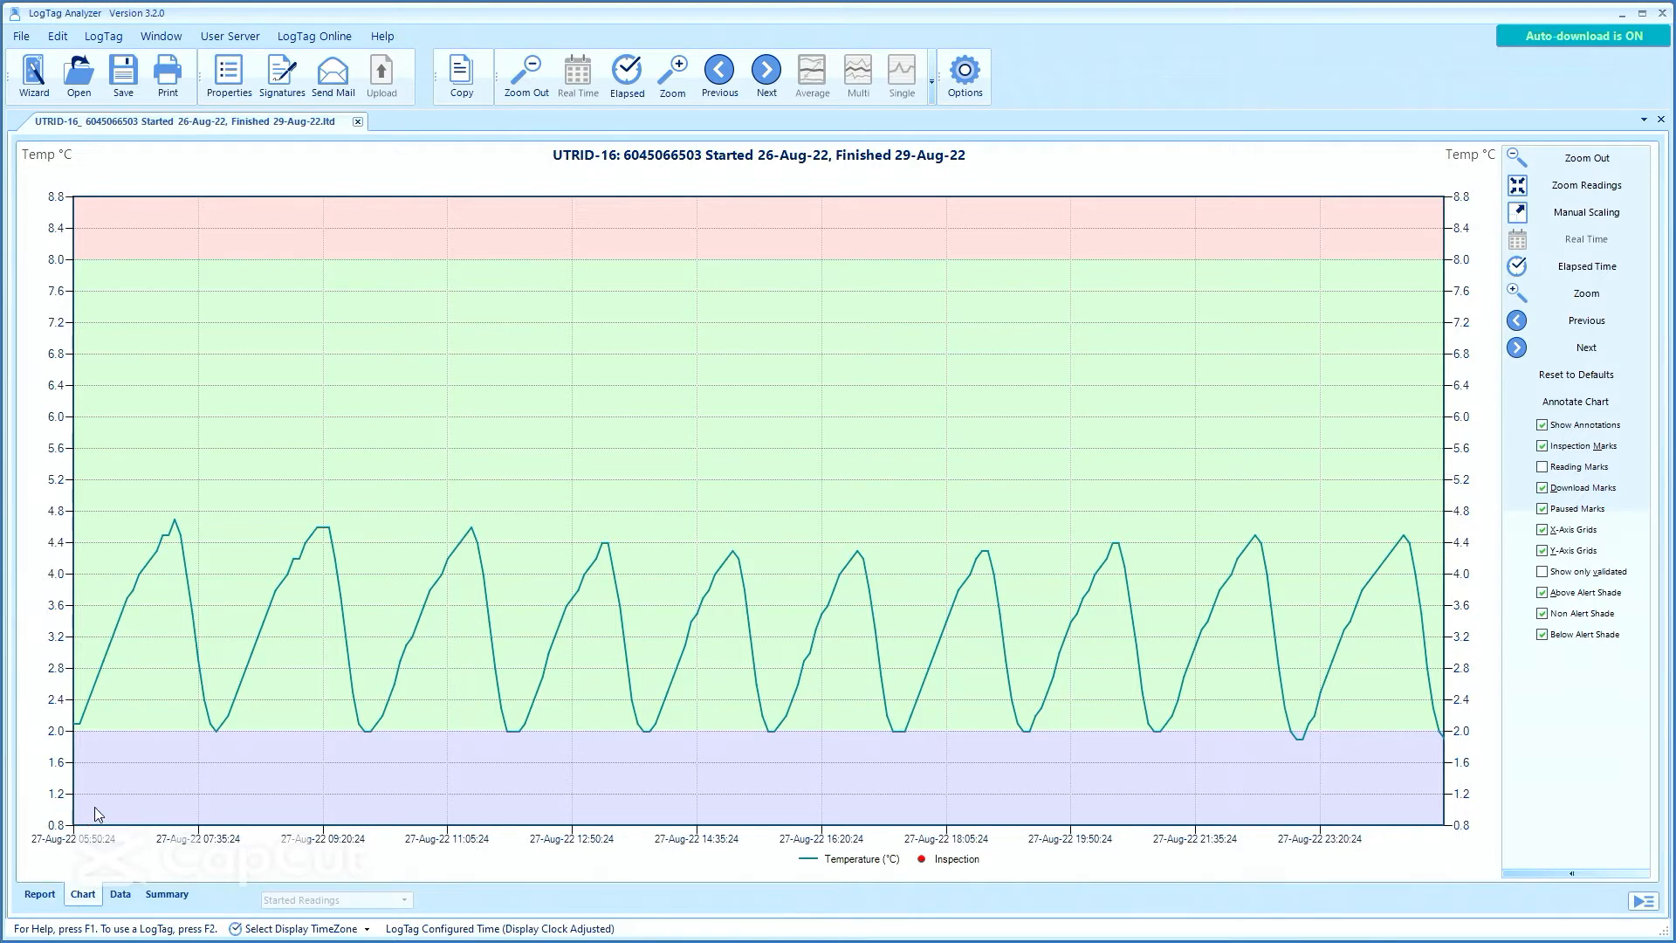
pyautogui.moveTo(107, 848)
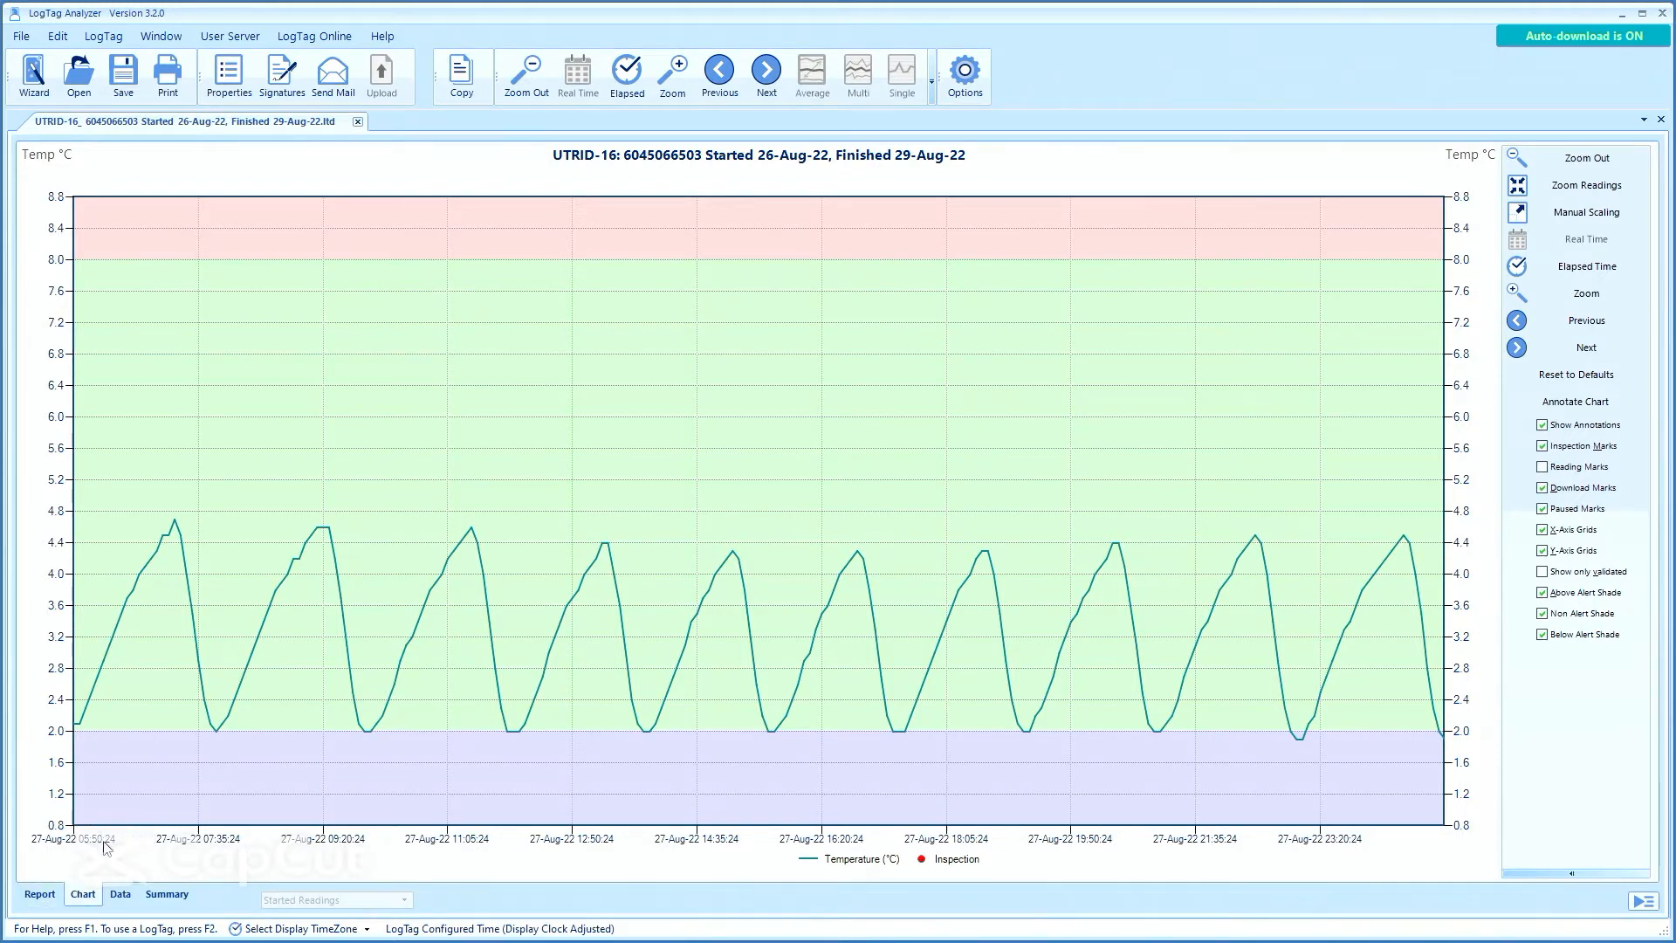
pyautogui.moveTo(1350, 858)
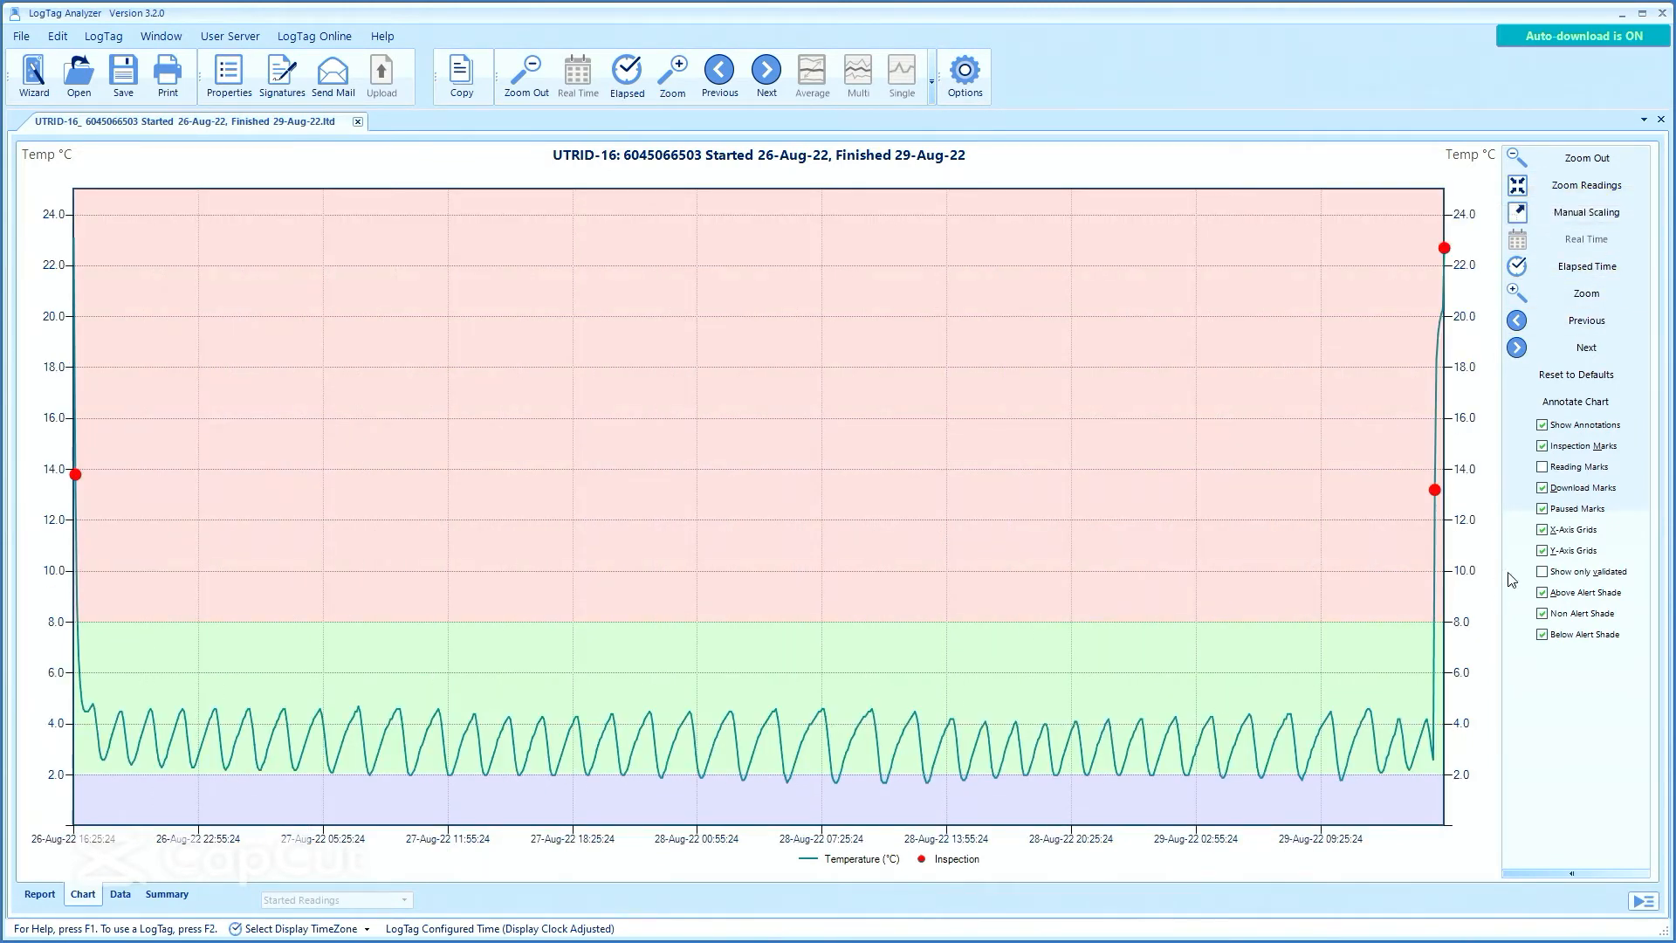
pyautogui.moveTo(1577, 159)
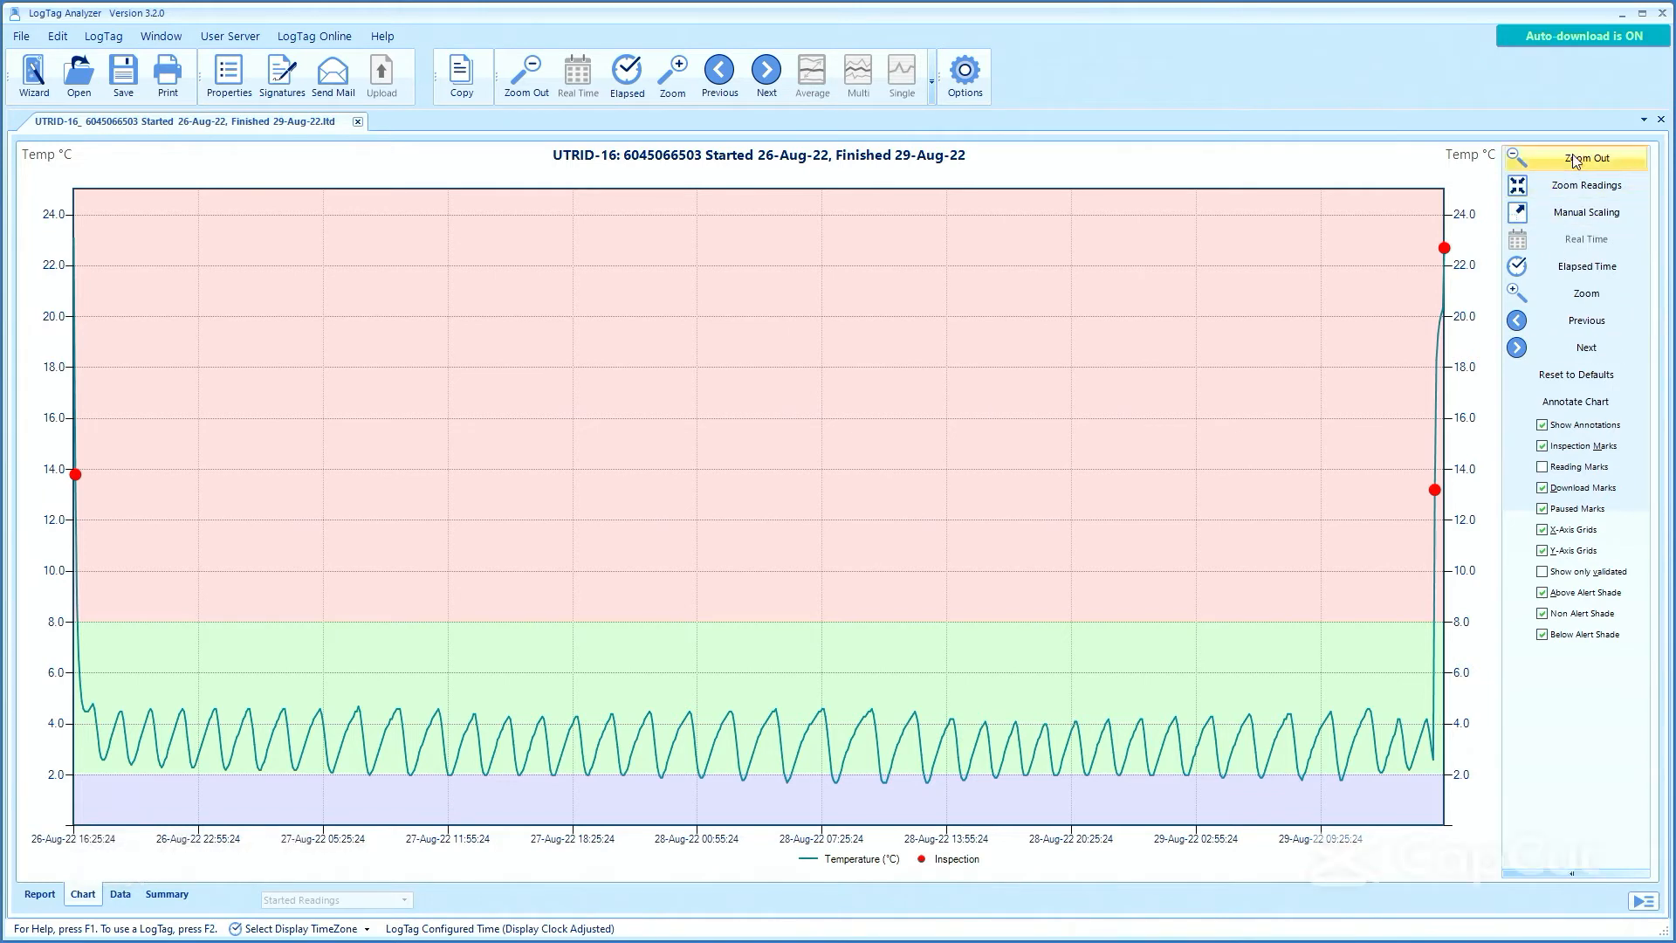
pyautogui.click(1576, 157)
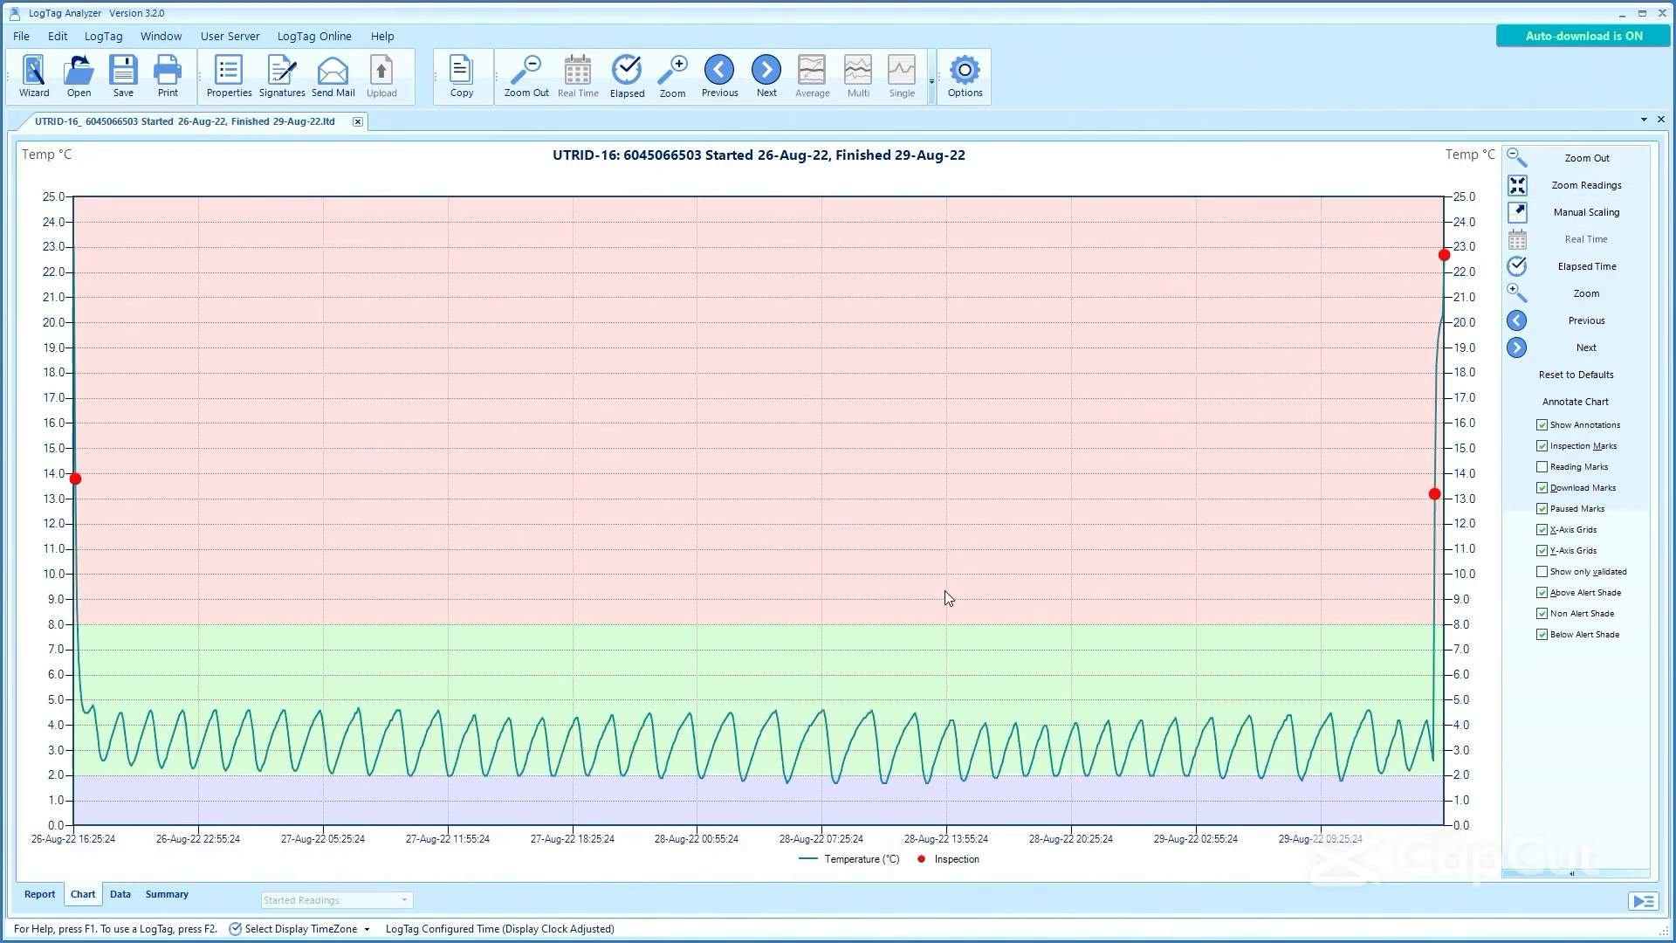
pyautogui.click(1585, 293)
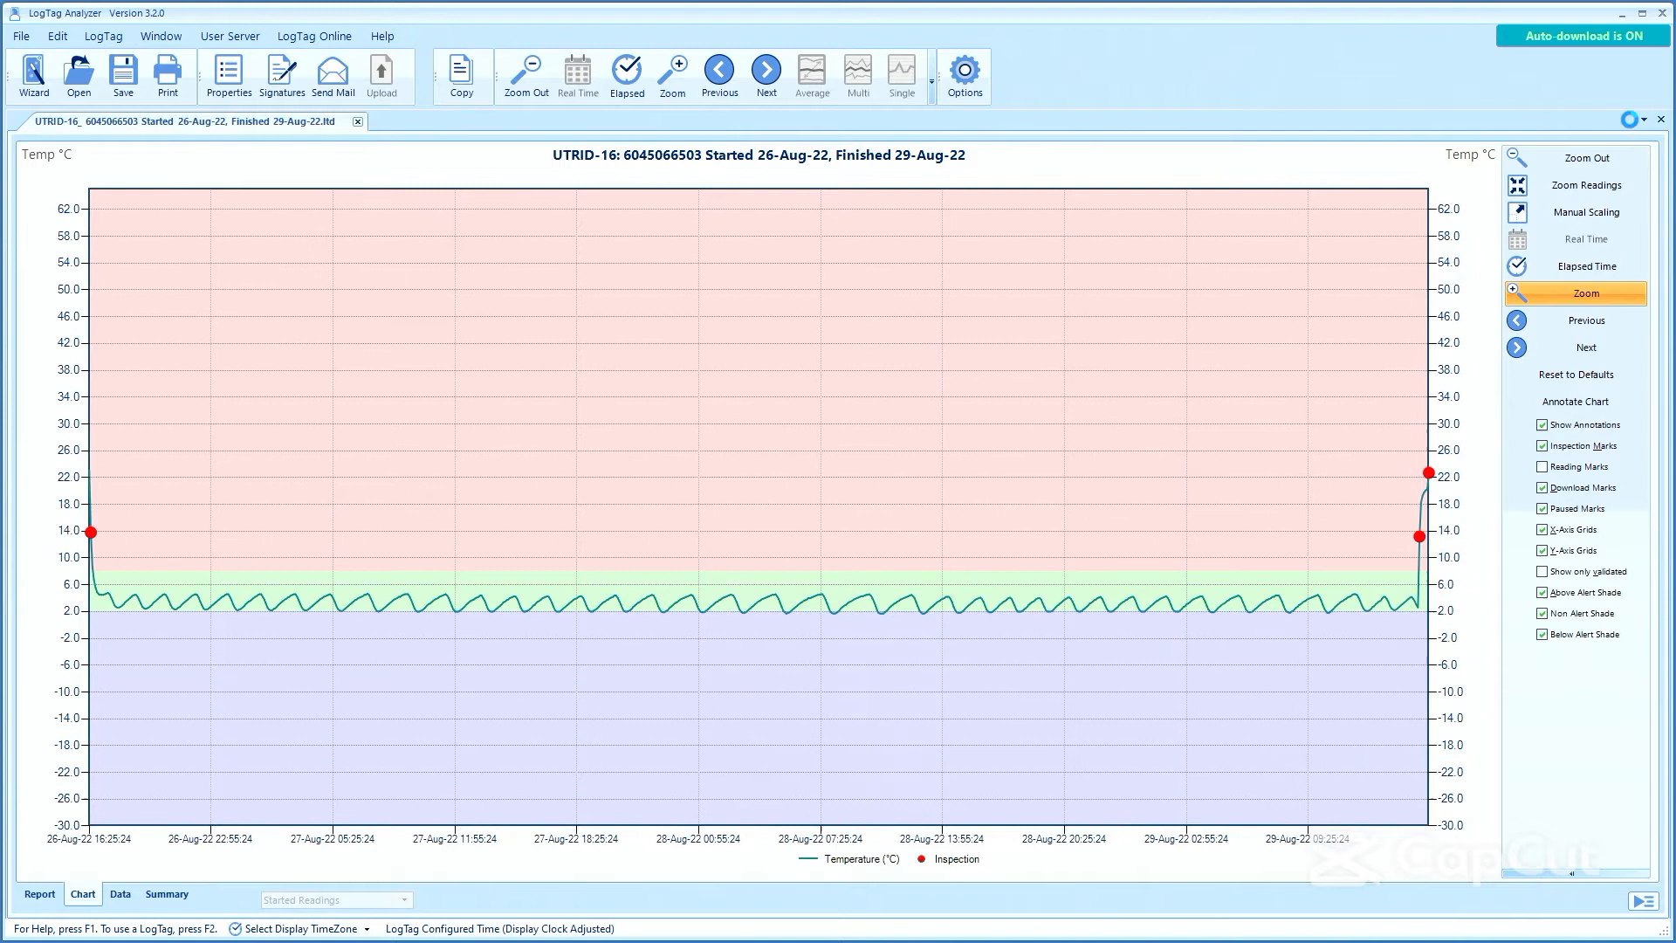
pyautogui.moveTo(1595, 185)
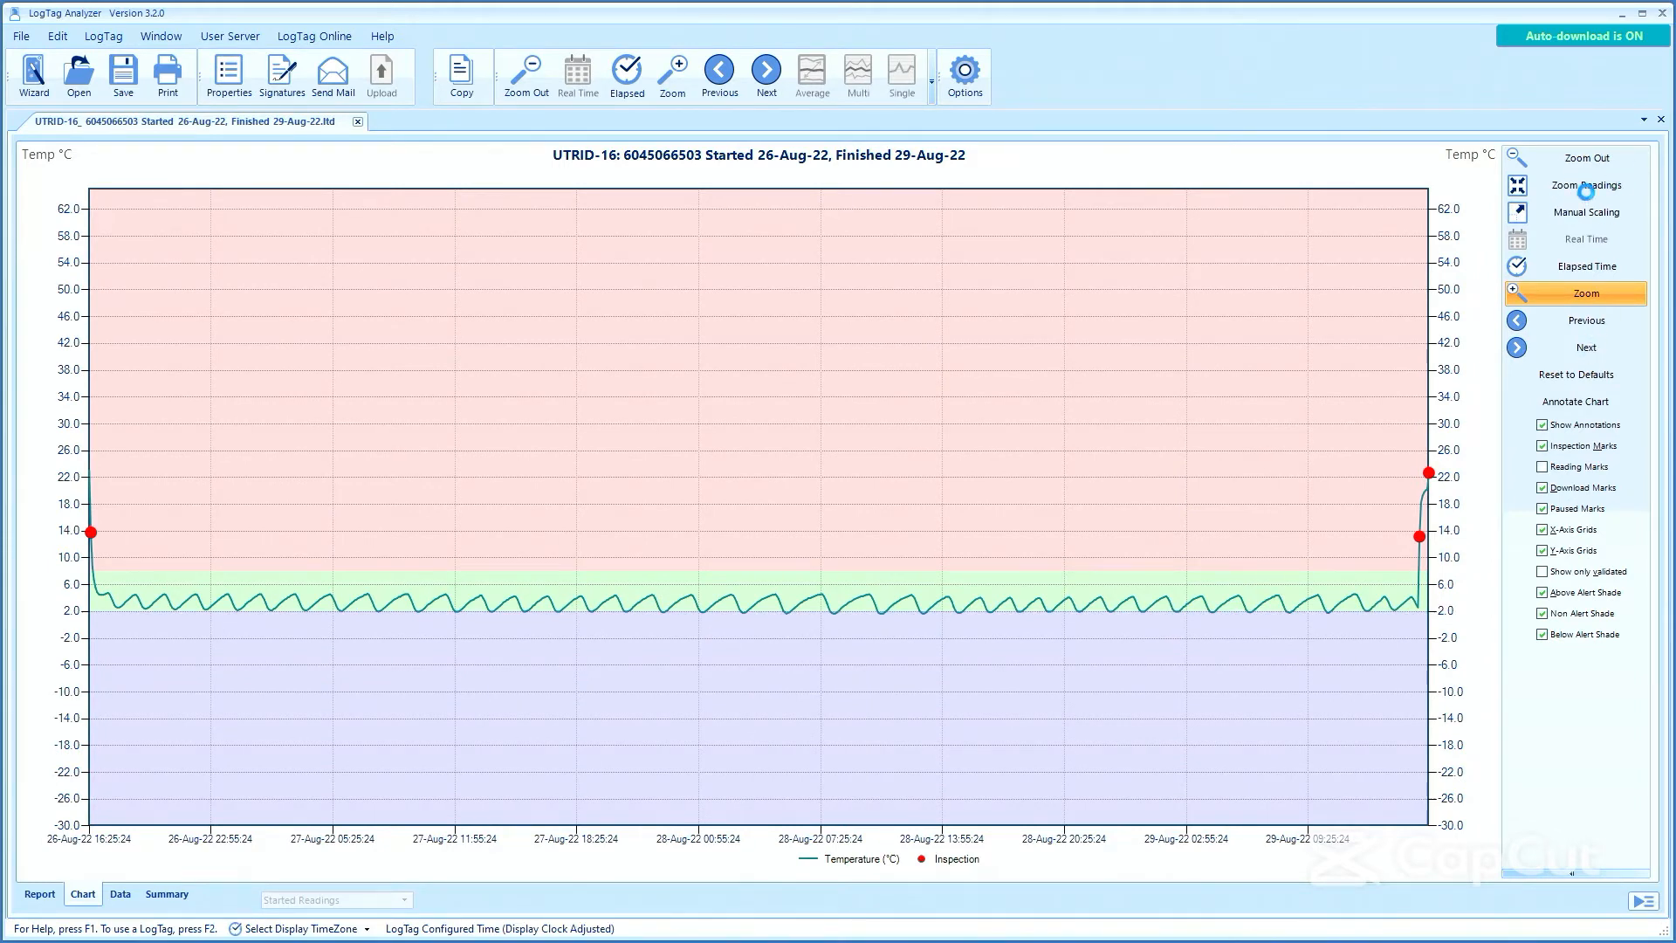
pyautogui.click(1583, 185)
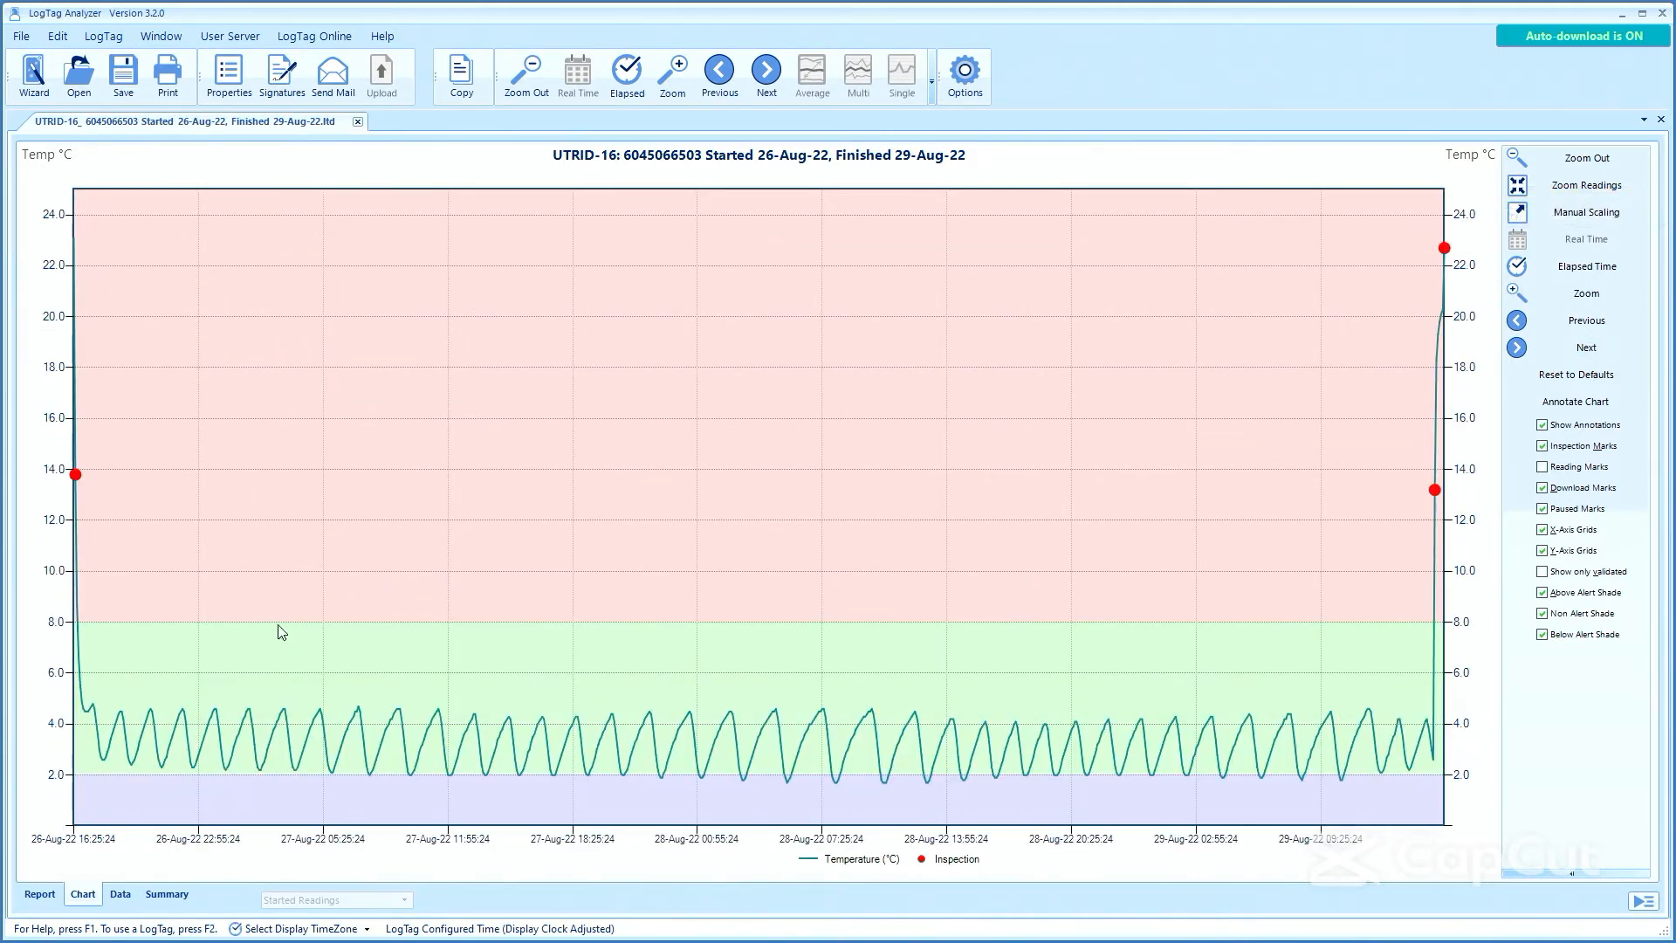
pyautogui.moveTo(1155, 415)
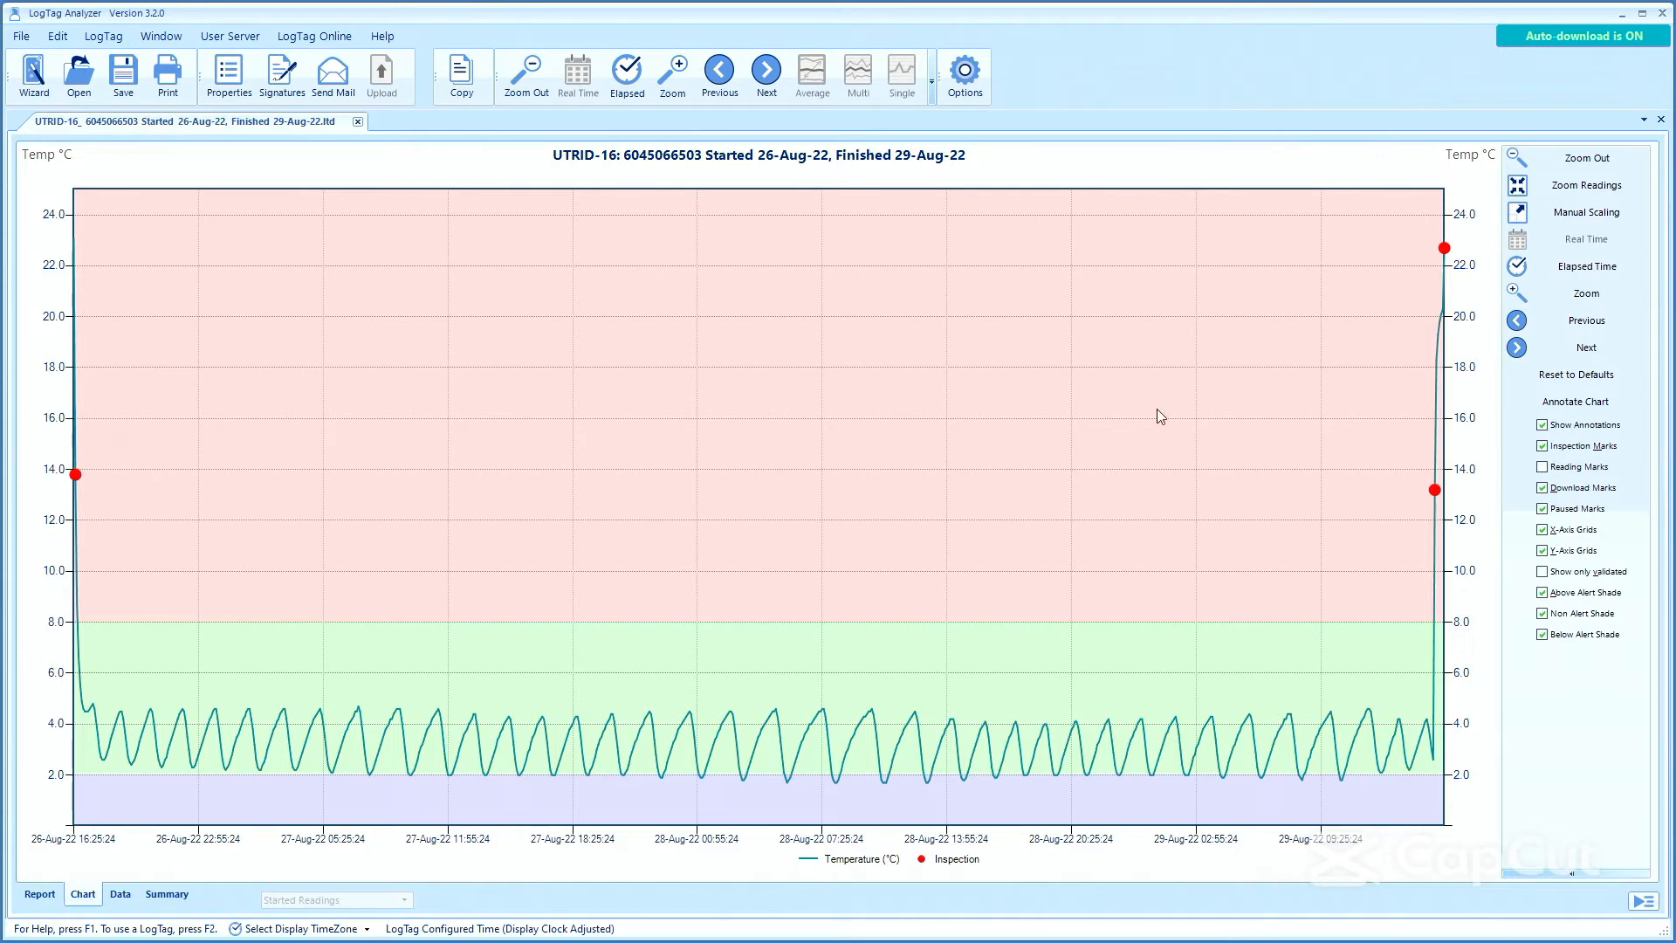
pyautogui.moveTo(1456, 294)
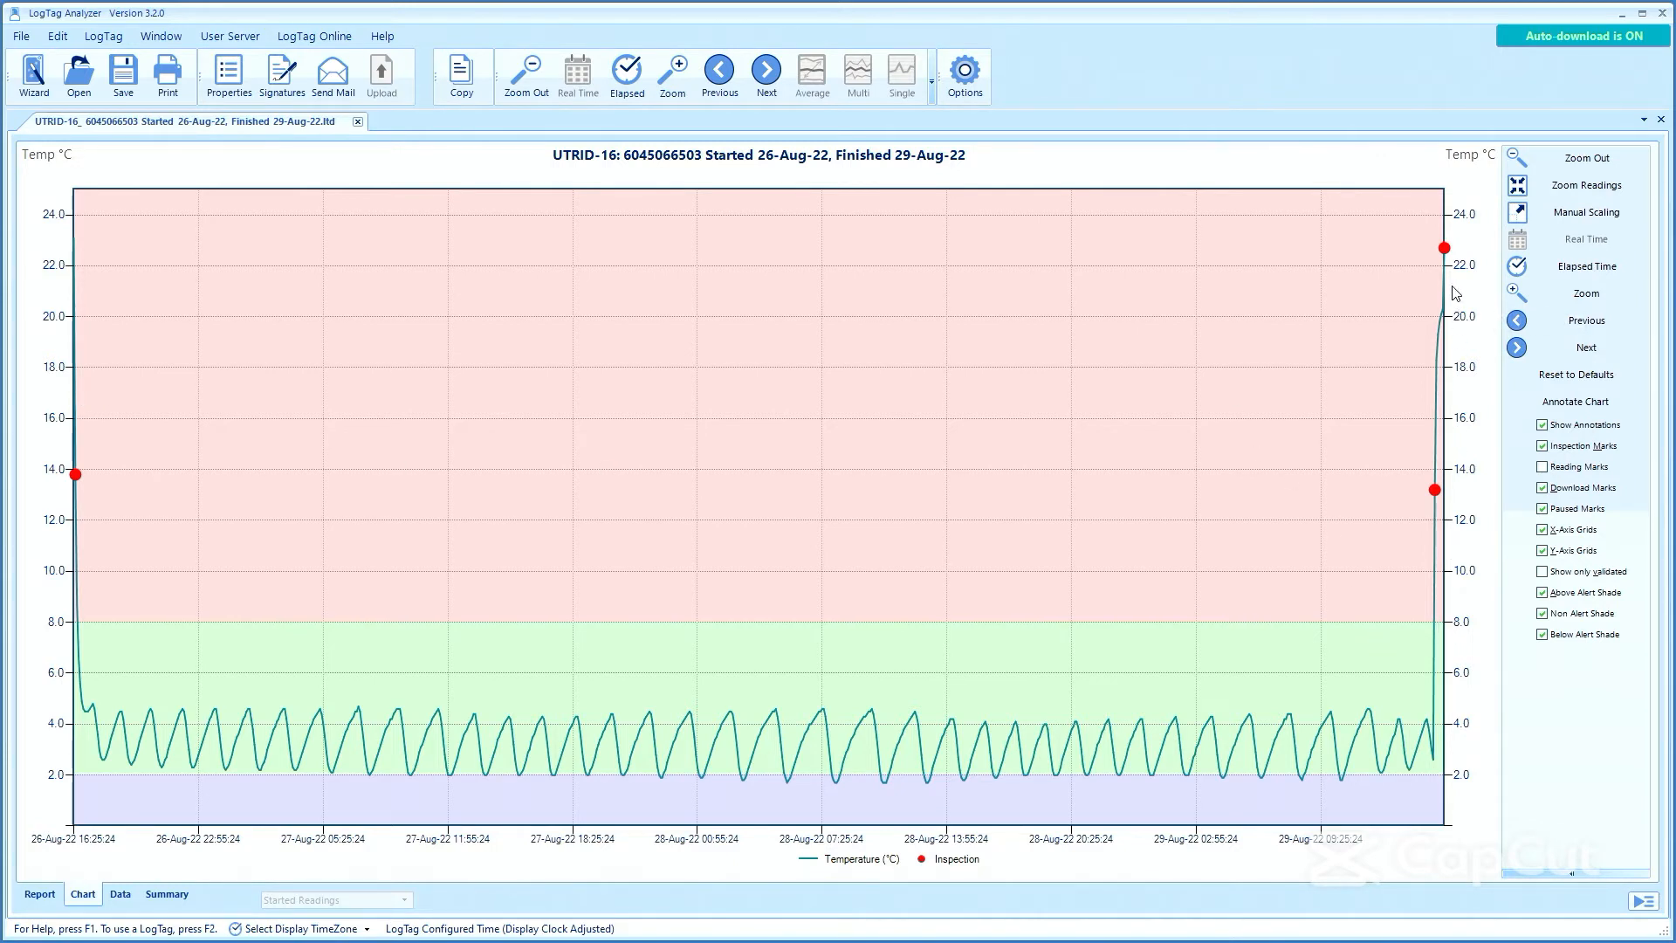
pyautogui.moveTo(1456, 322)
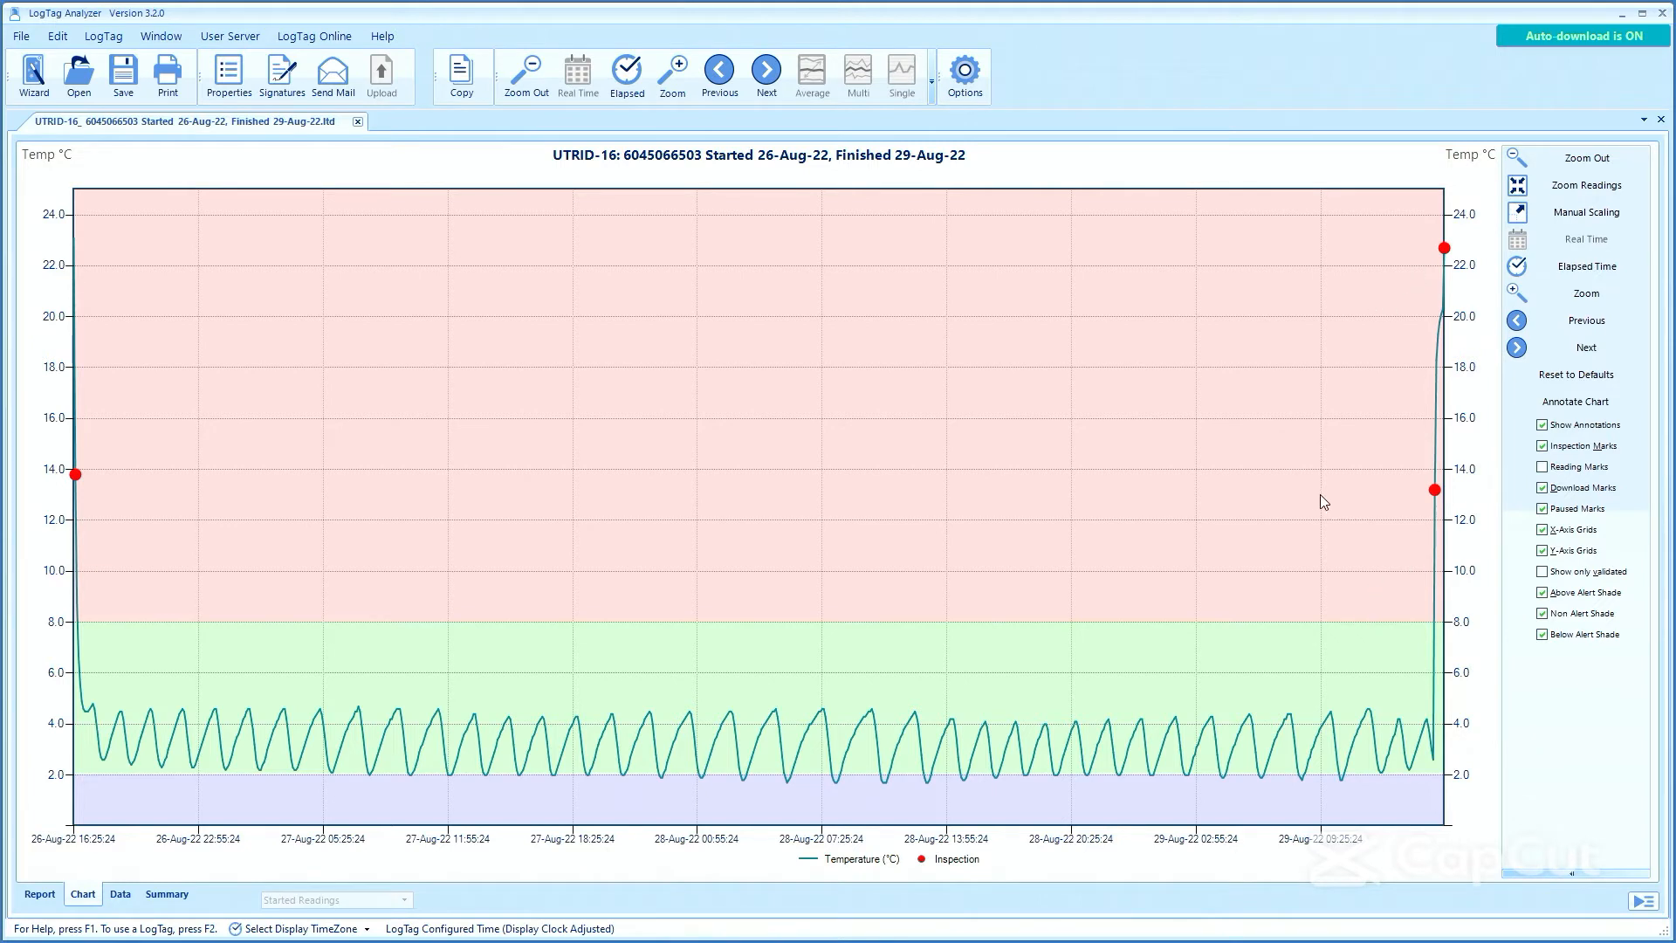
pyautogui.moveTo(1215, 564)
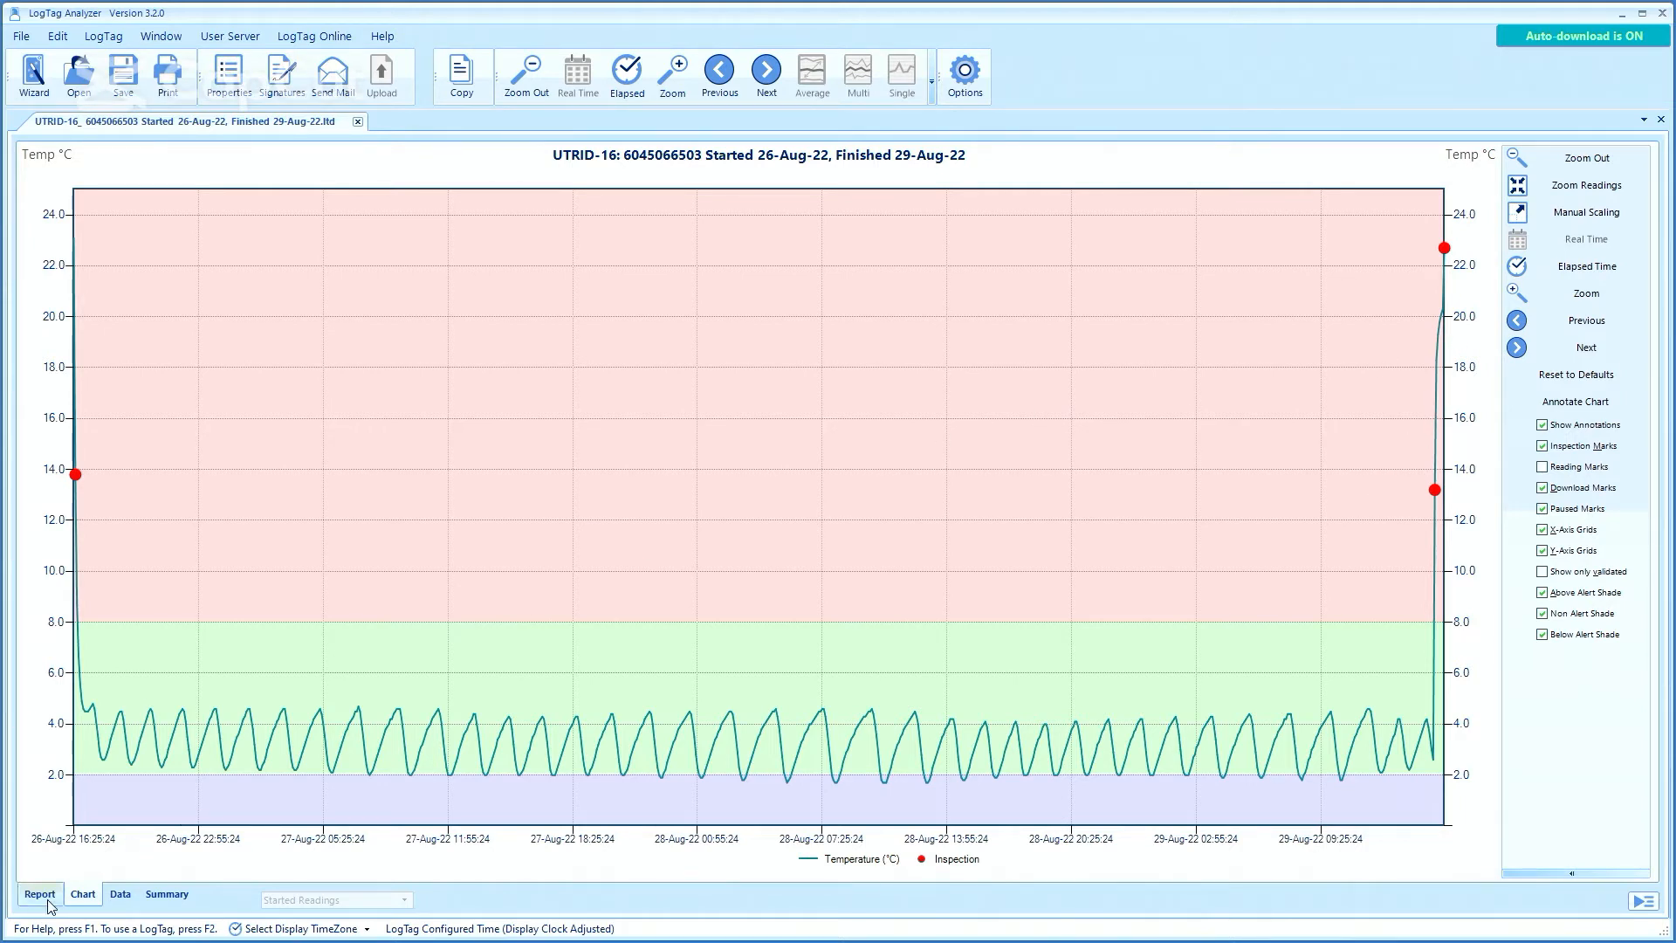
pyautogui.click(38, 894)
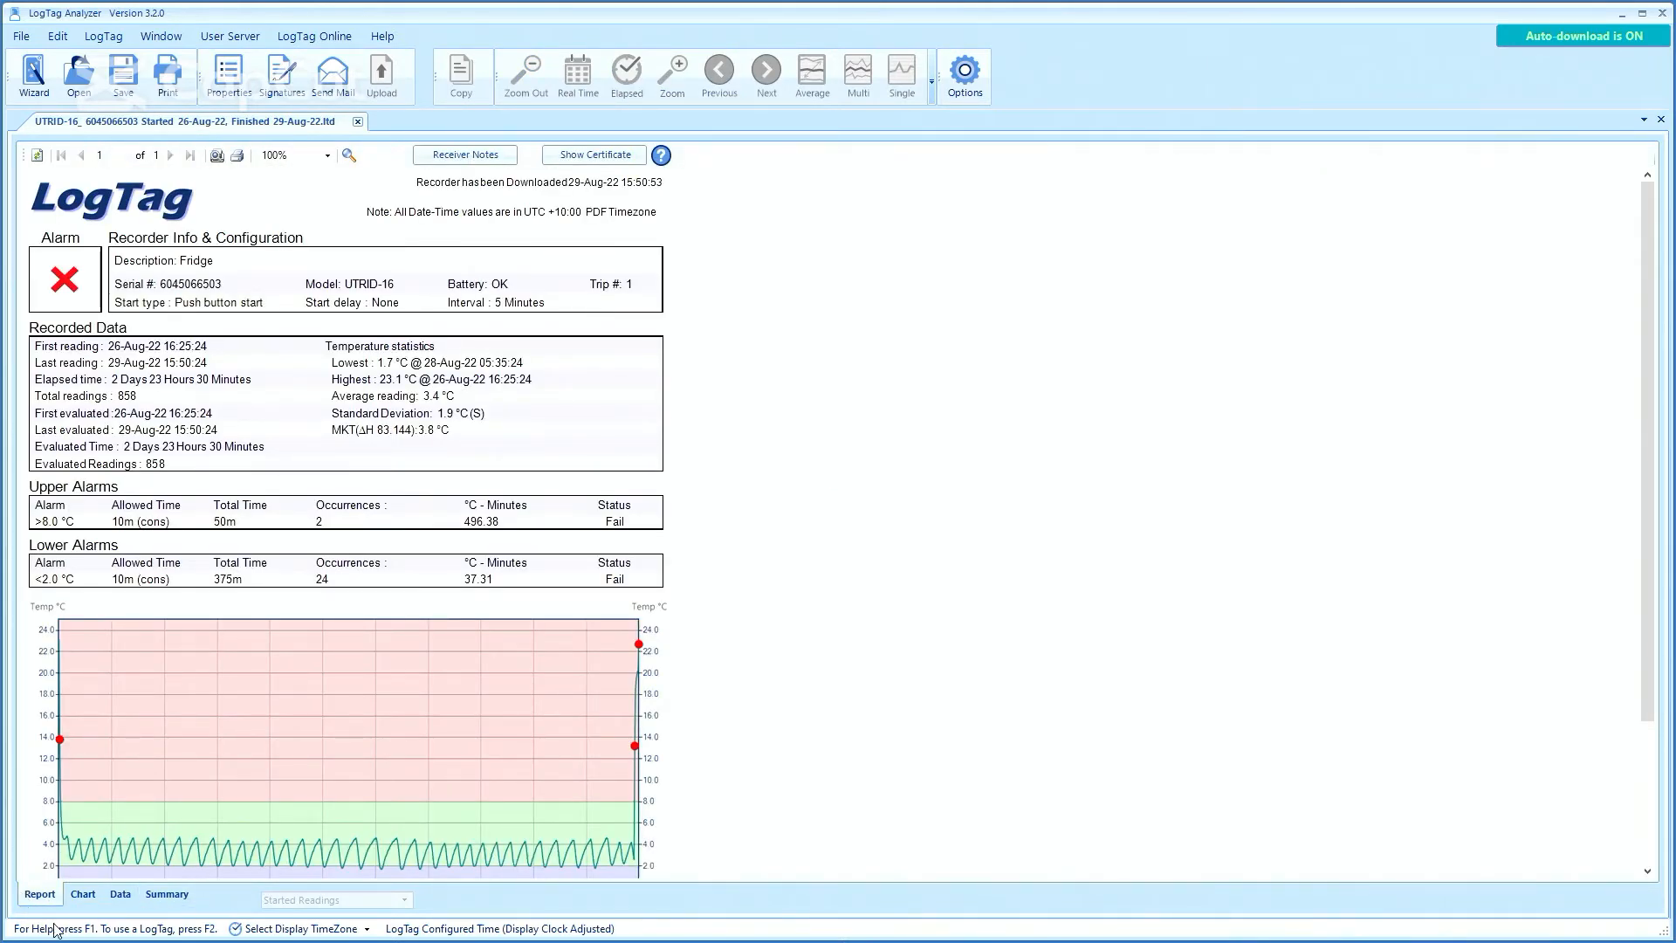
pyautogui.moveTo(275, 318)
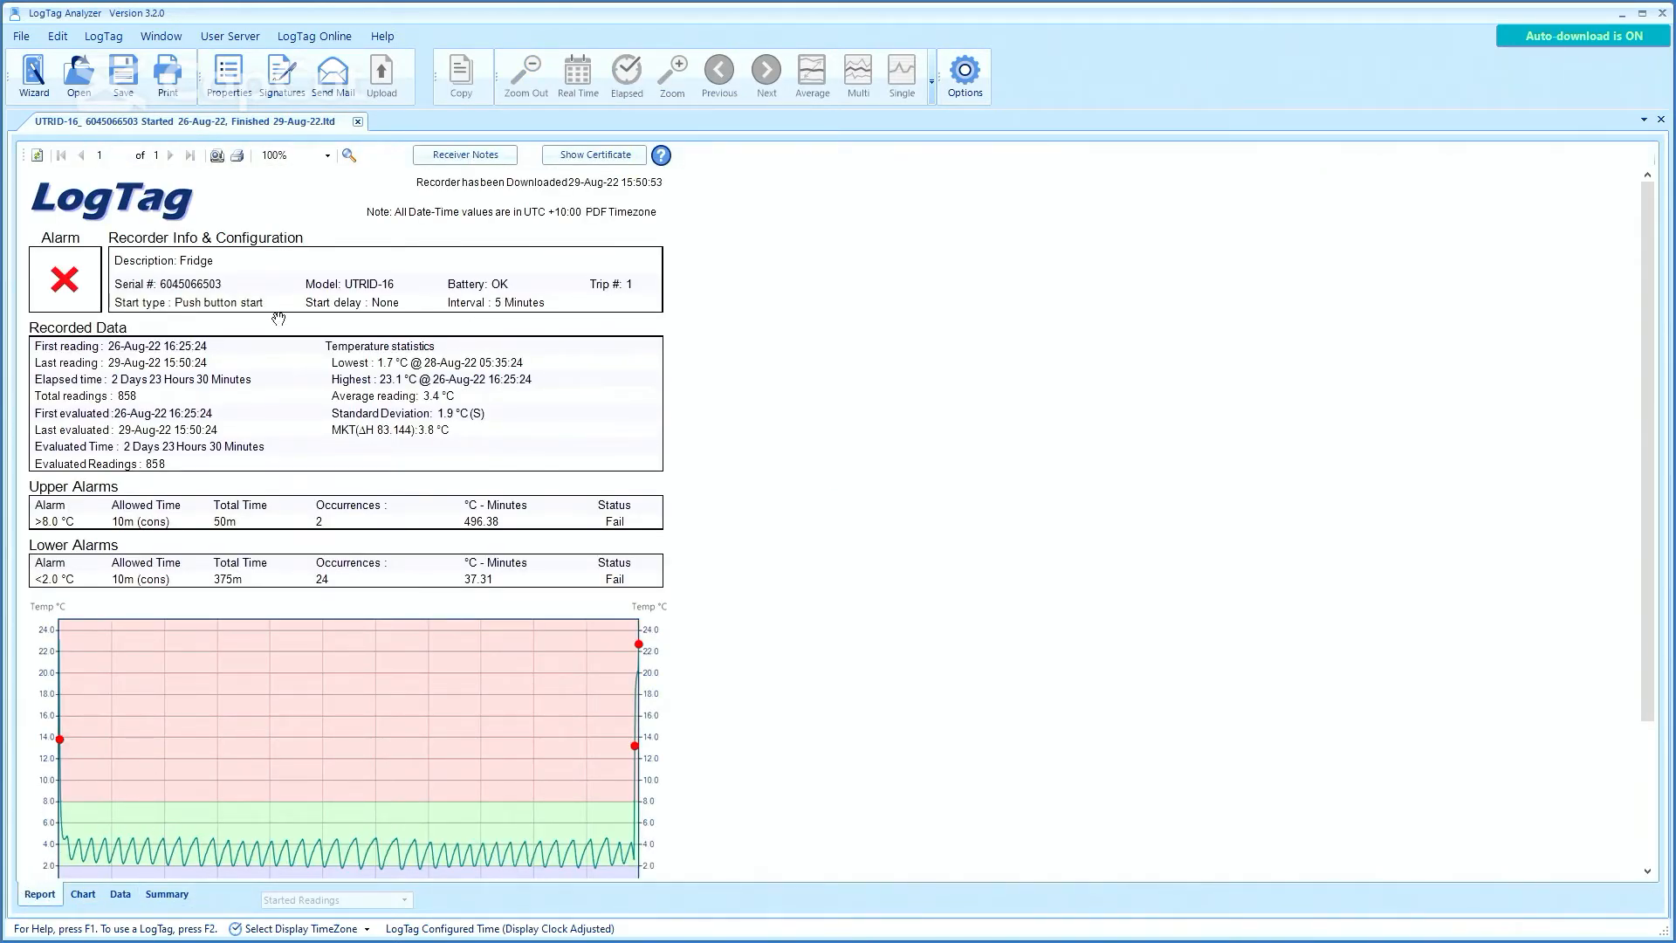
pyautogui.moveTo(266, 262)
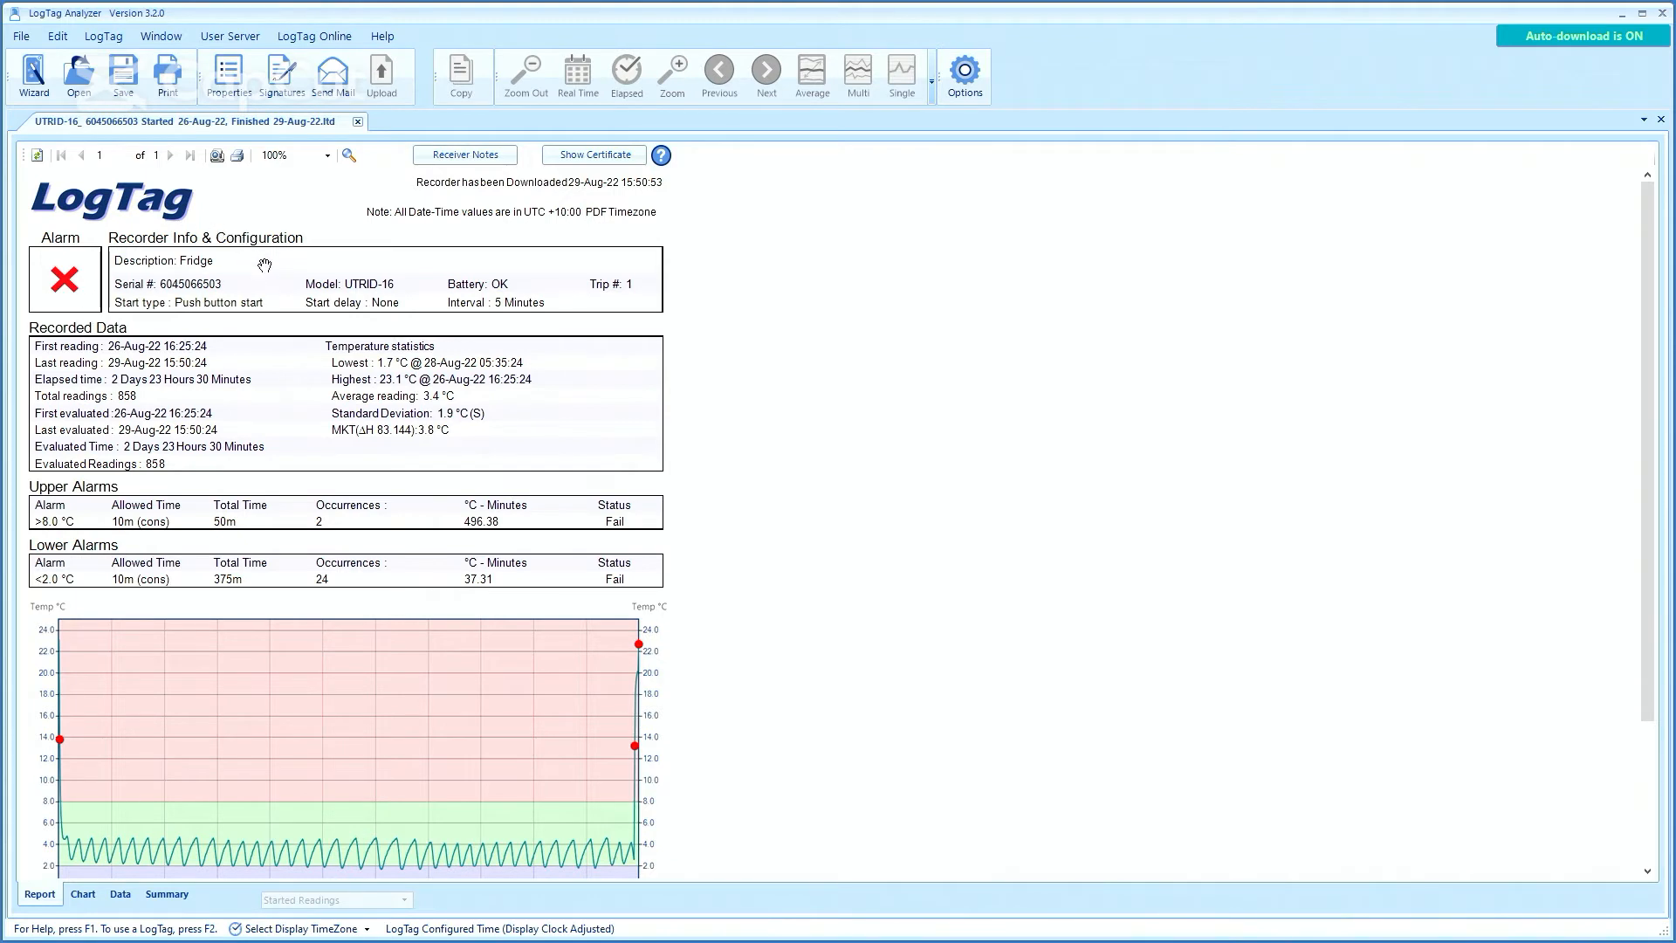
pyautogui.moveTo(436, 344)
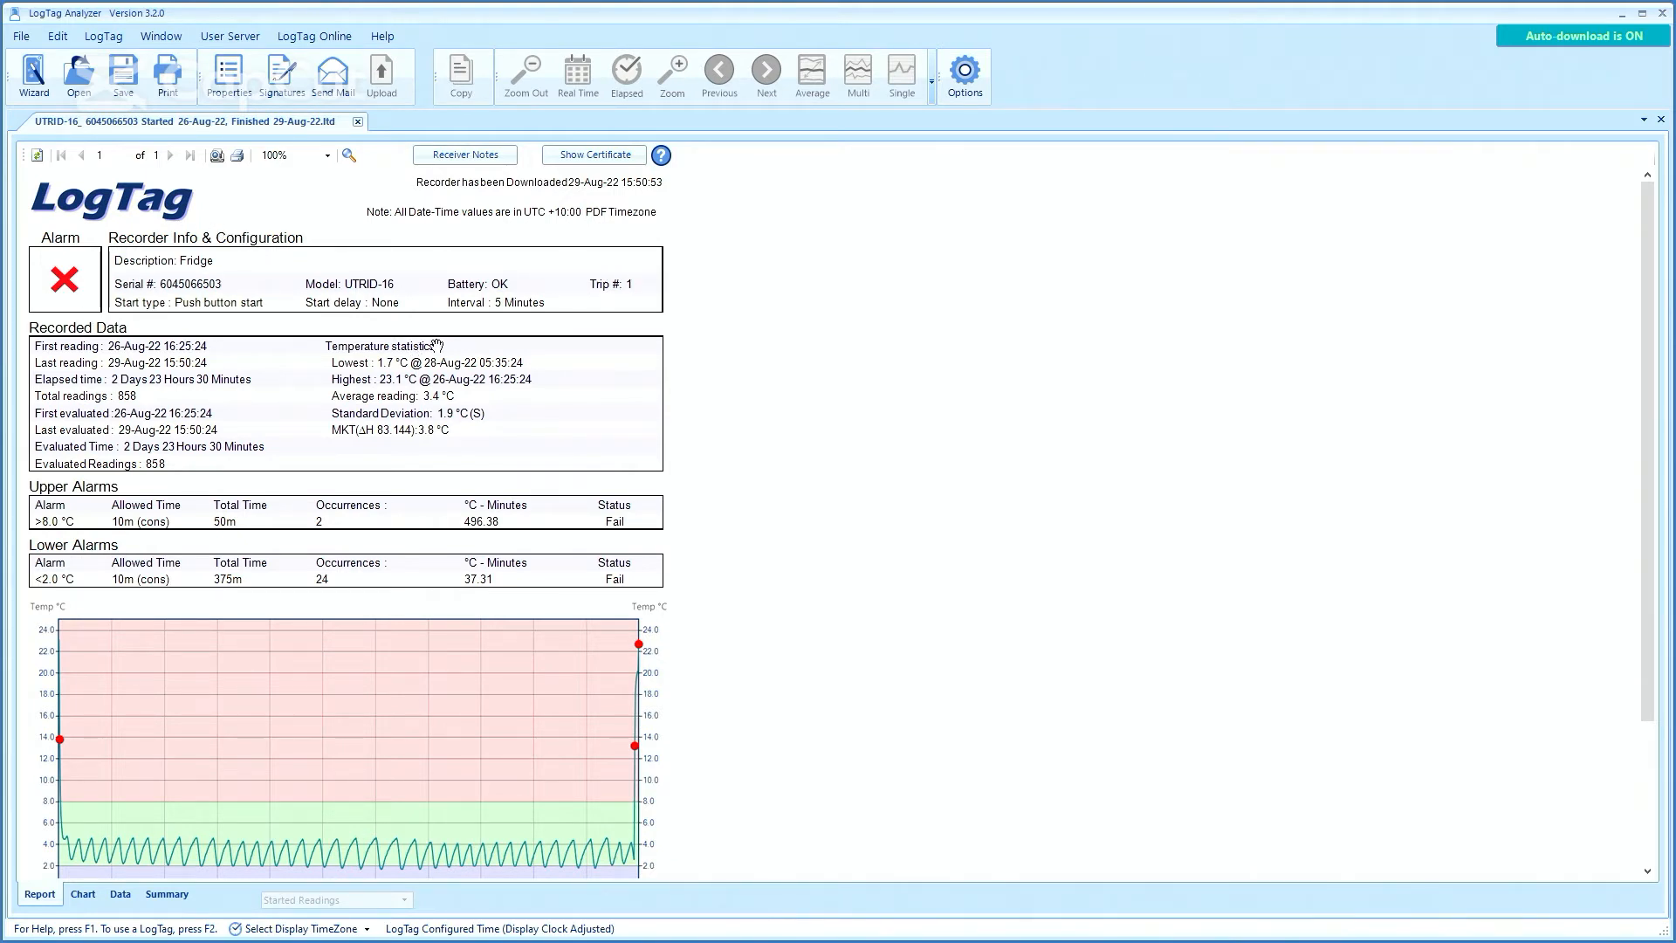
pyautogui.moveTo(10, 377)
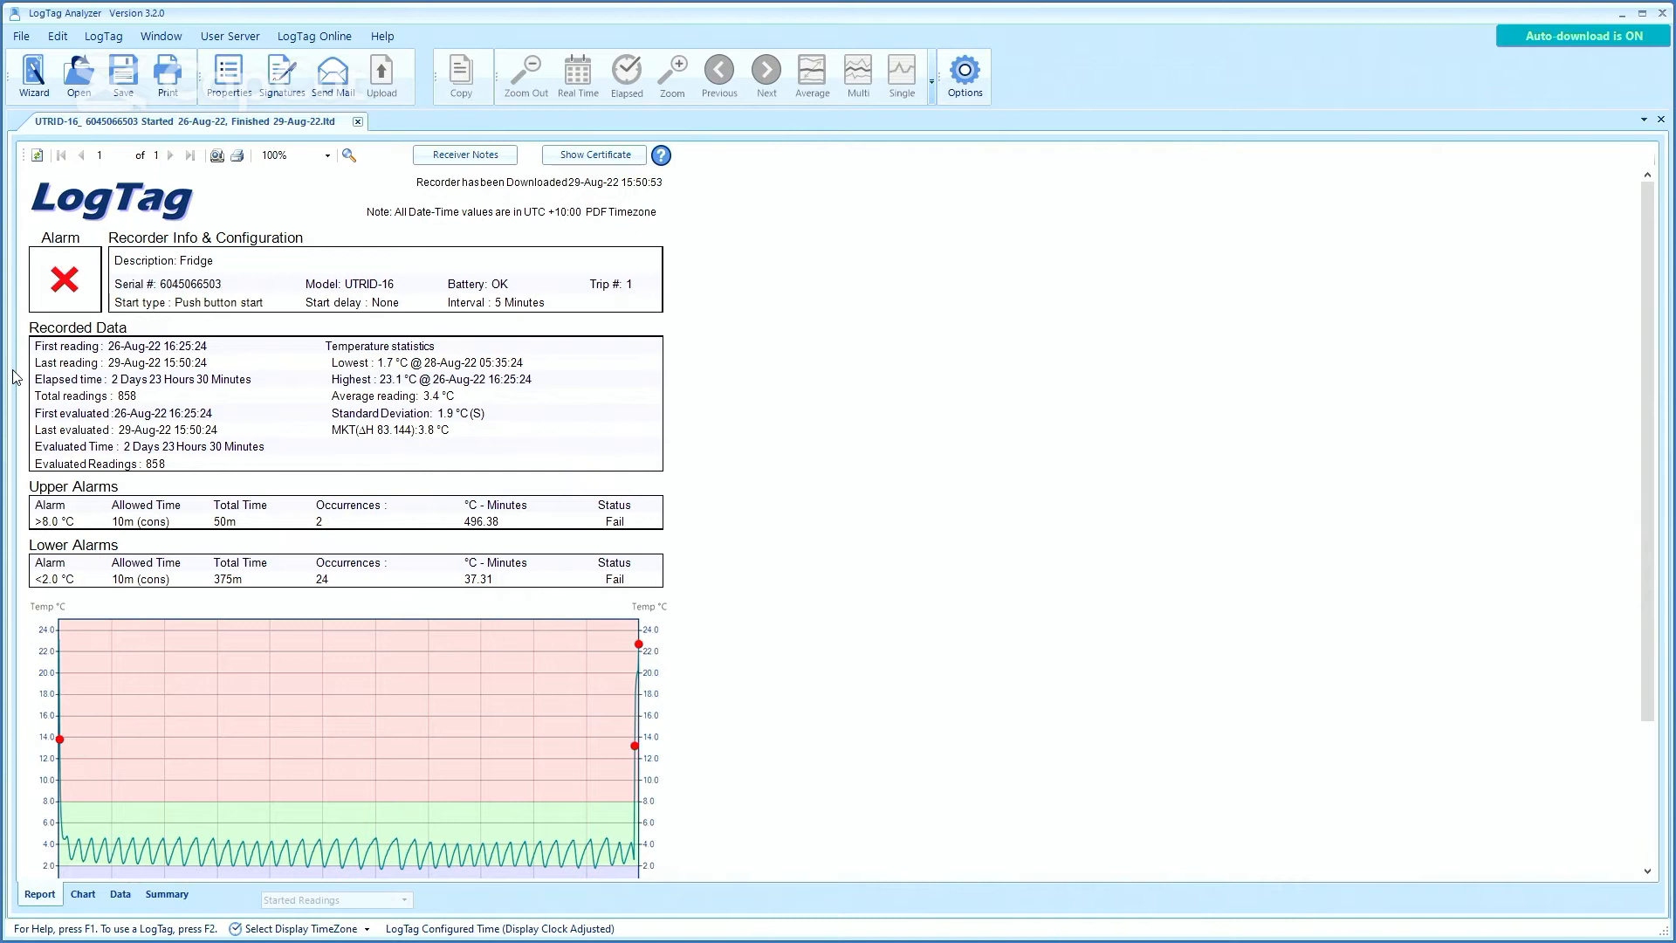
pyautogui.moveTo(387, 363)
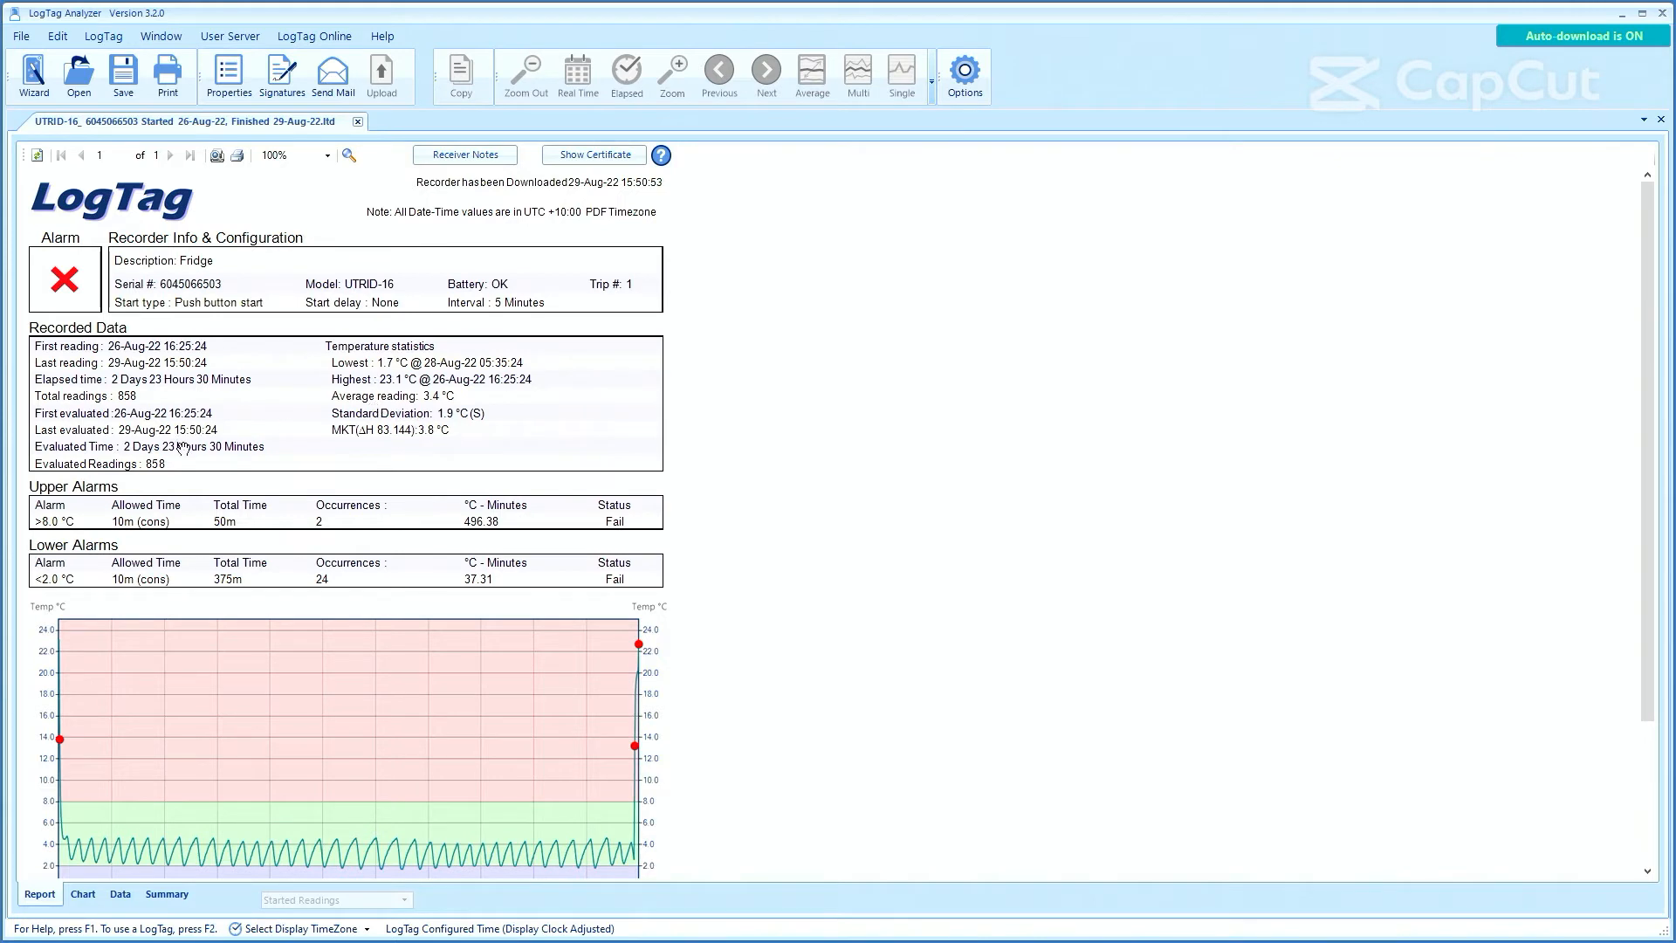
pyautogui.moveTo(259, 449)
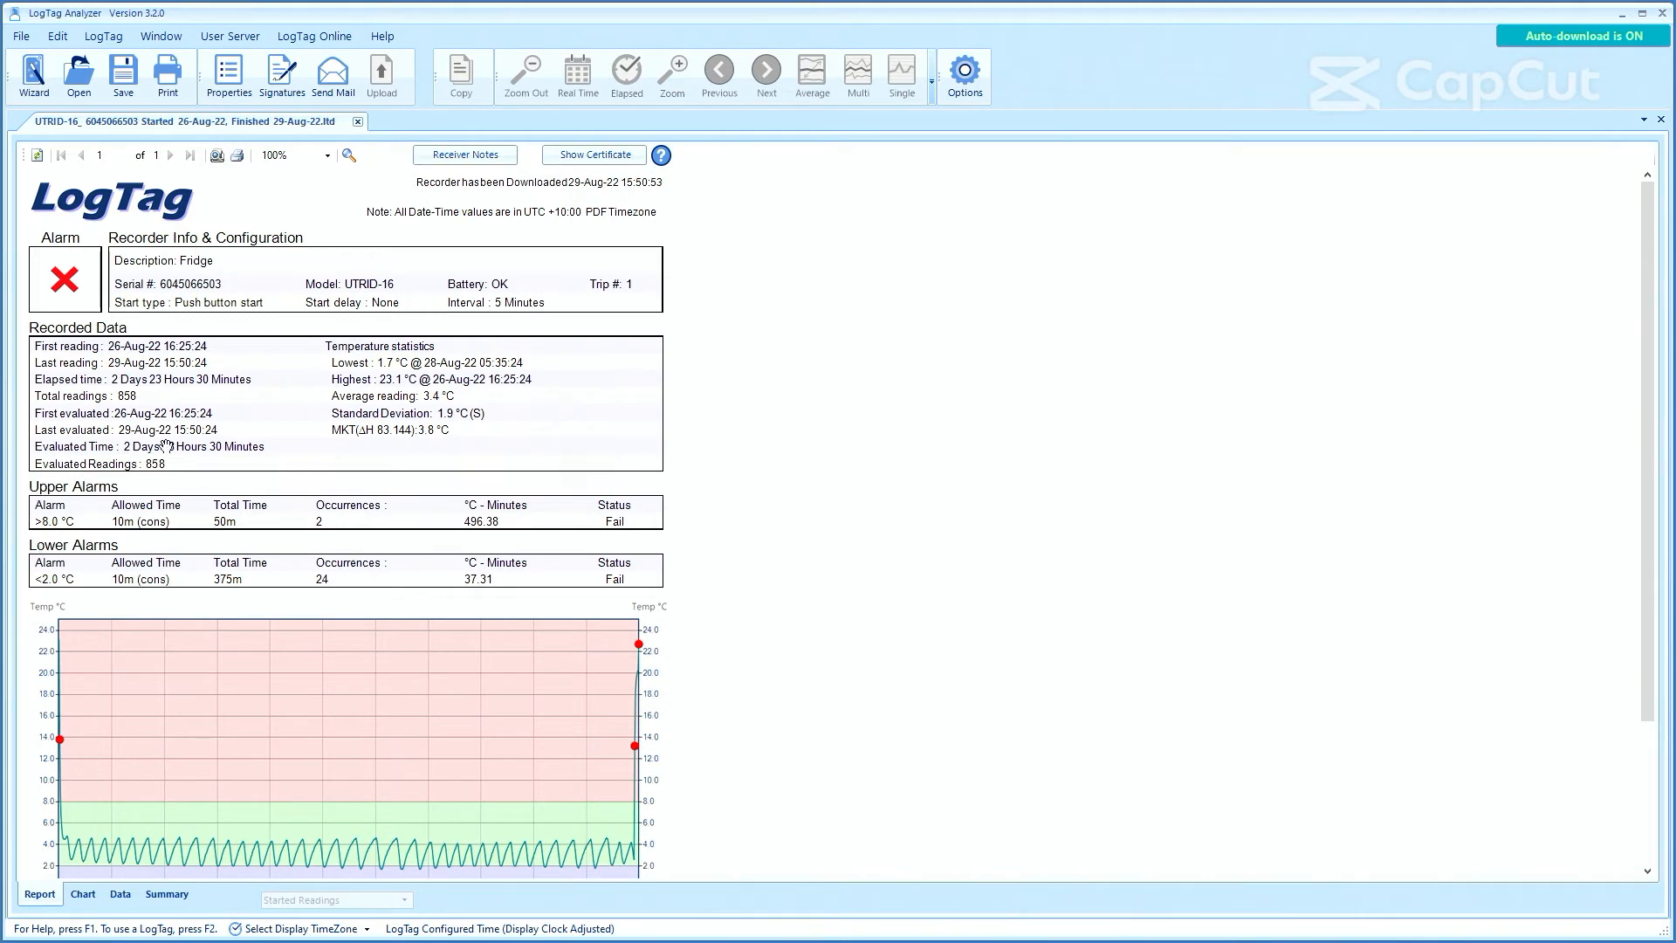
pyautogui.moveTo(101, 642)
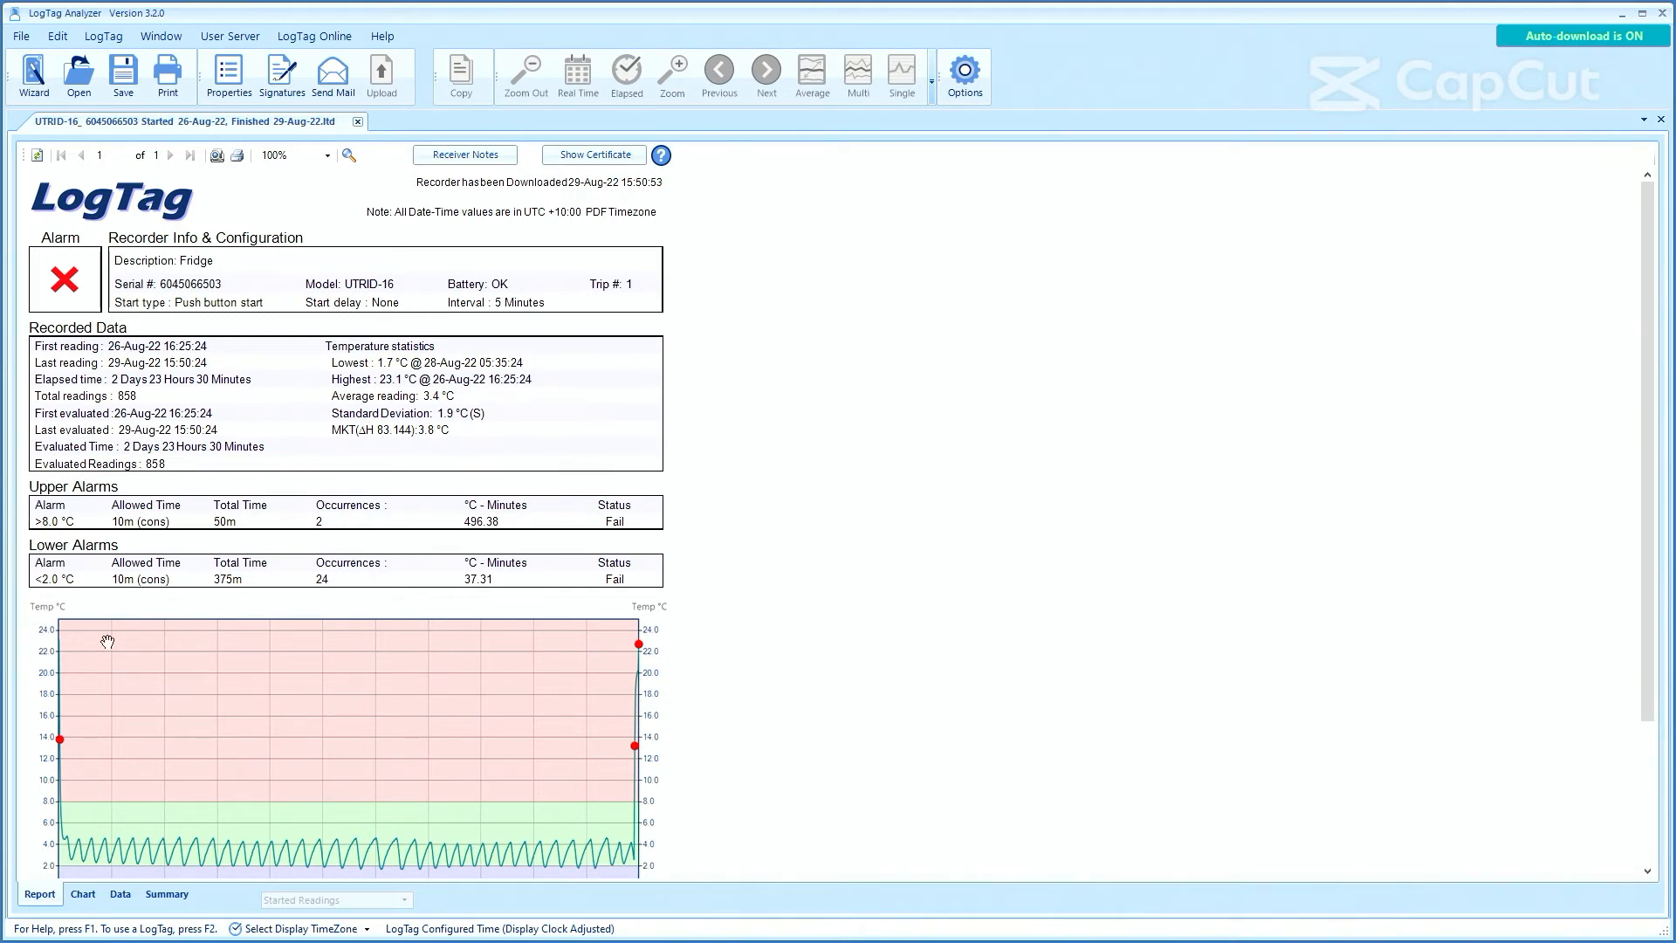
pyautogui.moveTo(178, 517)
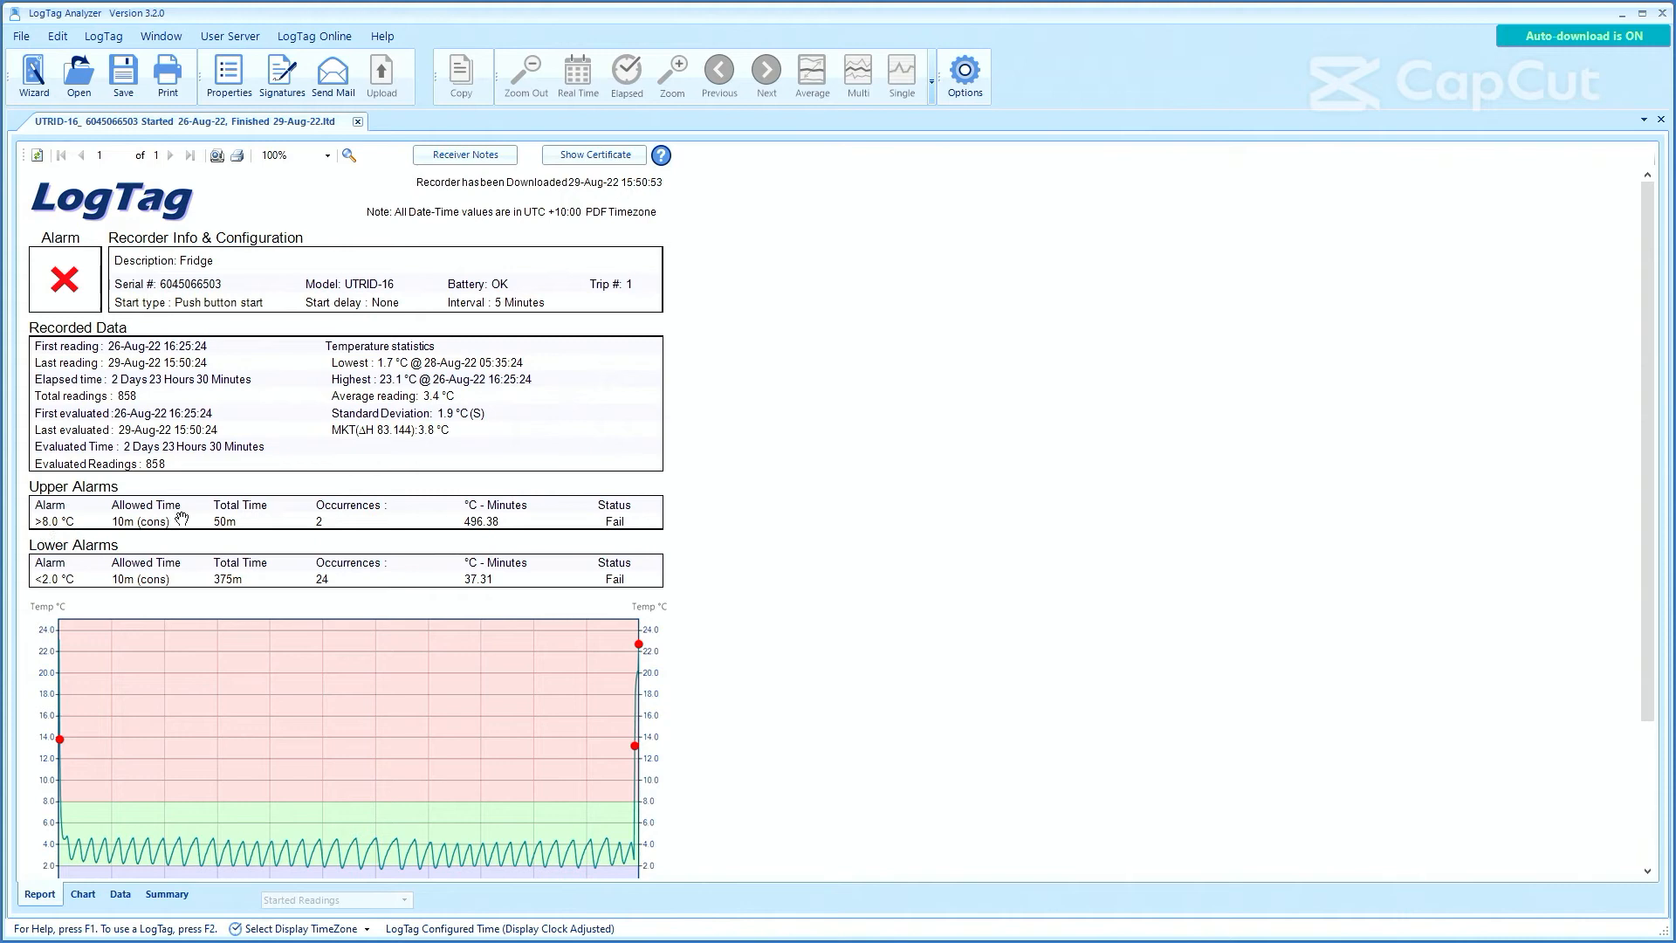
pyautogui.moveTo(49, 602)
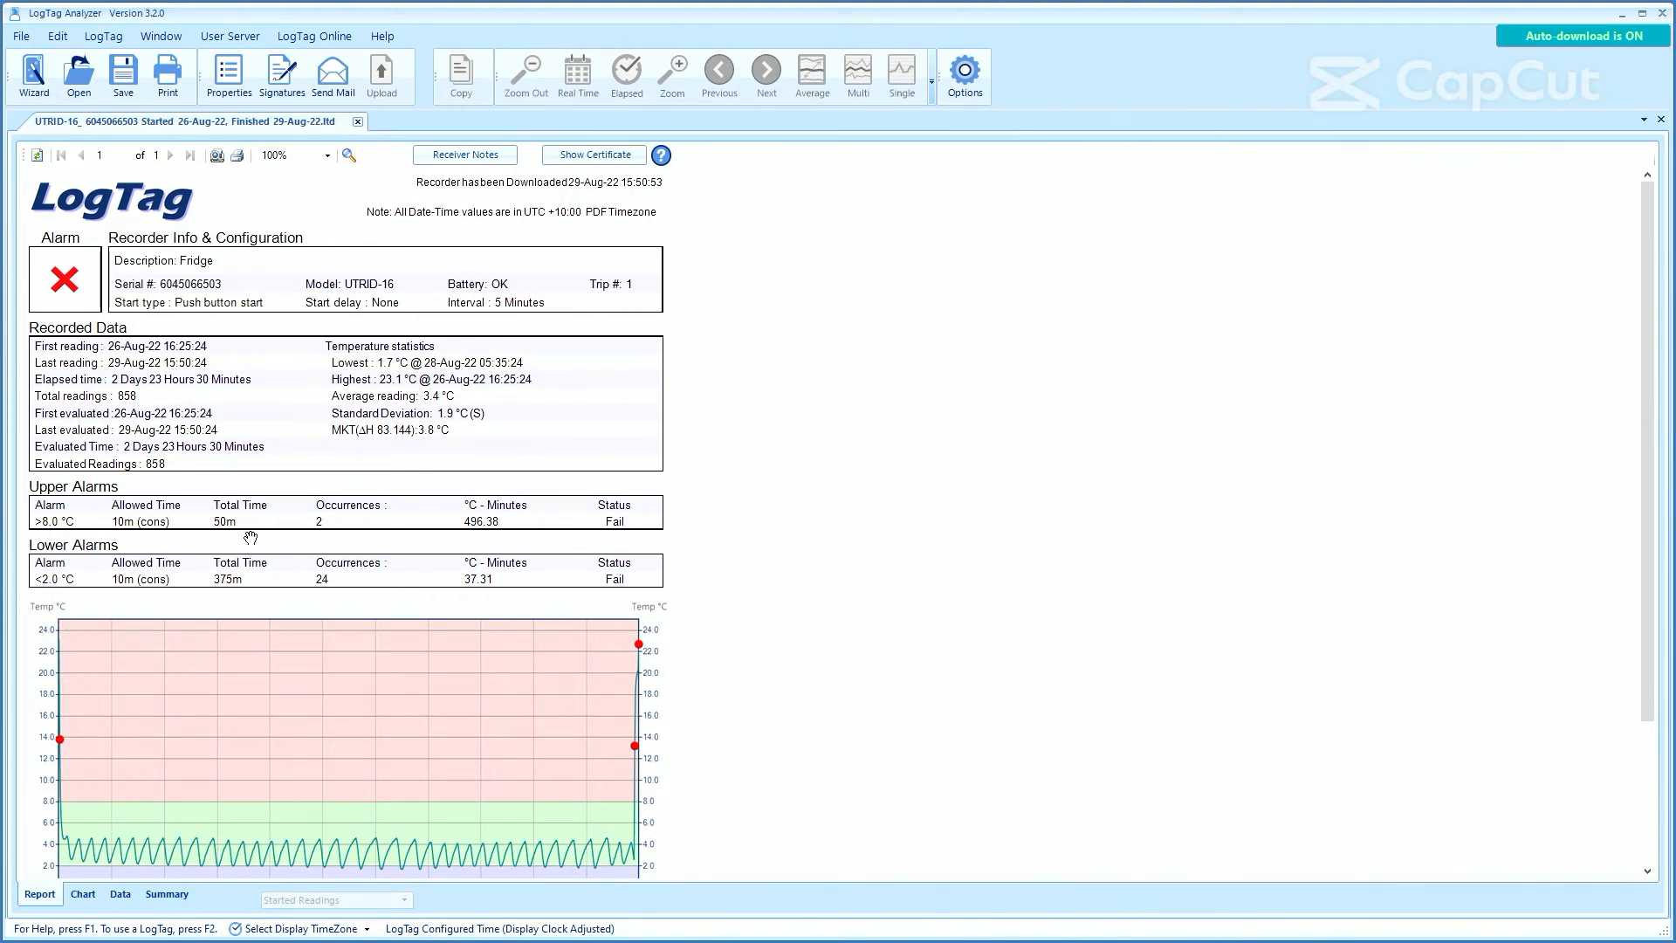
# Read down the report's statistics and alarm tables, then move to the Data readings table.
pyautogui.scroll(-3)
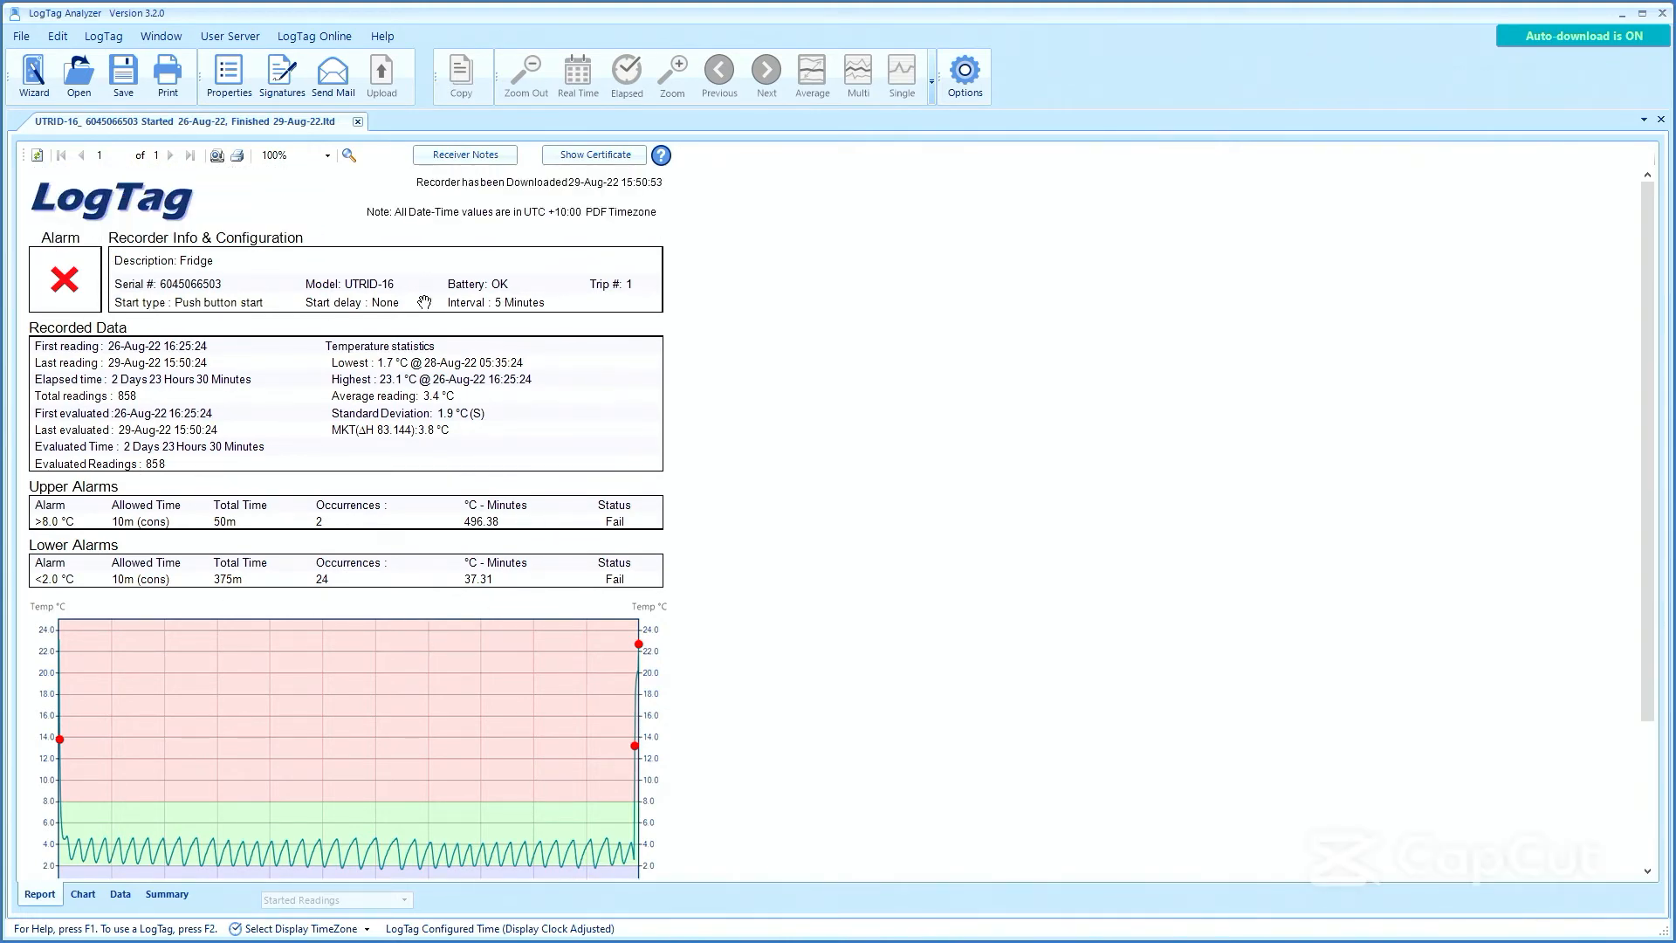
pyautogui.scroll(-3)
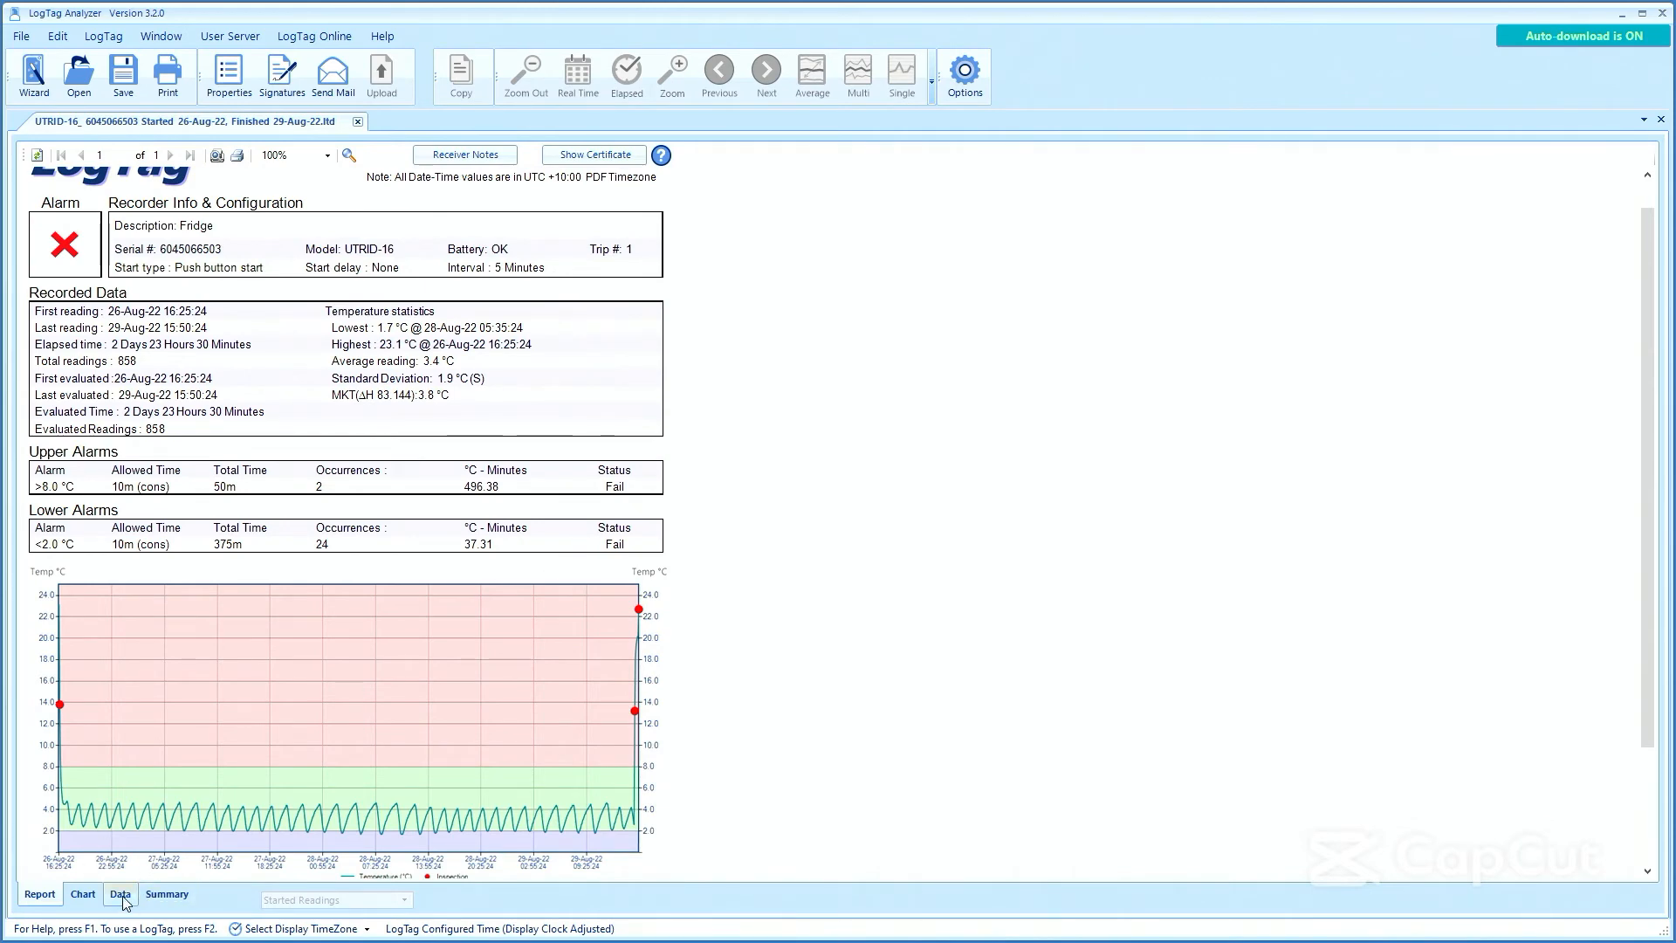
pyautogui.click(119, 894)
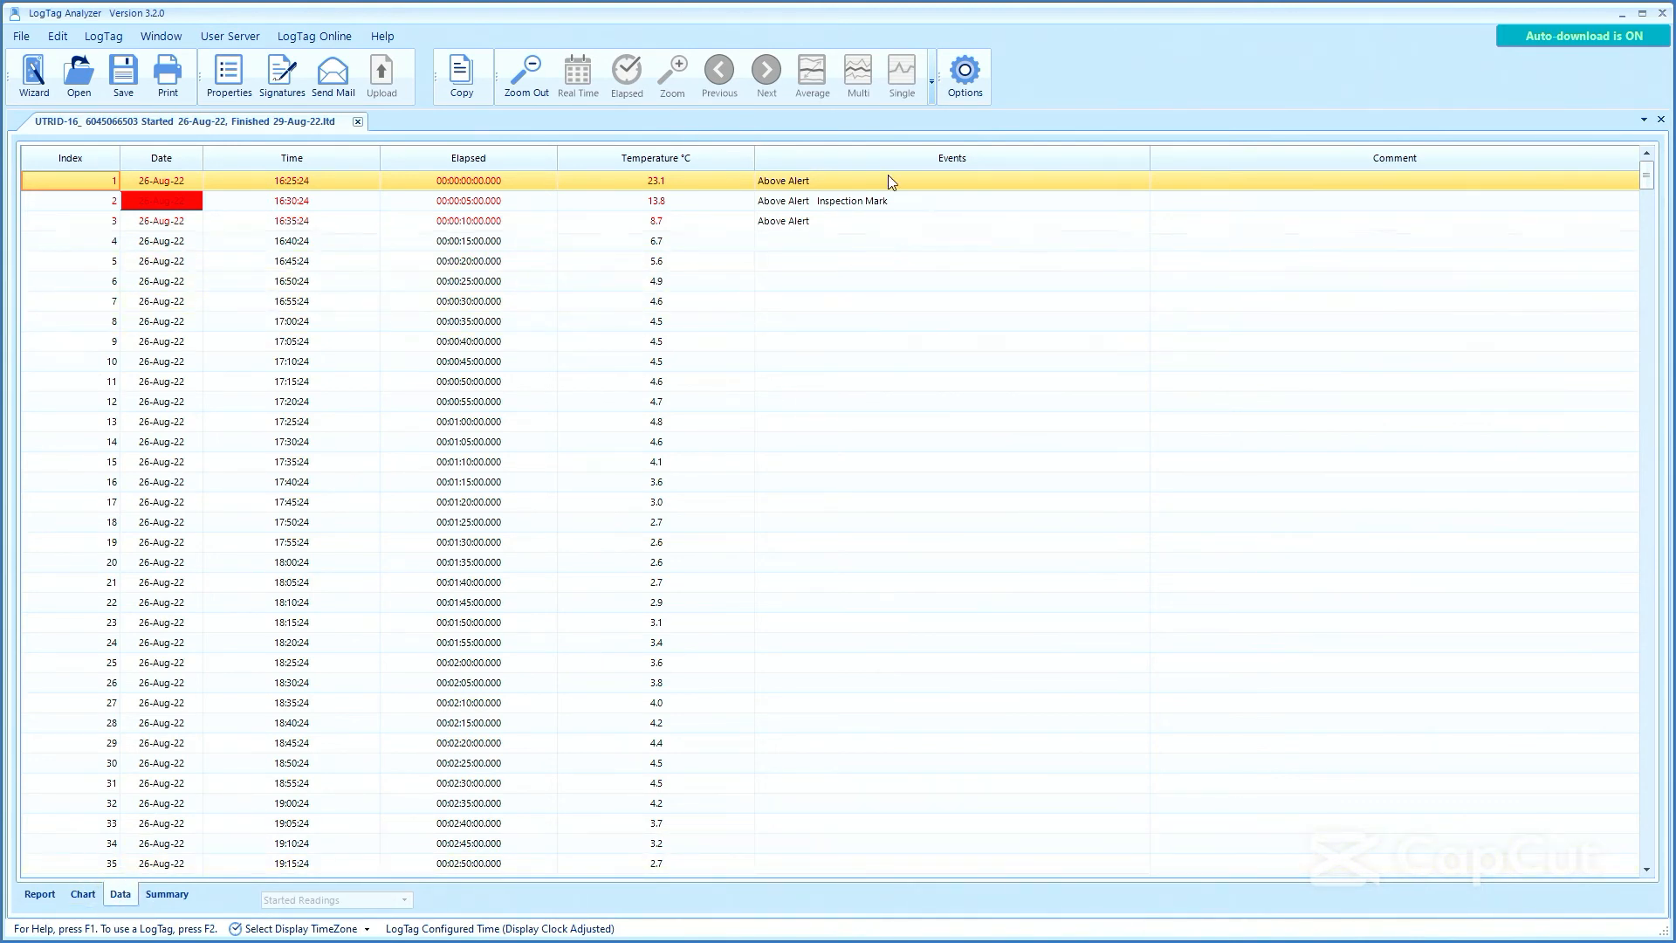
pyautogui.moveTo(788, 276)
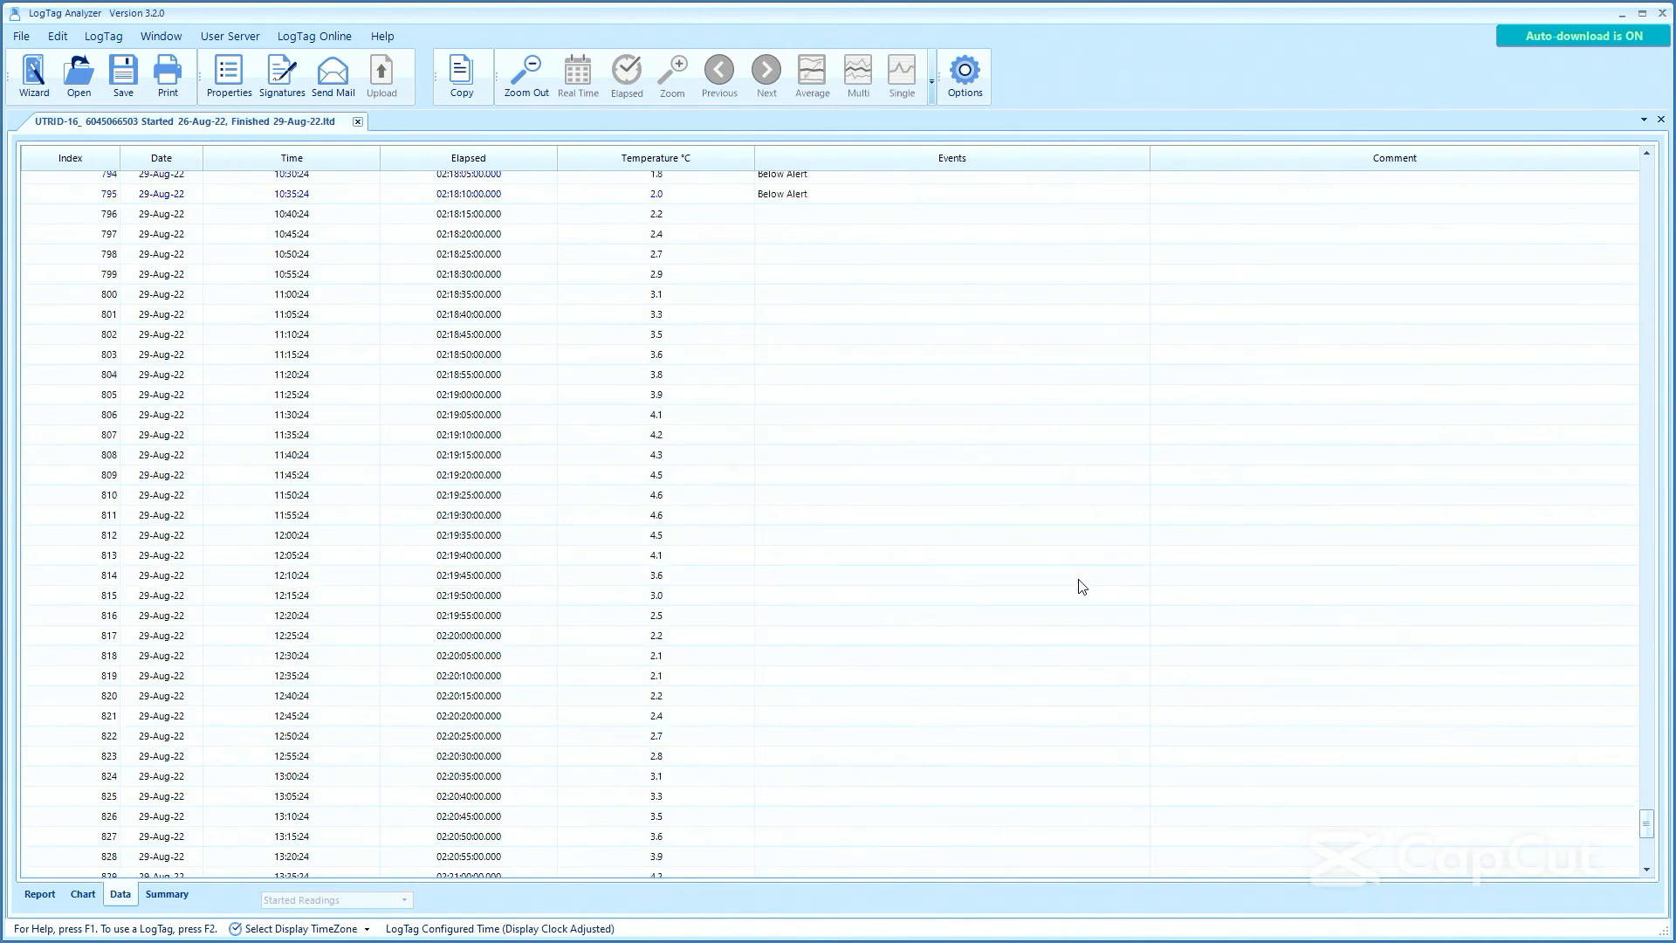
# Pick out below-alert reading 769 and inspection-marked reading 852, then move to the Summary.
pyautogui.click(953, 395)
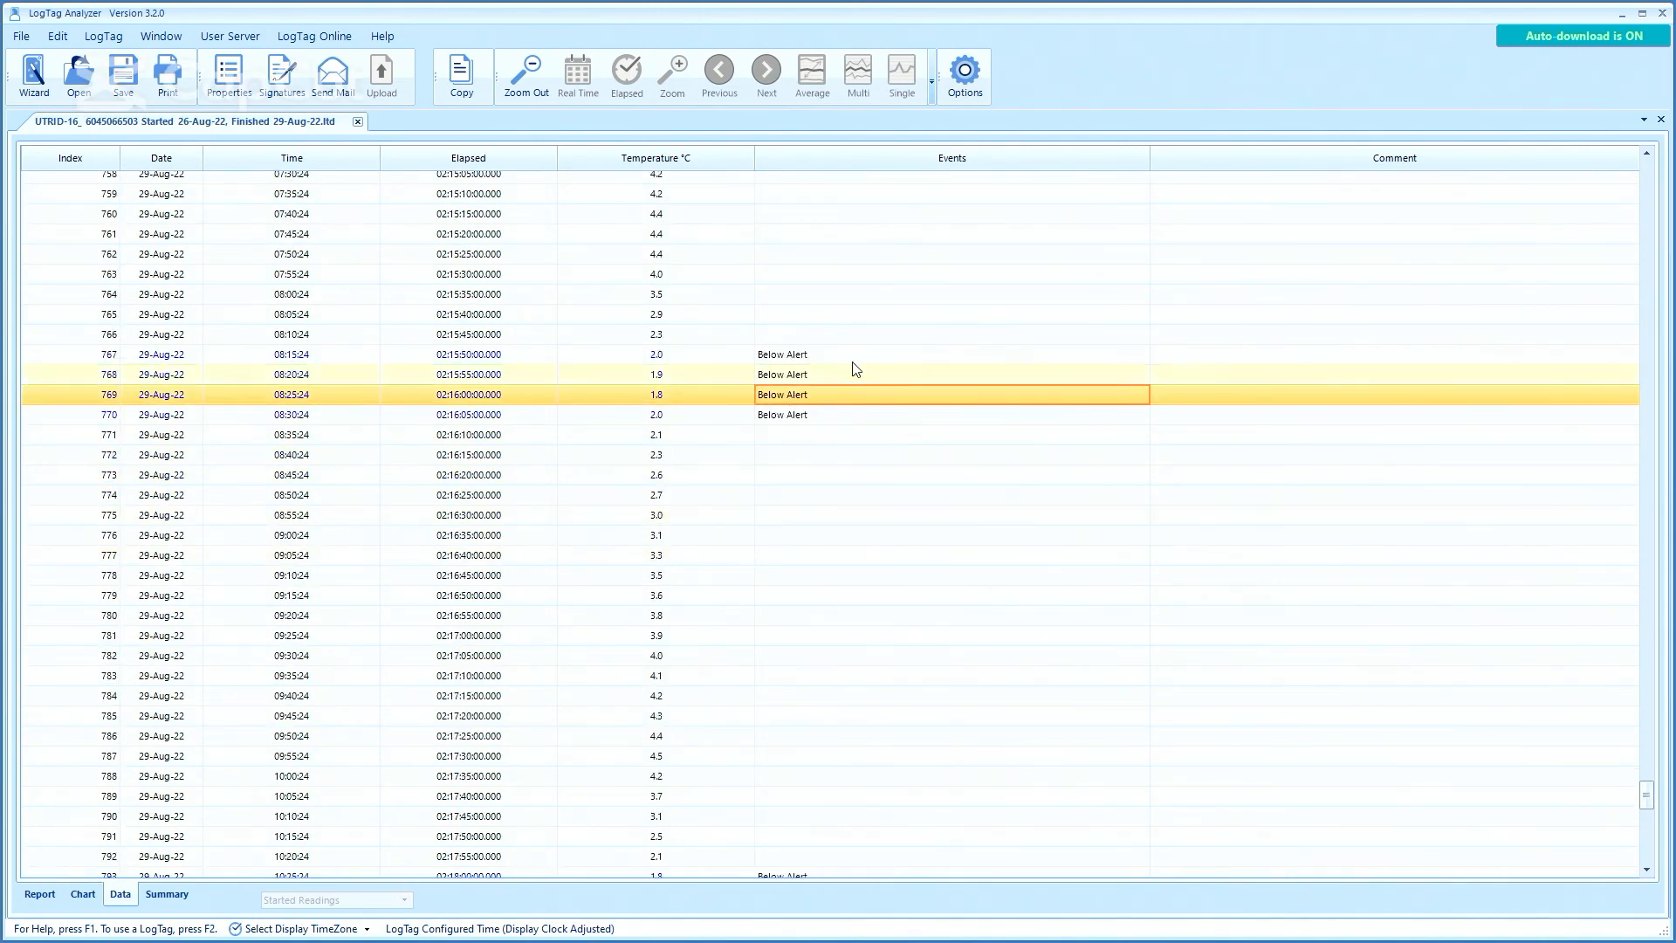
pyautogui.scroll(-3)
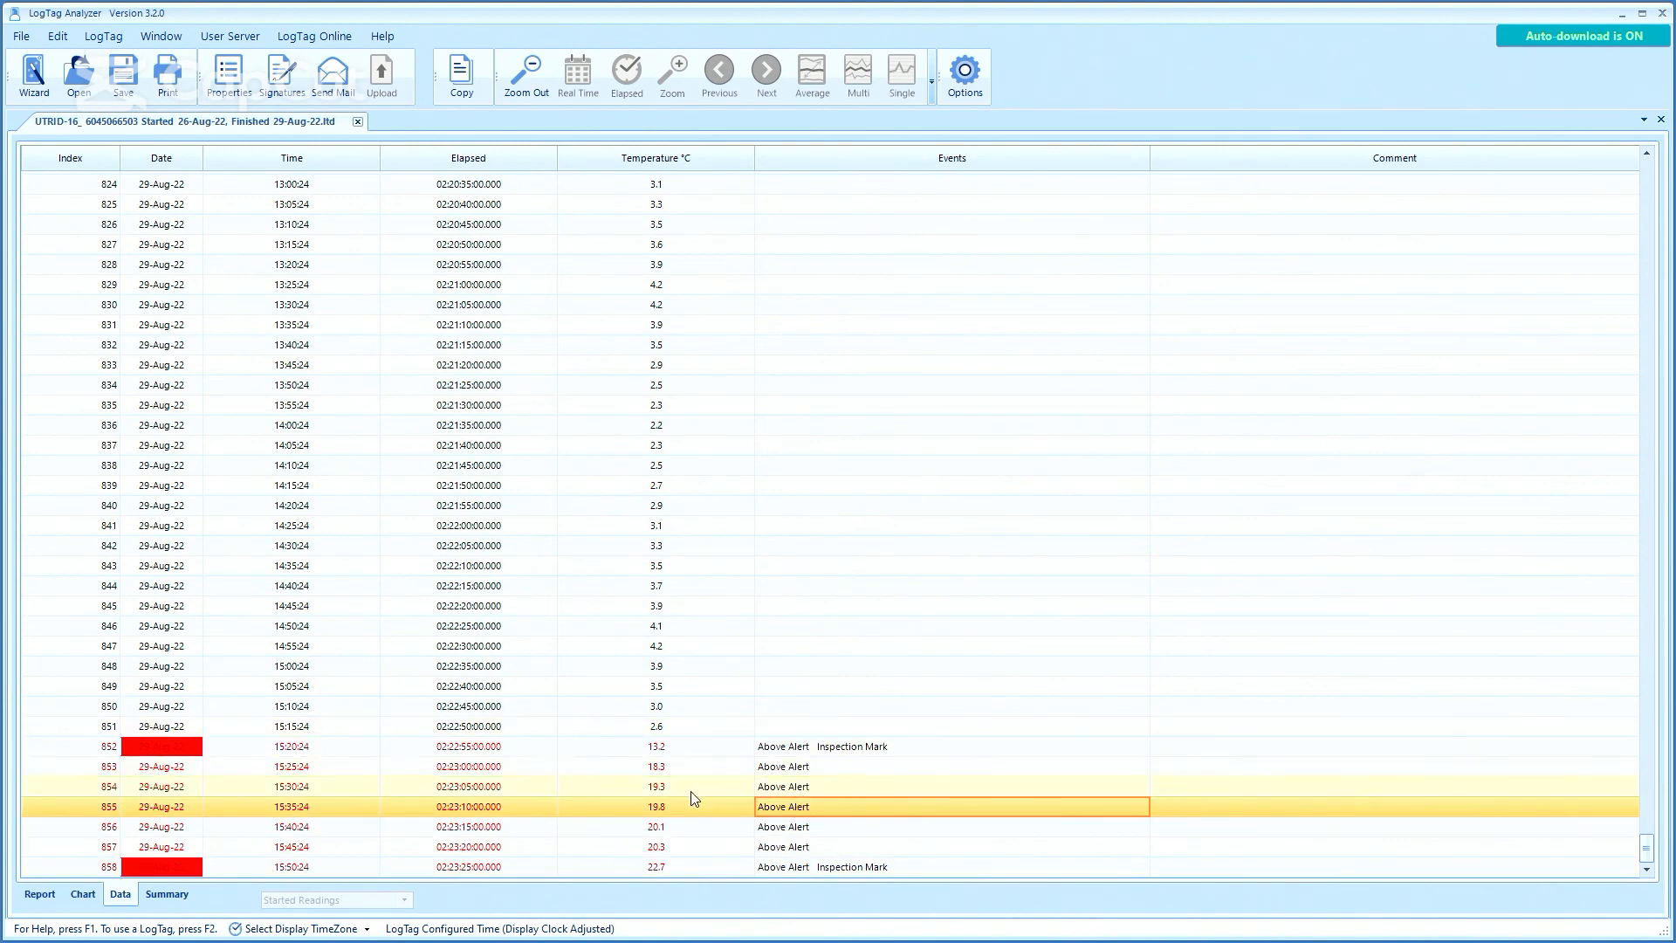
pyautogui.click(469, 747)
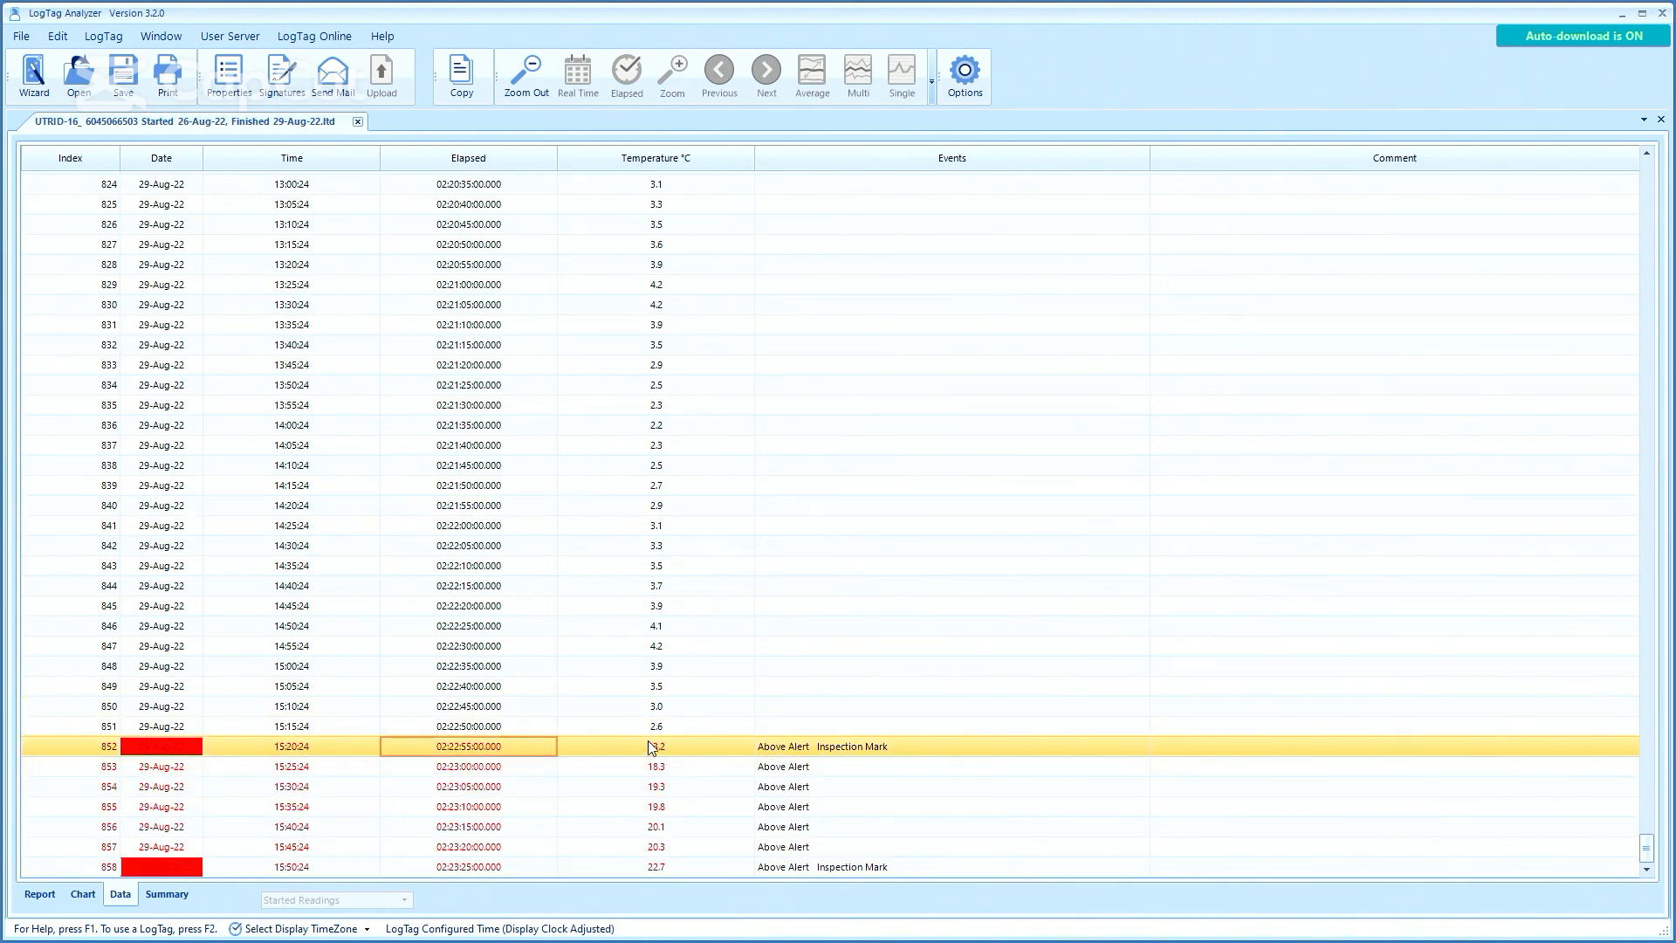
pyautogui.click(168, 894)
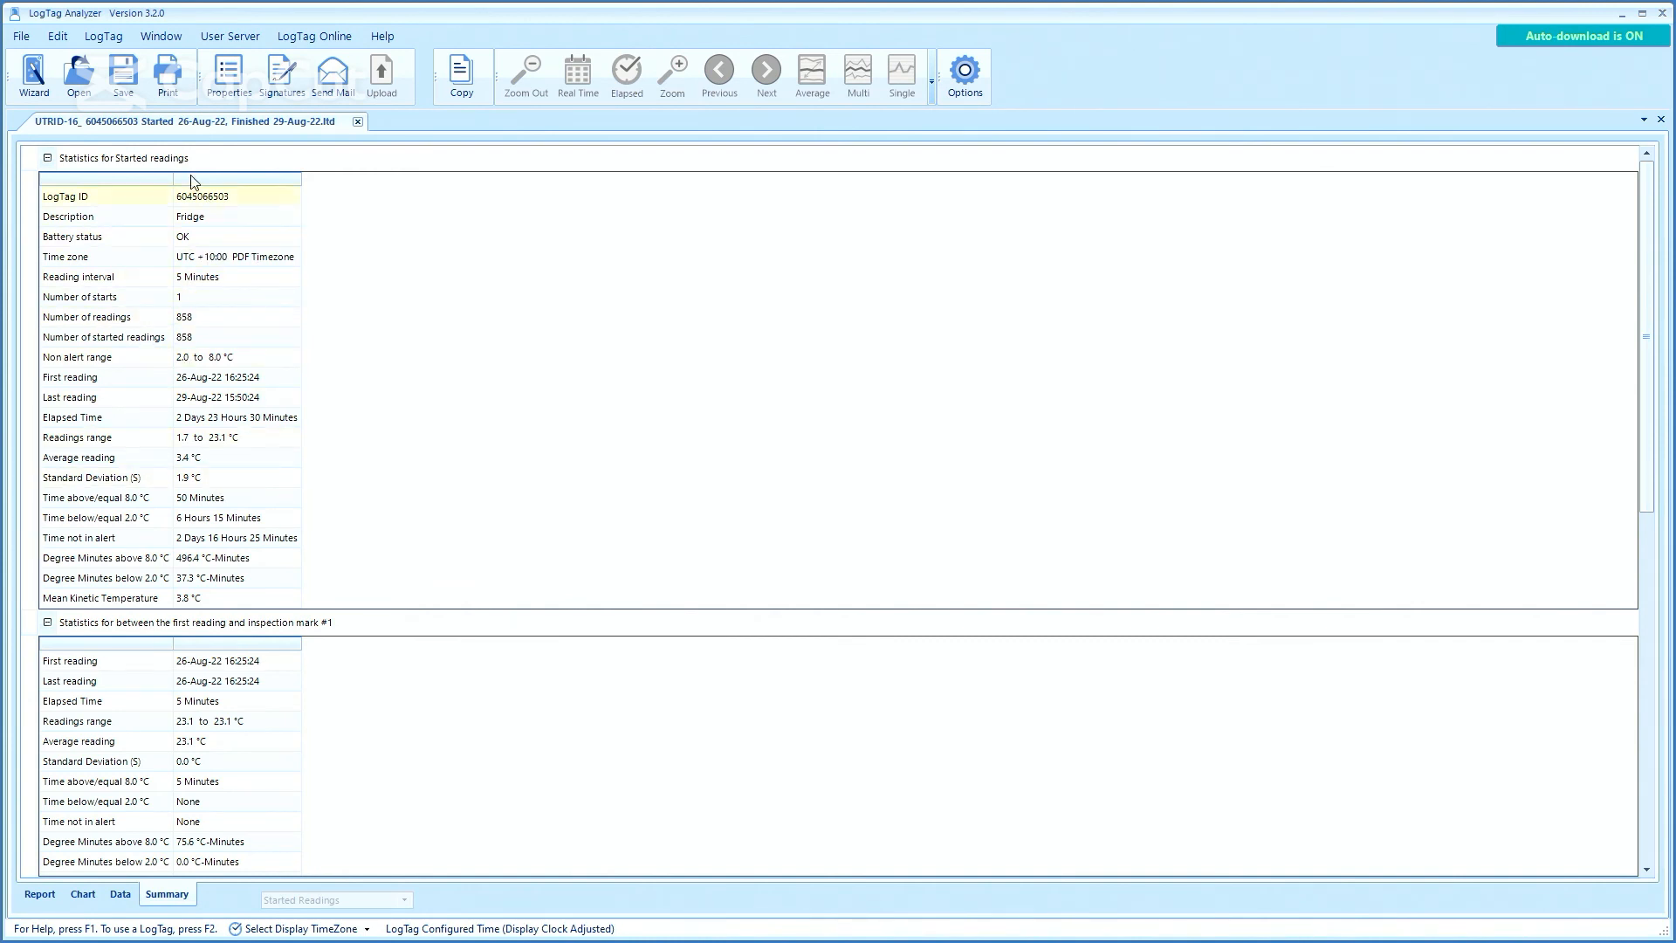
# Read down the summary statistics, then go back through the Data table to the Chart.
pyautogui.scroll(-3)
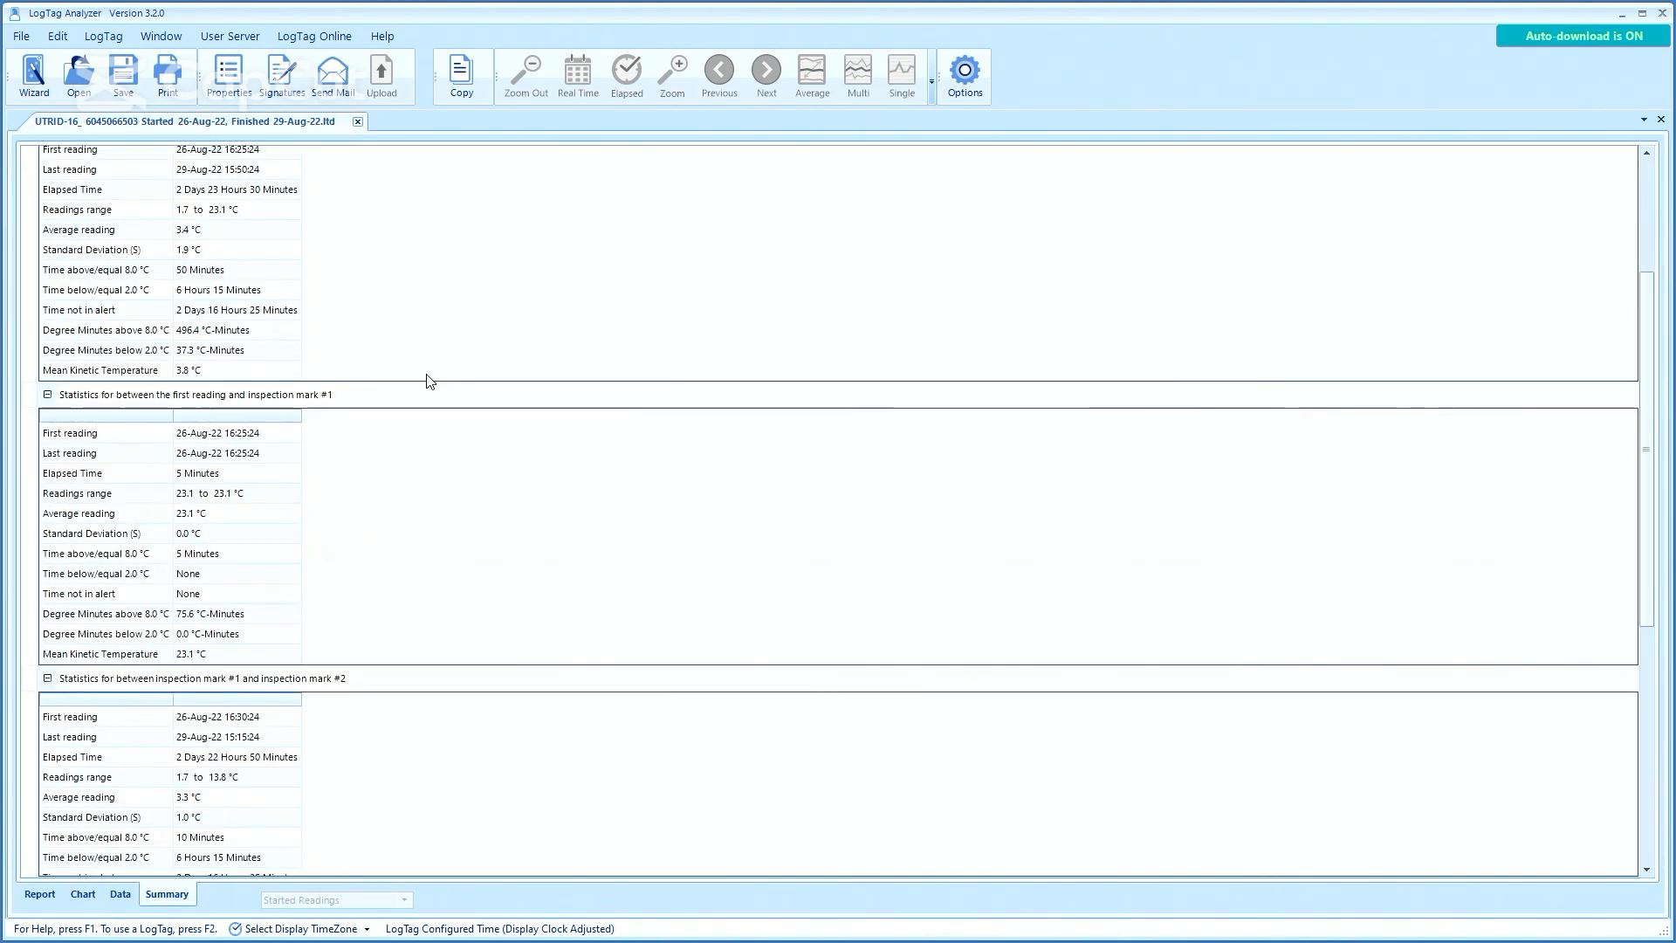
pyautogui.scroll(-3)
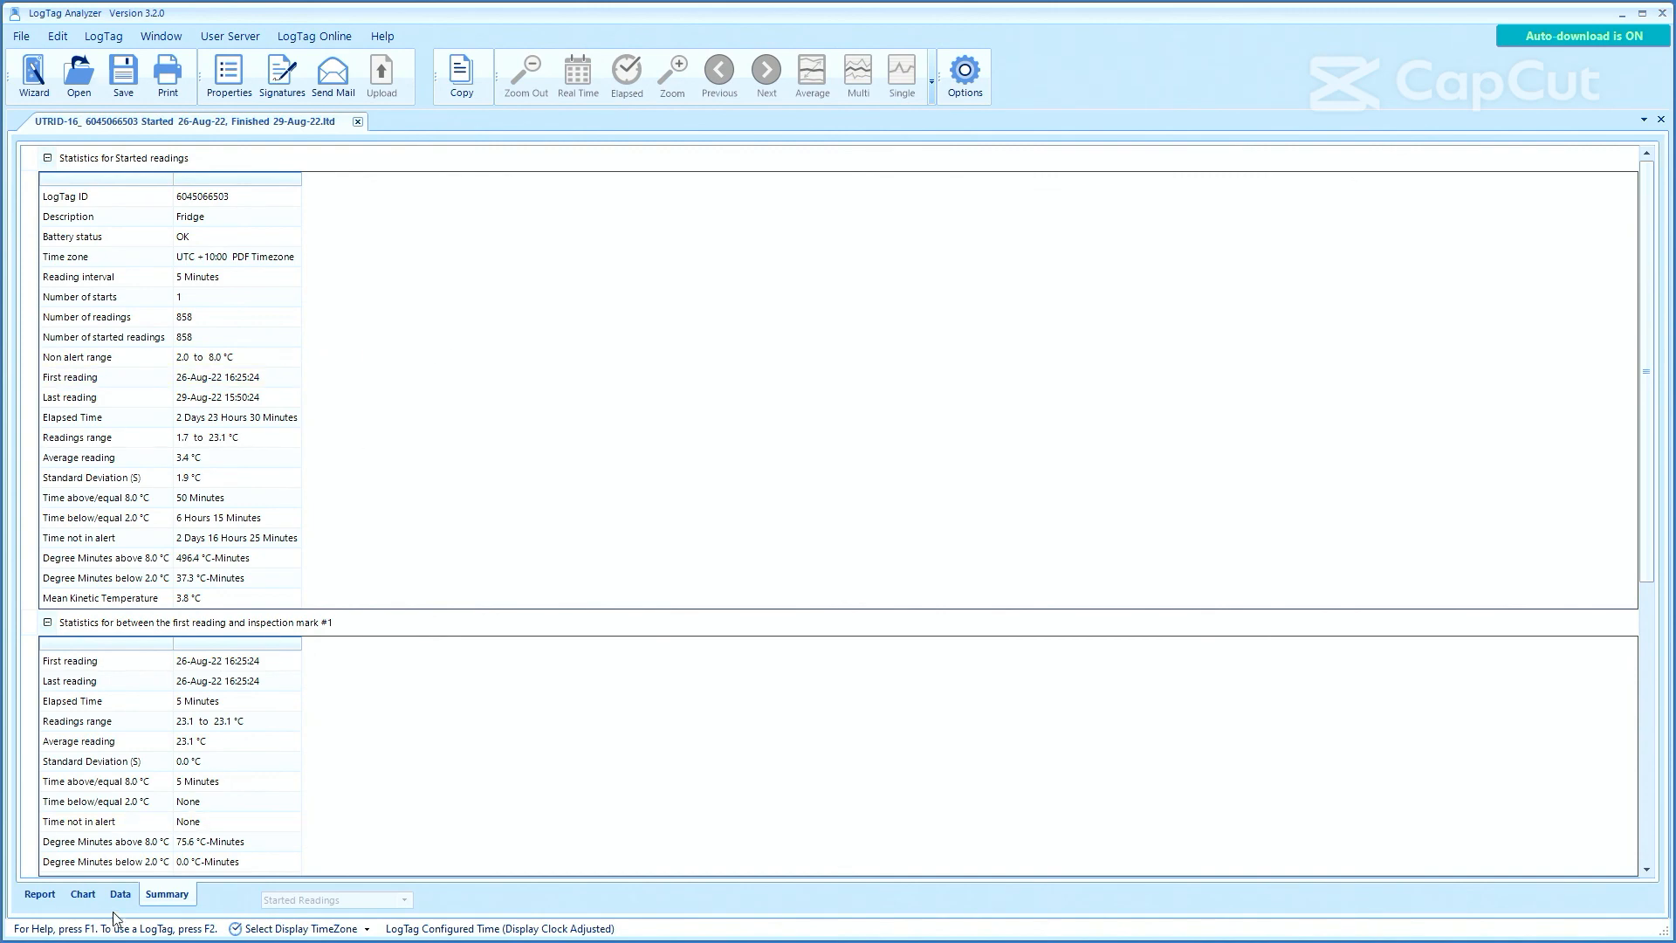
pyautogui.click(120, 893)
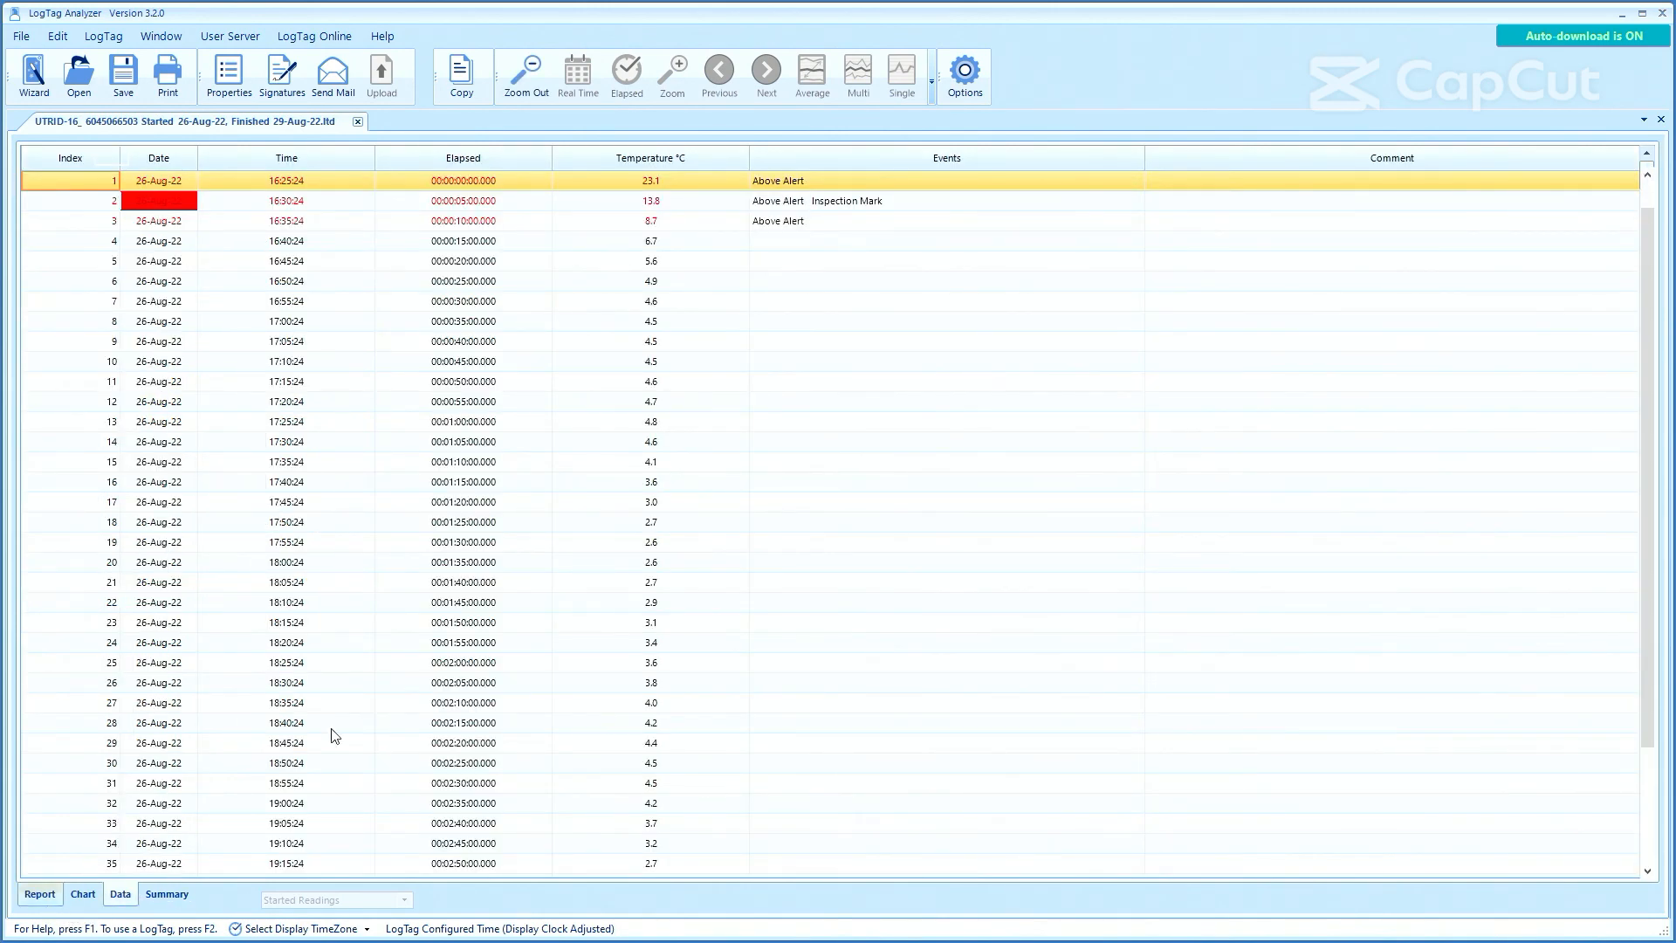
pyautogui.click(80, 893)
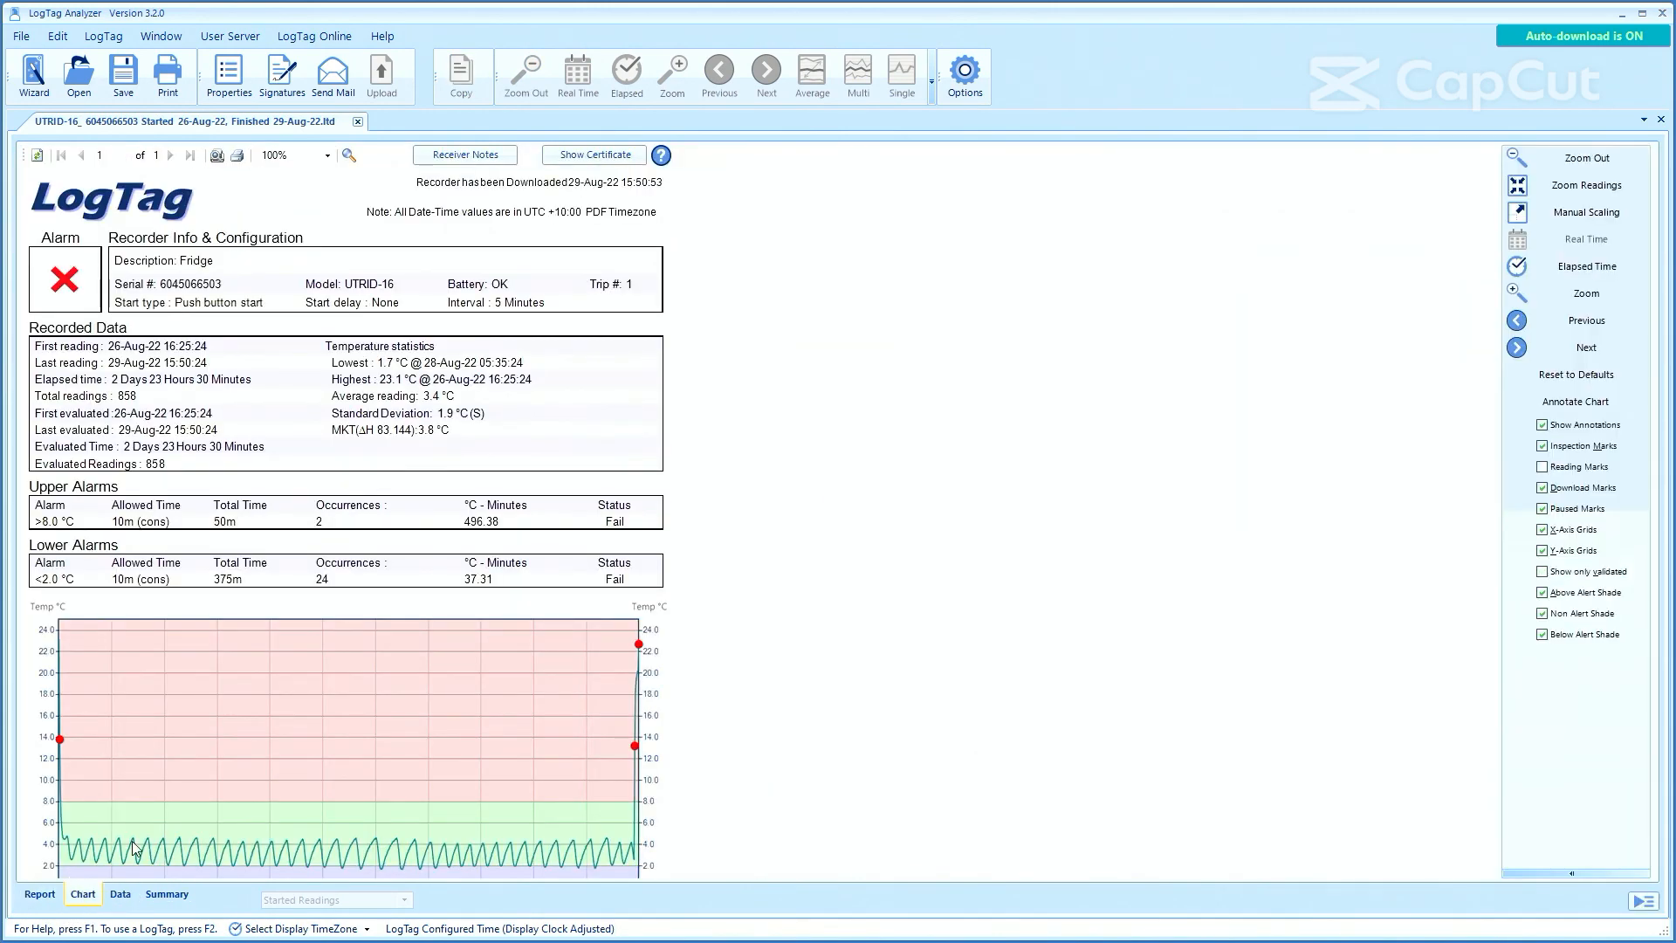